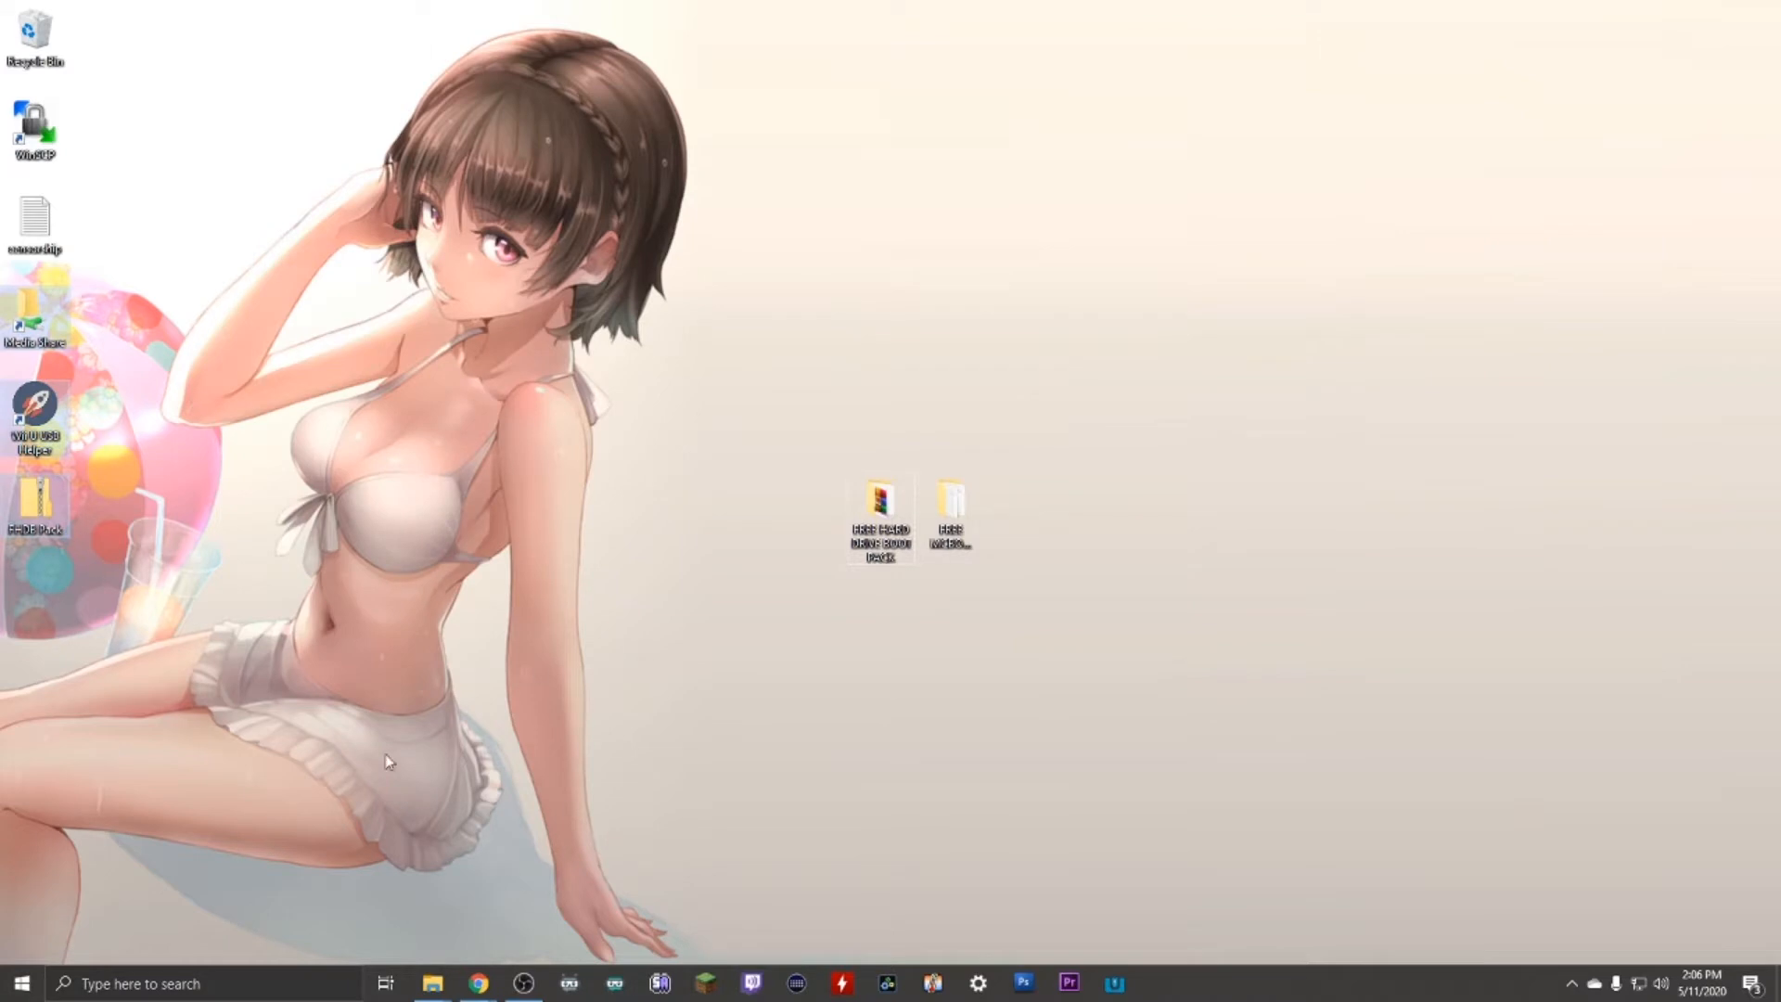
{"action": "mouse_move", "coordinate": [634, 213]}
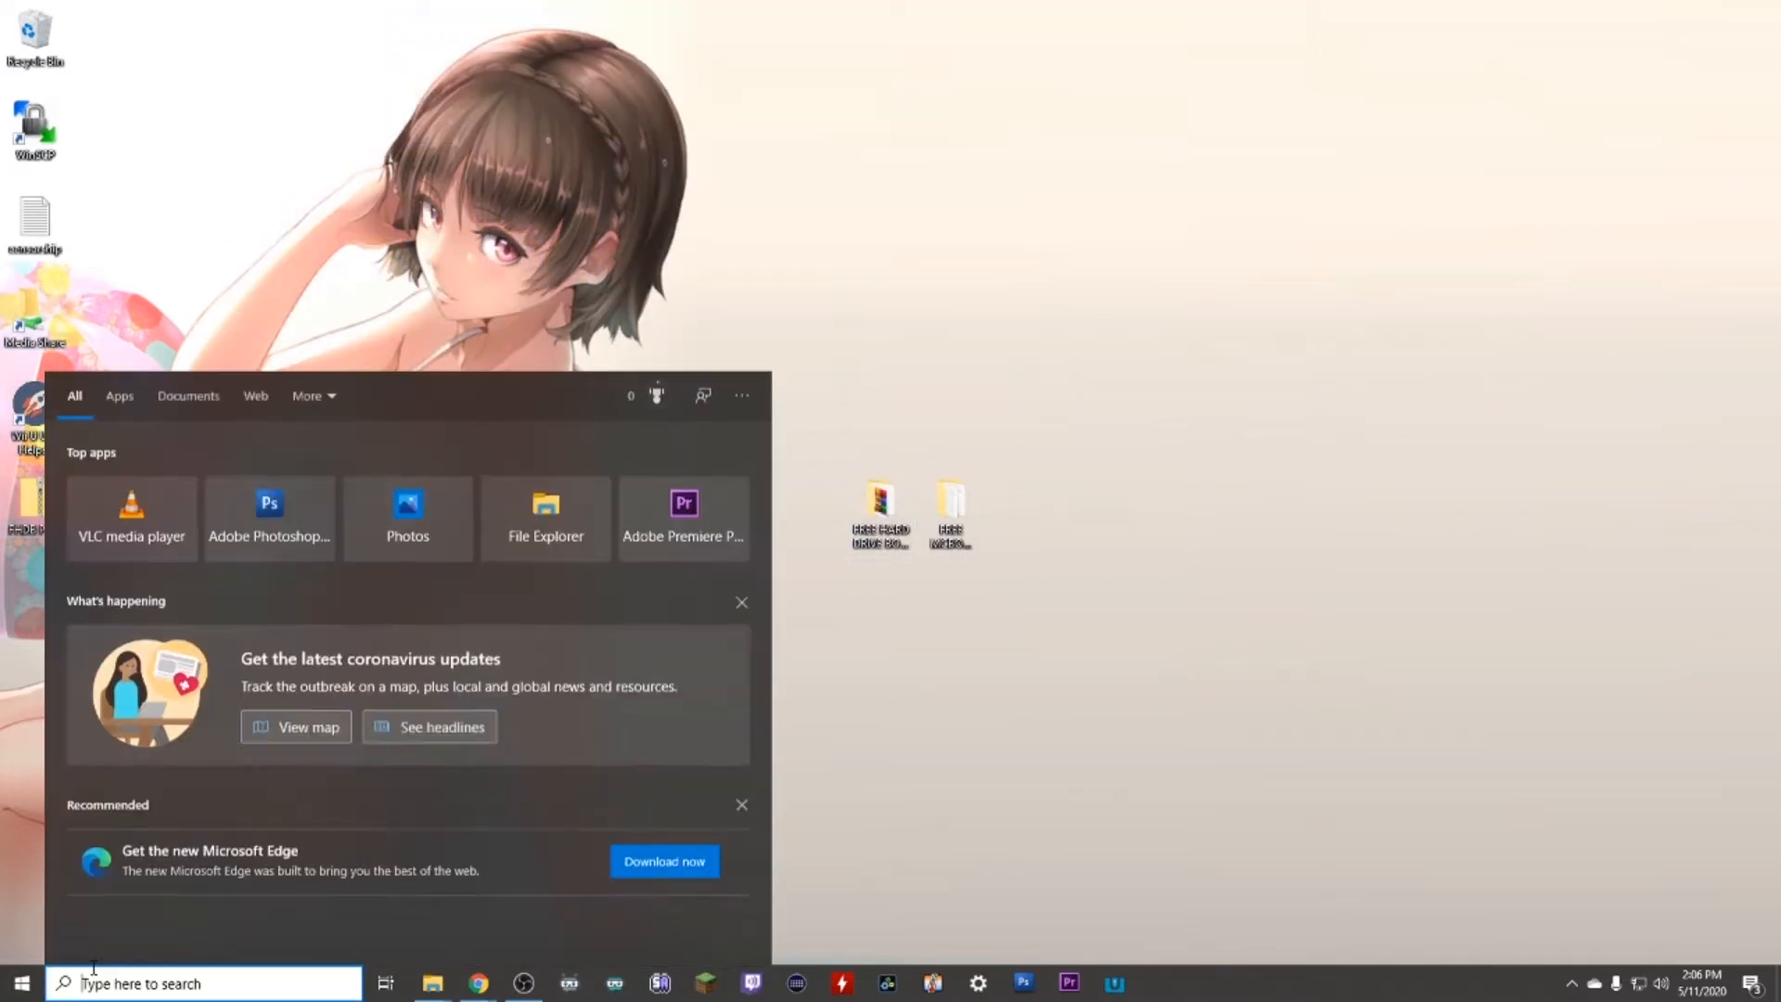
Search the taskbar for "disk man" to launch Disk Management
{"action": "type", "text": "disk man"}
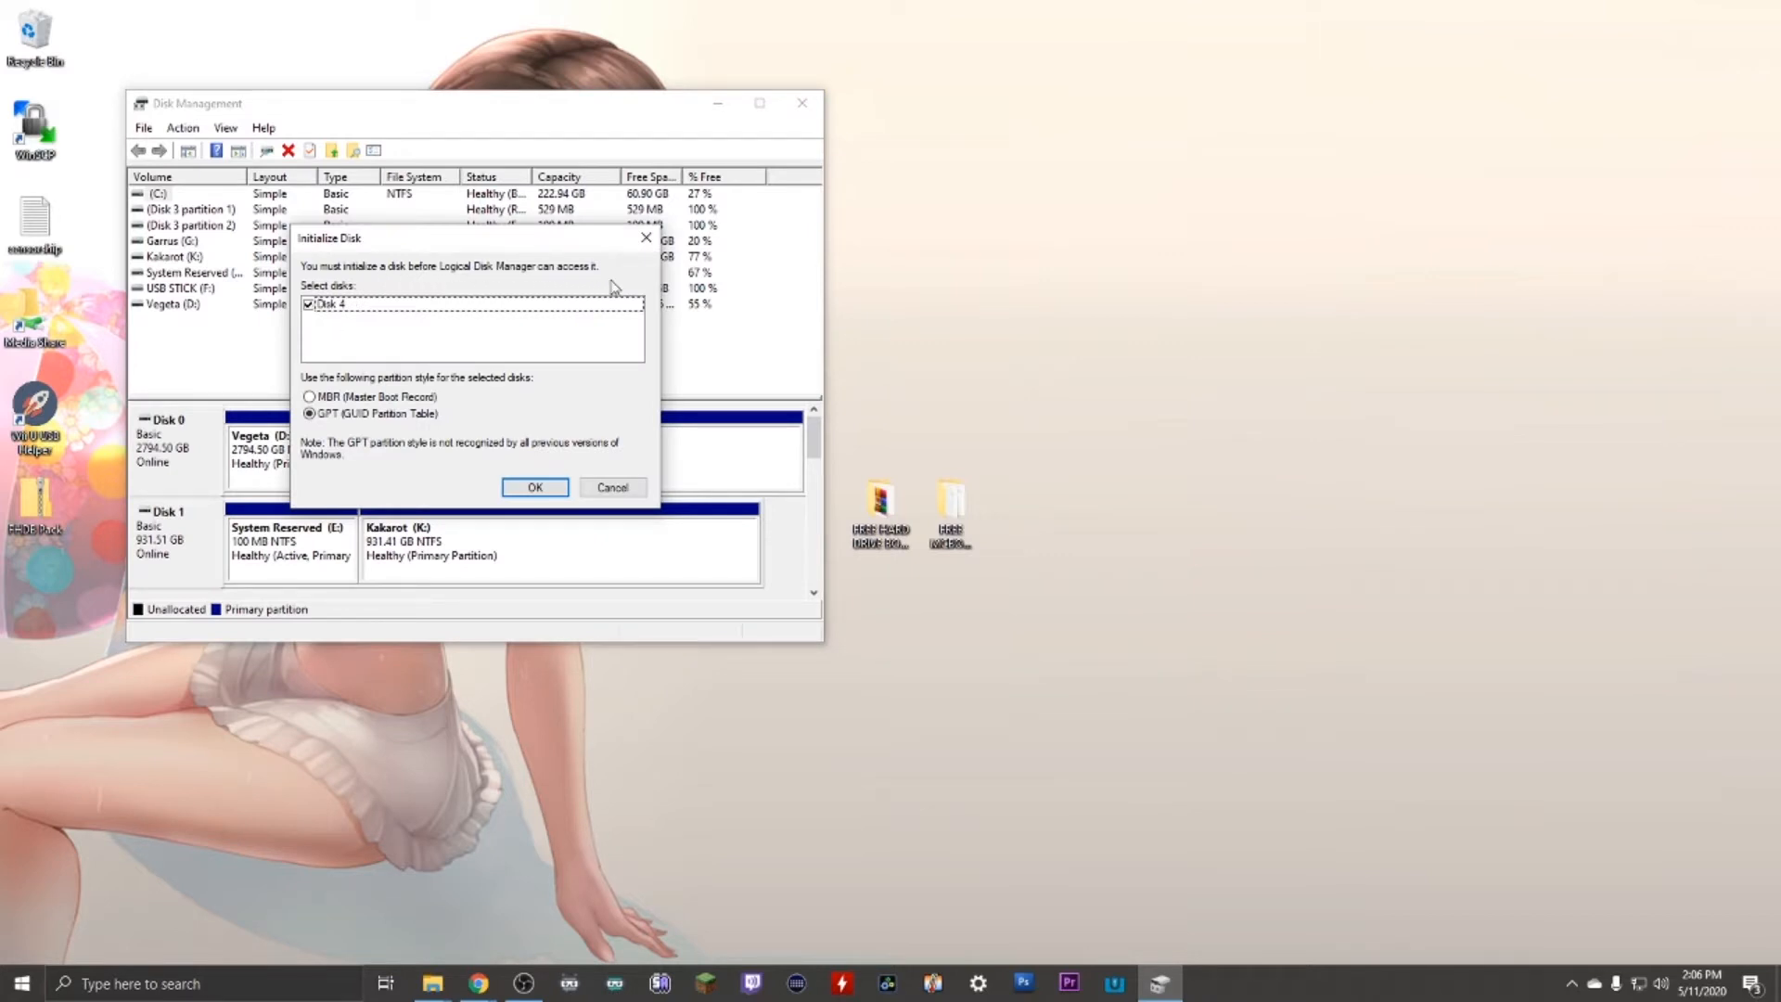
Initialize the 74.56 GB Disk 4 with GPT so it comes online unallocated
{"action": "left_click", "coordinate": [535, 487]}
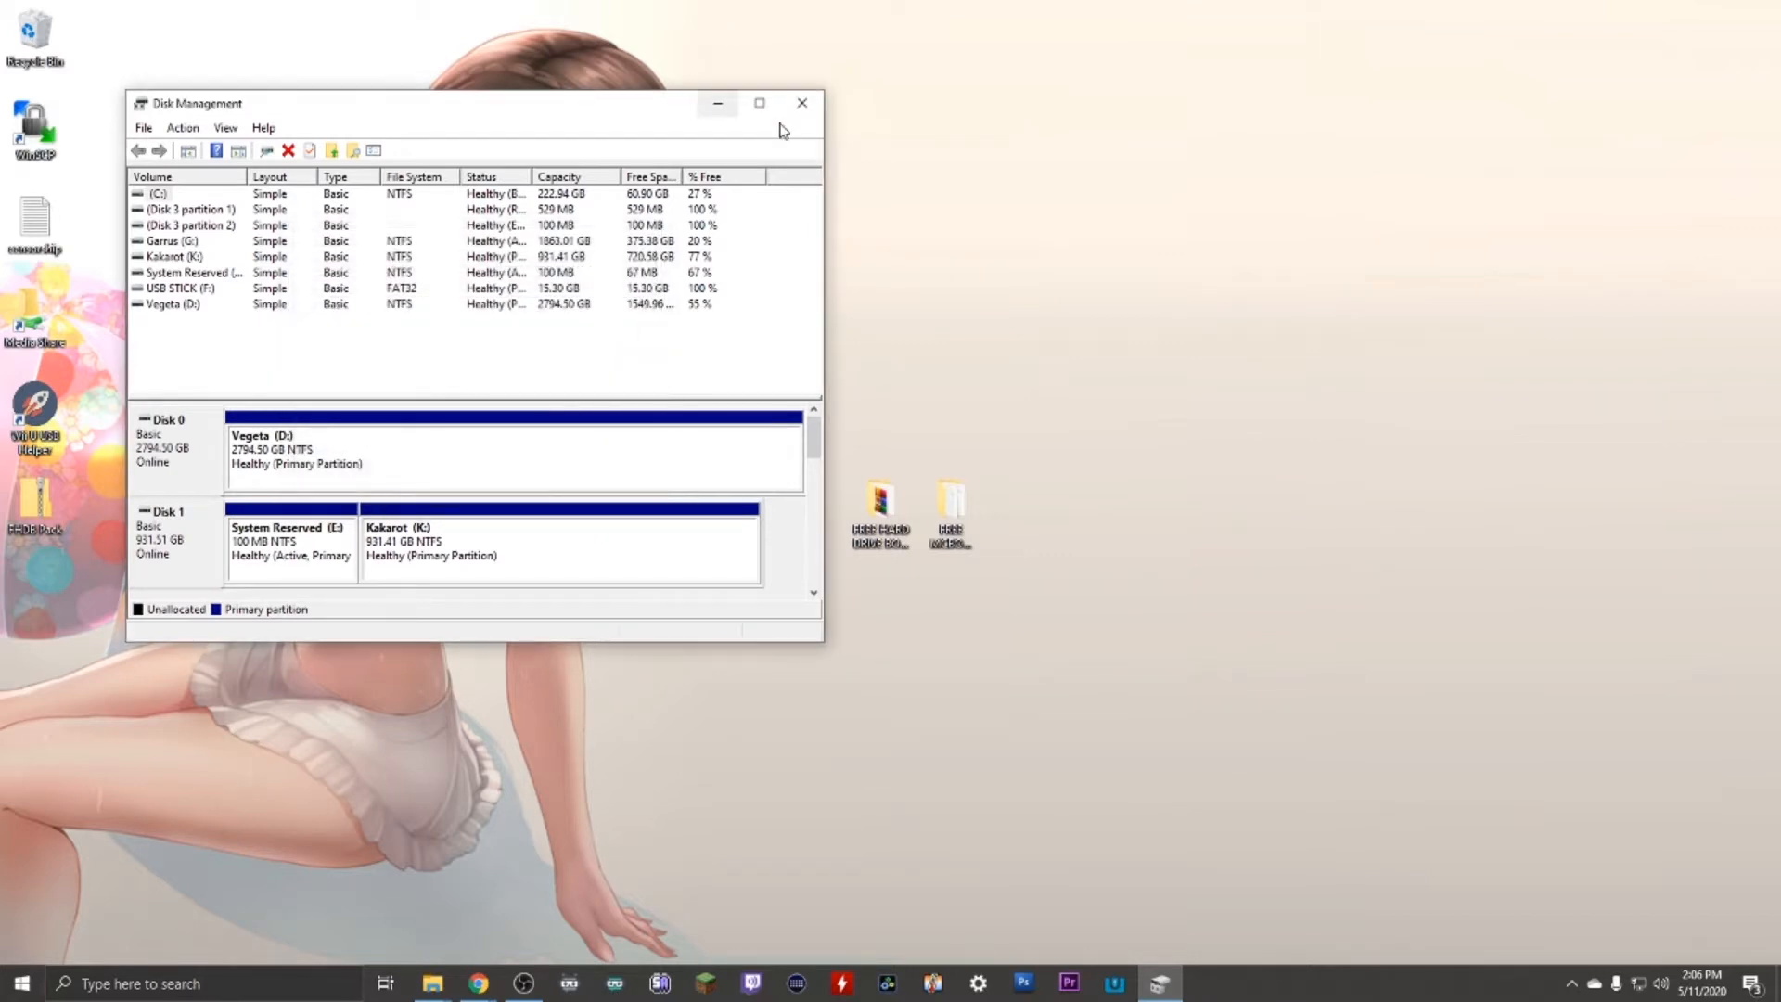
{"action": "left_click", "coordinate": [759, 104]}
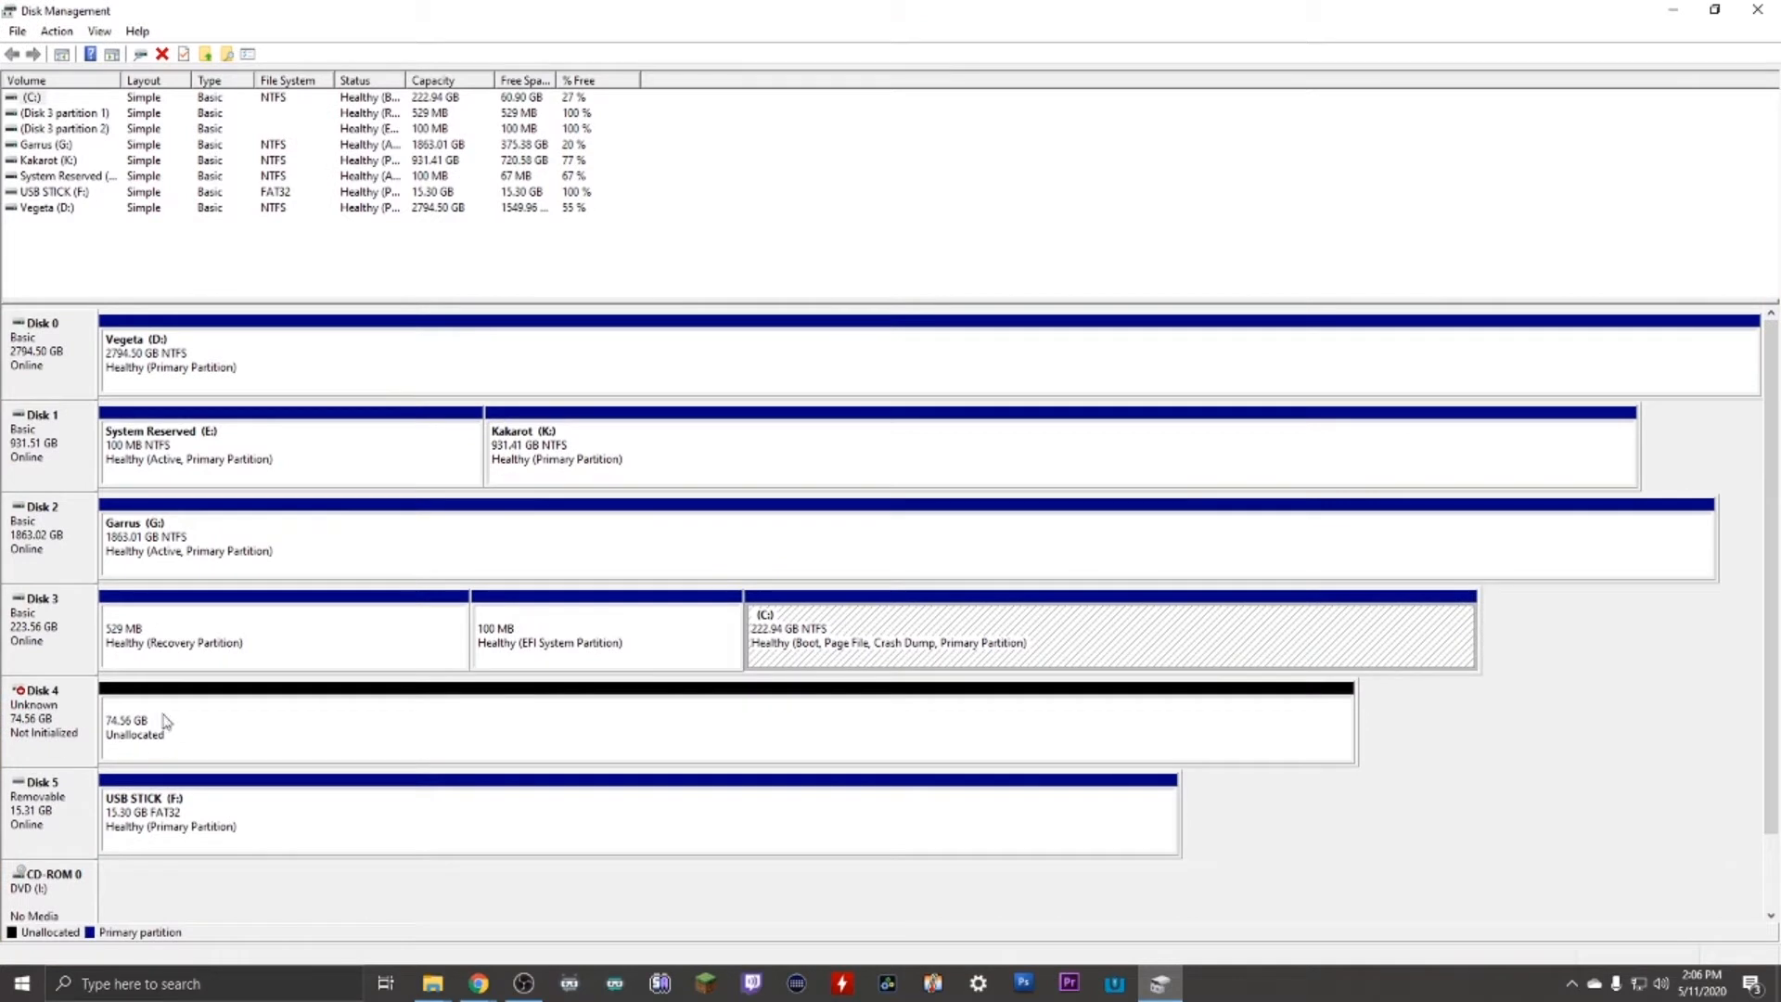
{"action": "mouse_move", "coordinate": [191, 726]}
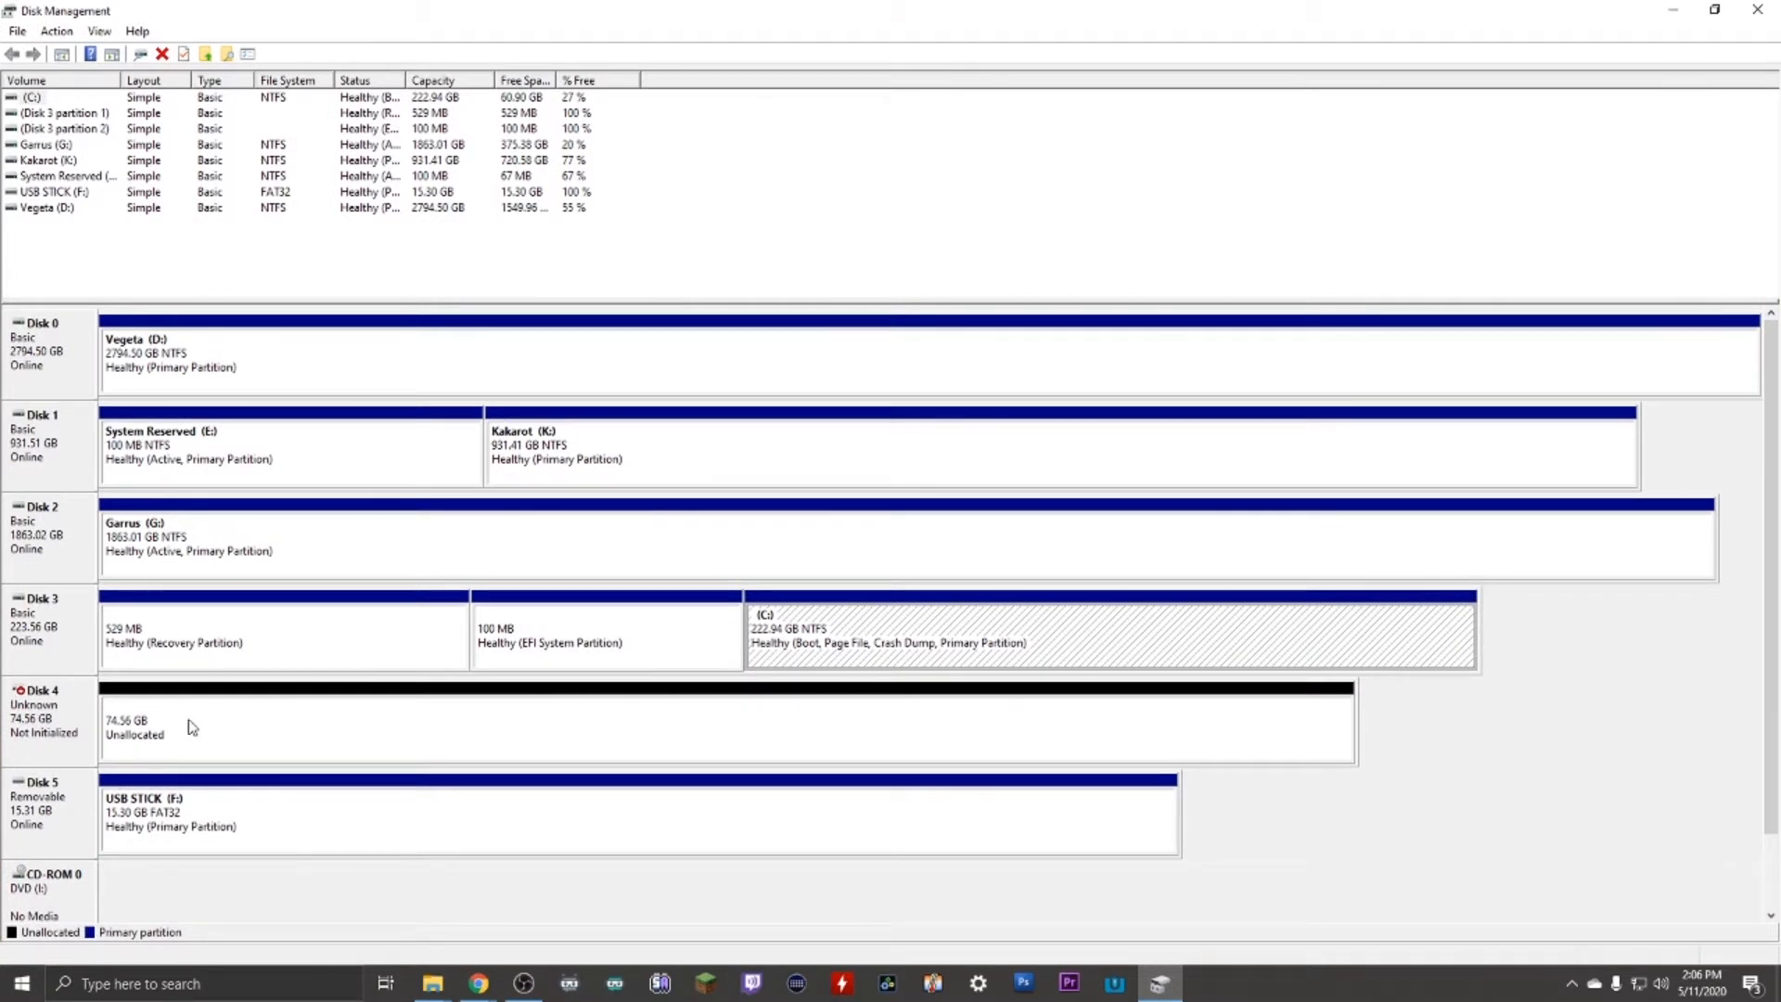
{"action": "right_click", "coordinate": [44, 705]}
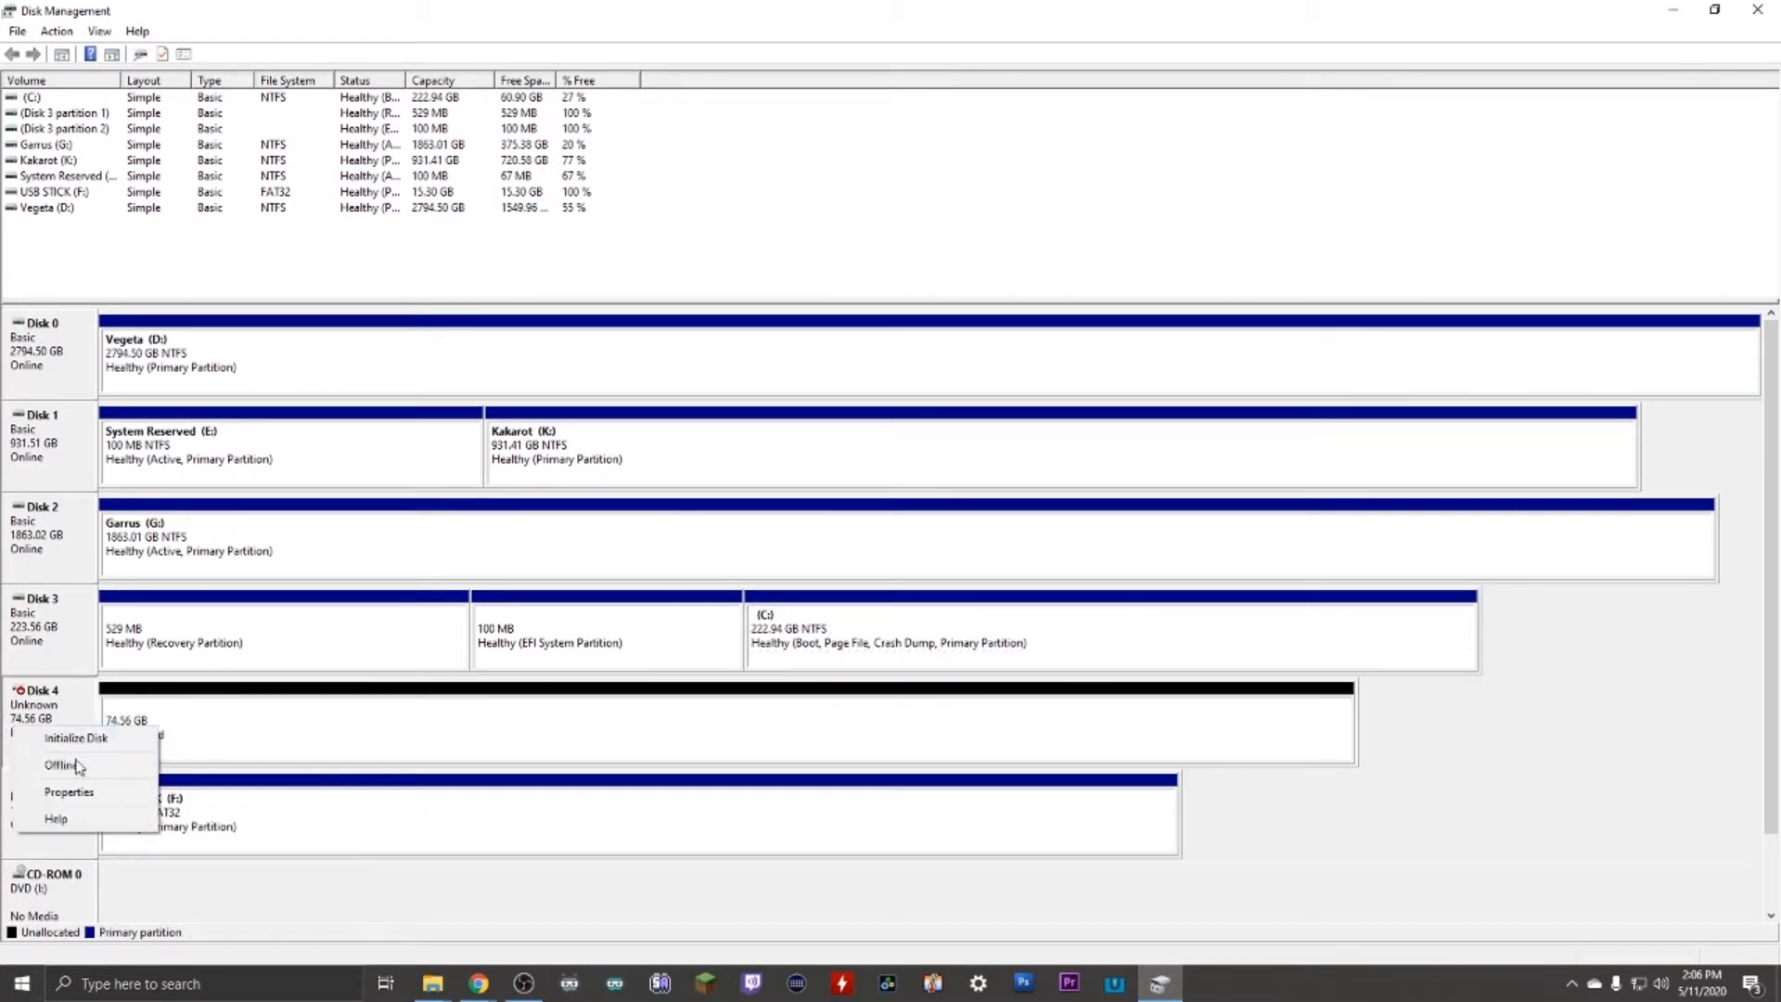
{"action": "left_click", "coordinate": [75, 737]}
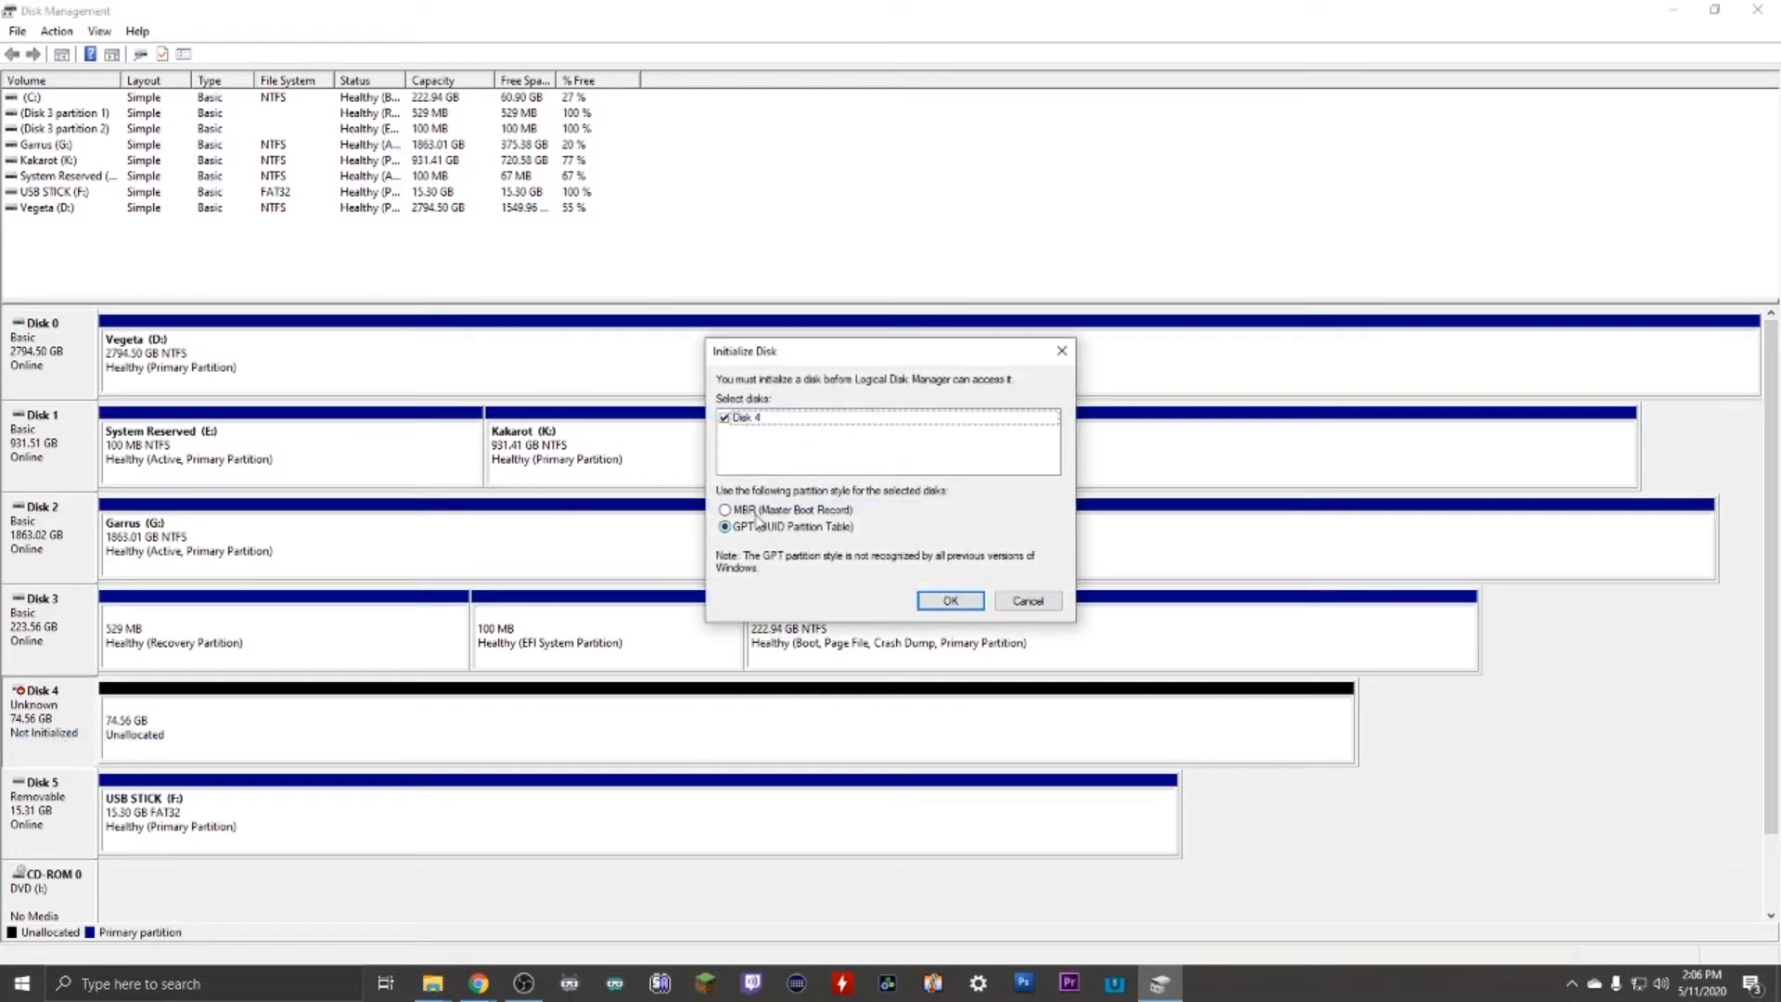
{"action": "left_click", "coordinate": [950, 600]}
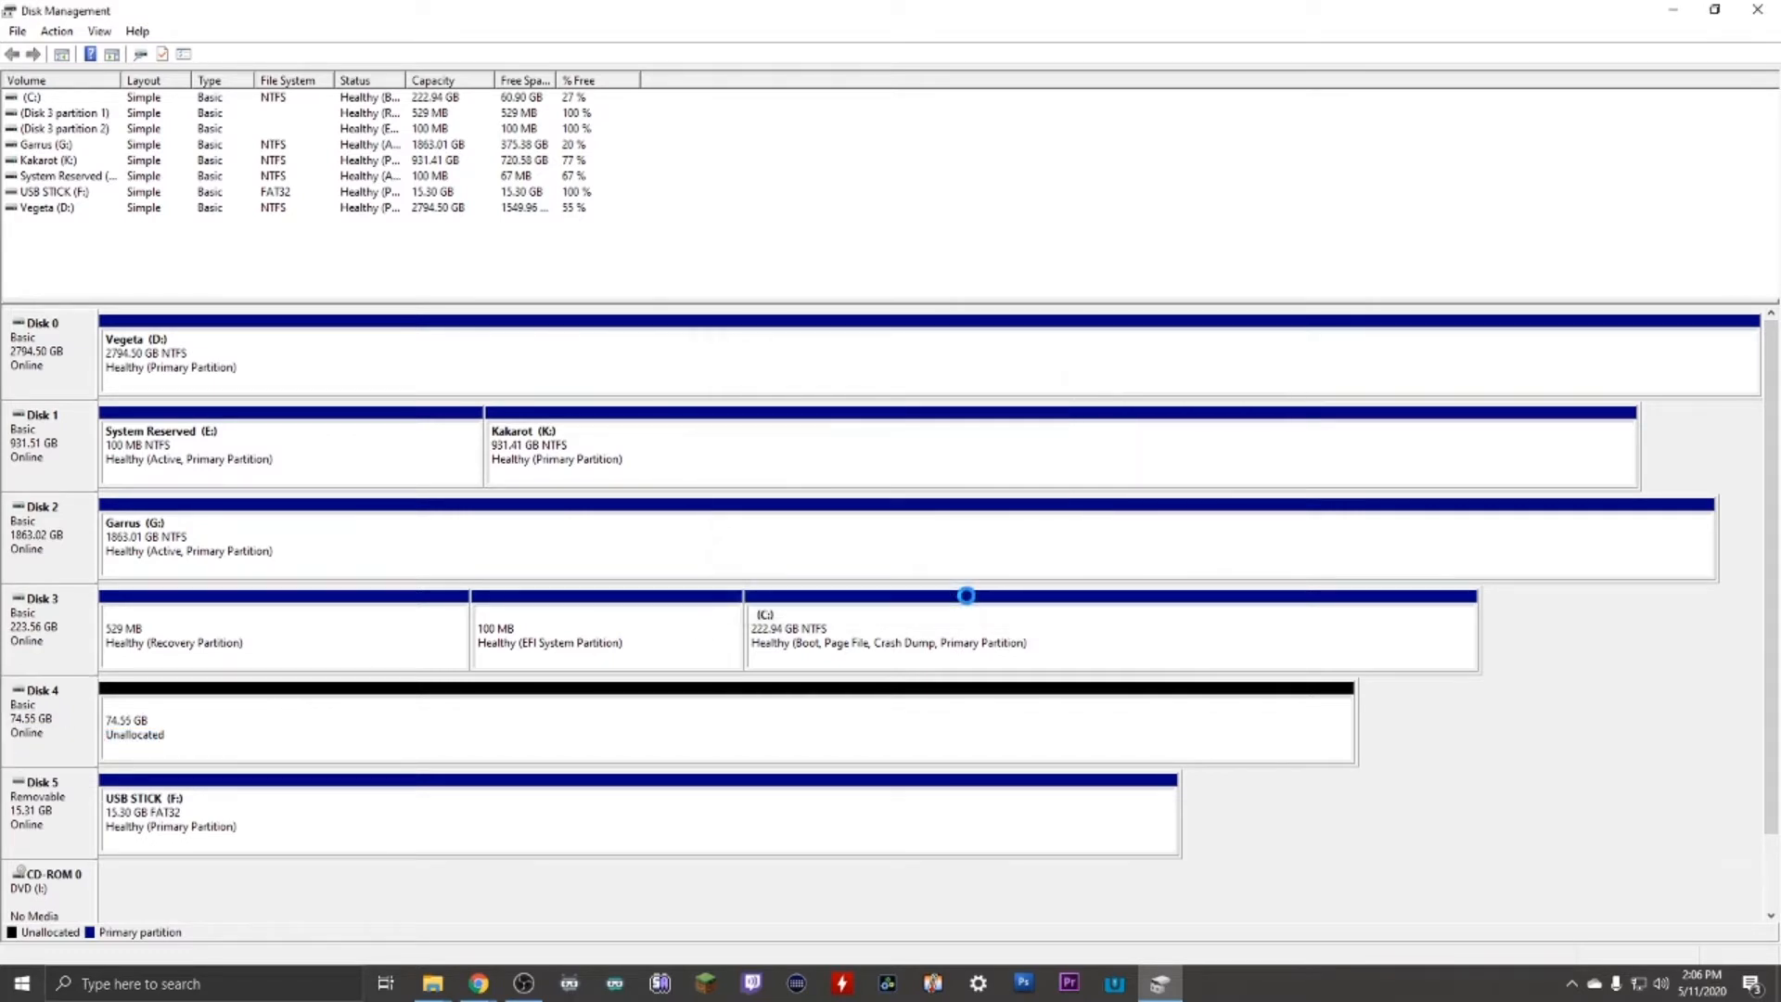
{"action": "mouse_move", "coordinate": [63, 725]}
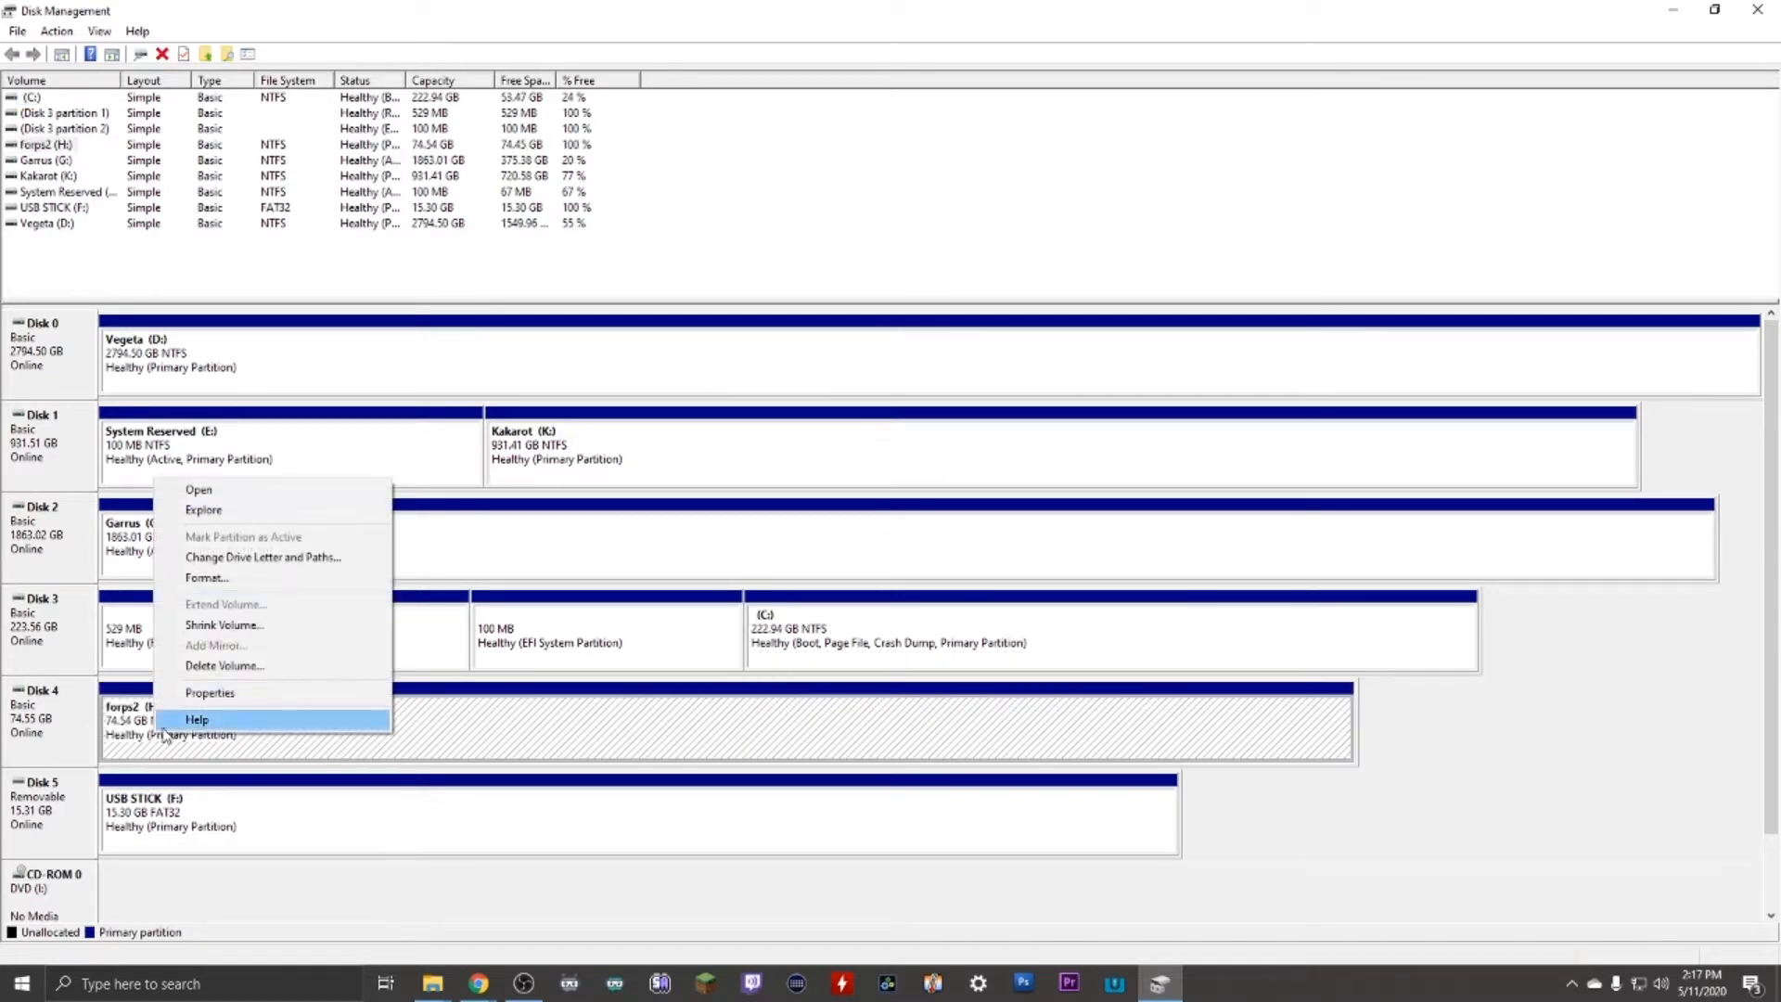
{"action": "mouse_move", "coordinate": [224, 666]}
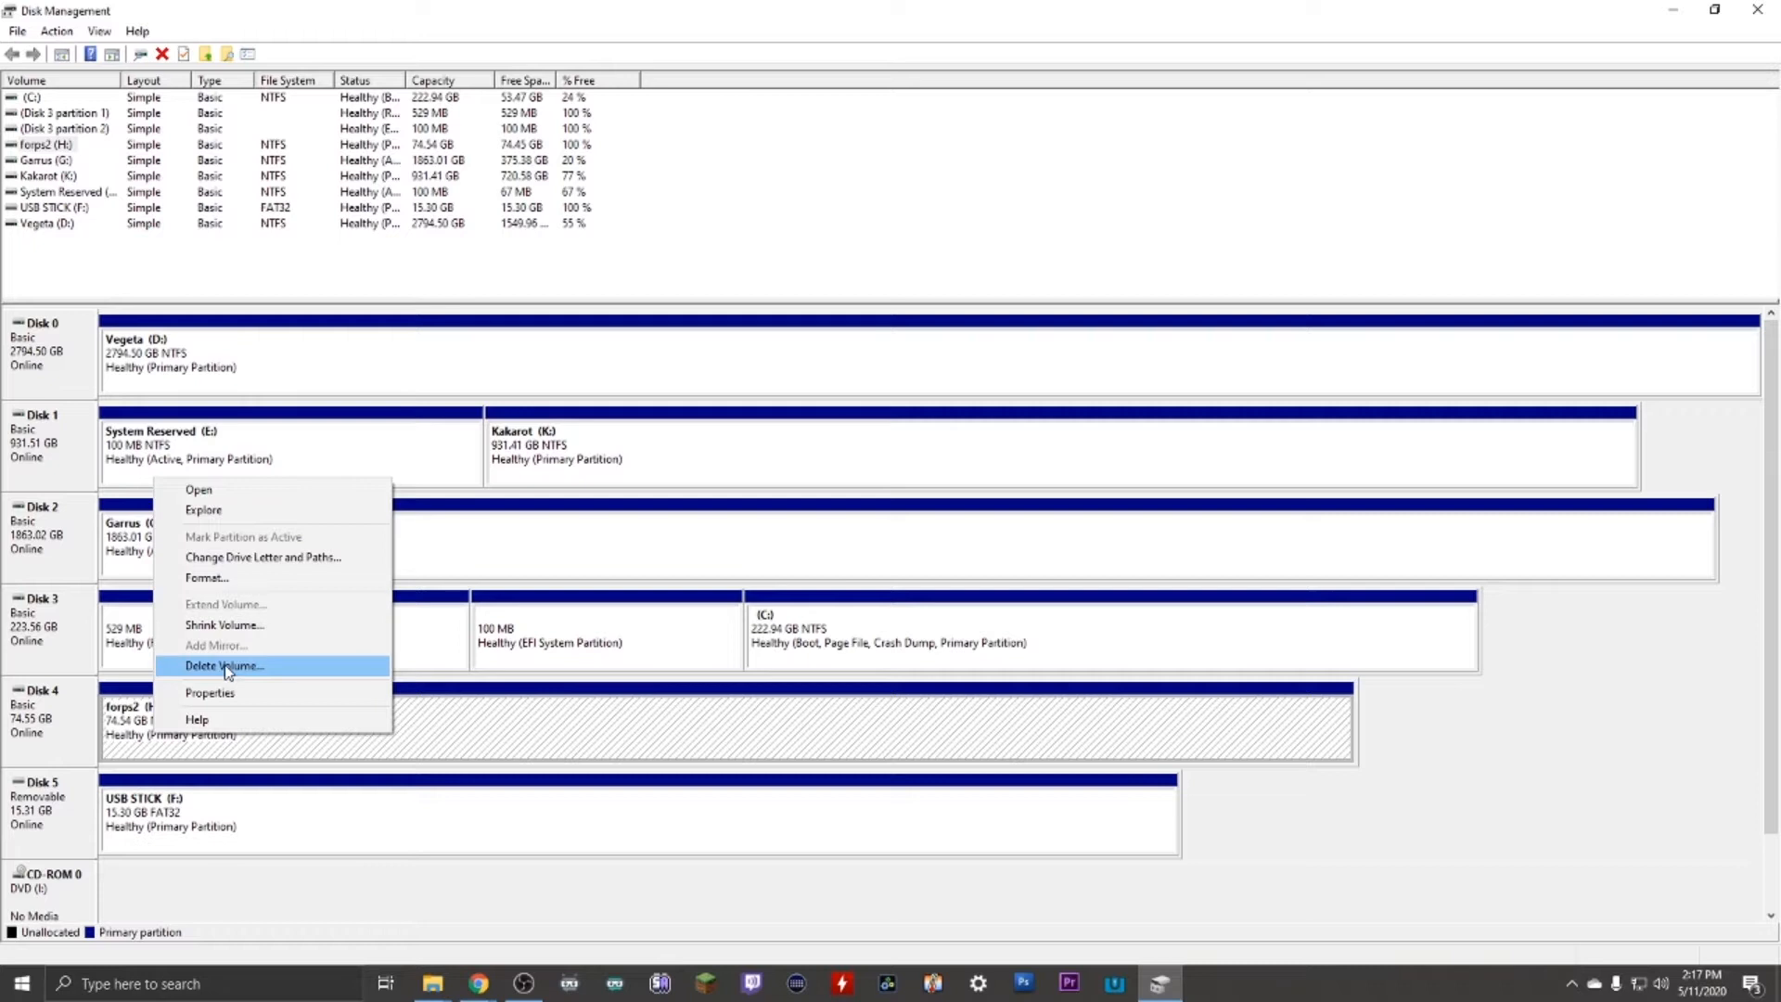
Delete the forps2 (H:) volume, leaving Disk 4 fully unallocated
{"action": "left_click", "coordinate": [223, 666]}
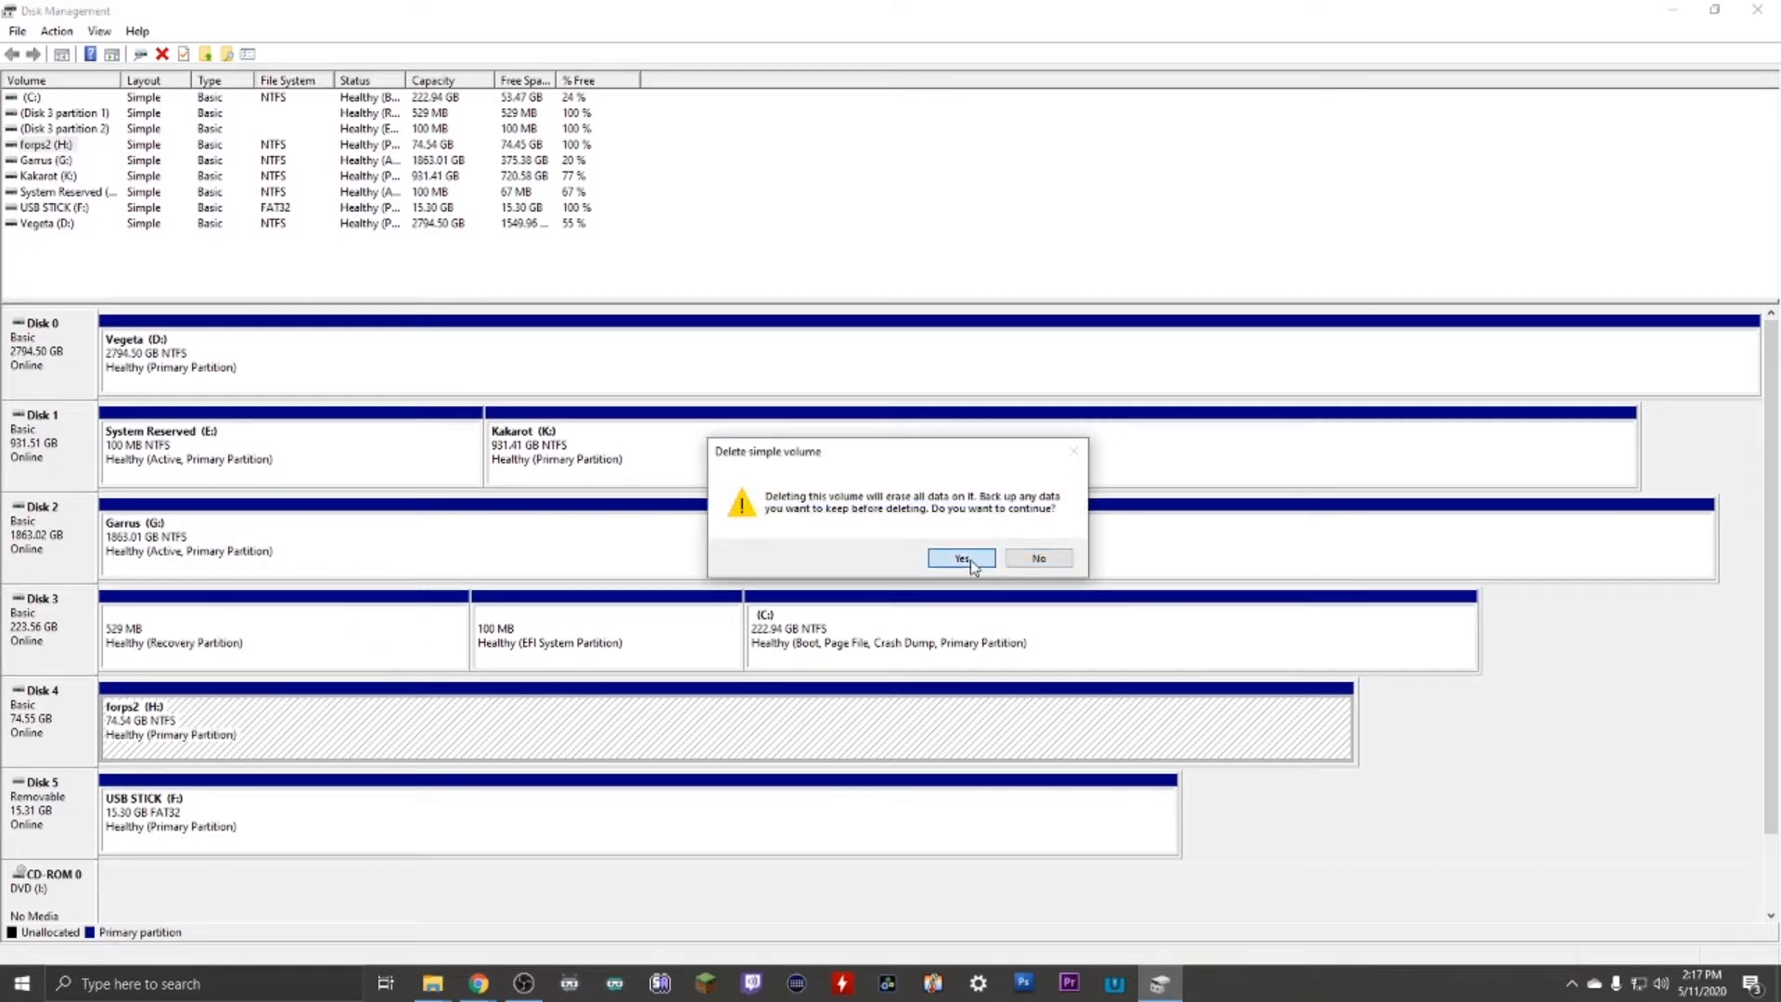
{"action": "left_click", "coordinate": [961, 559]}
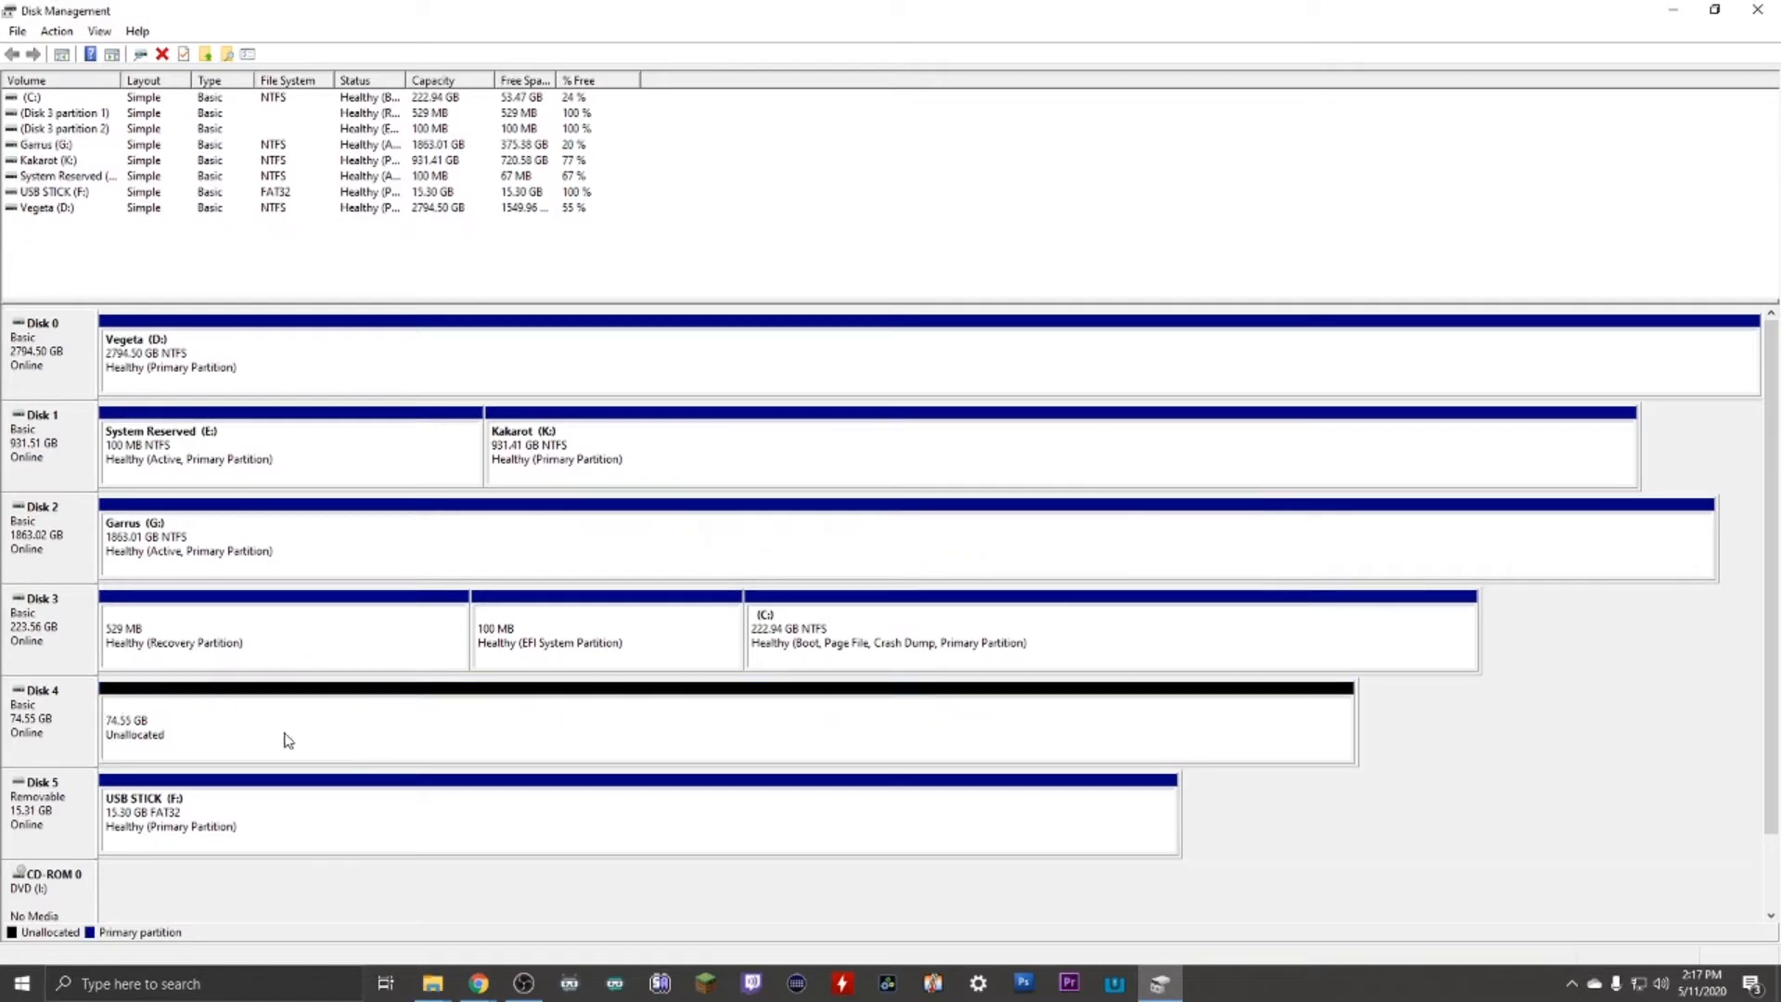
{"action": "mouse_move", "coordinate": [154, 694]}
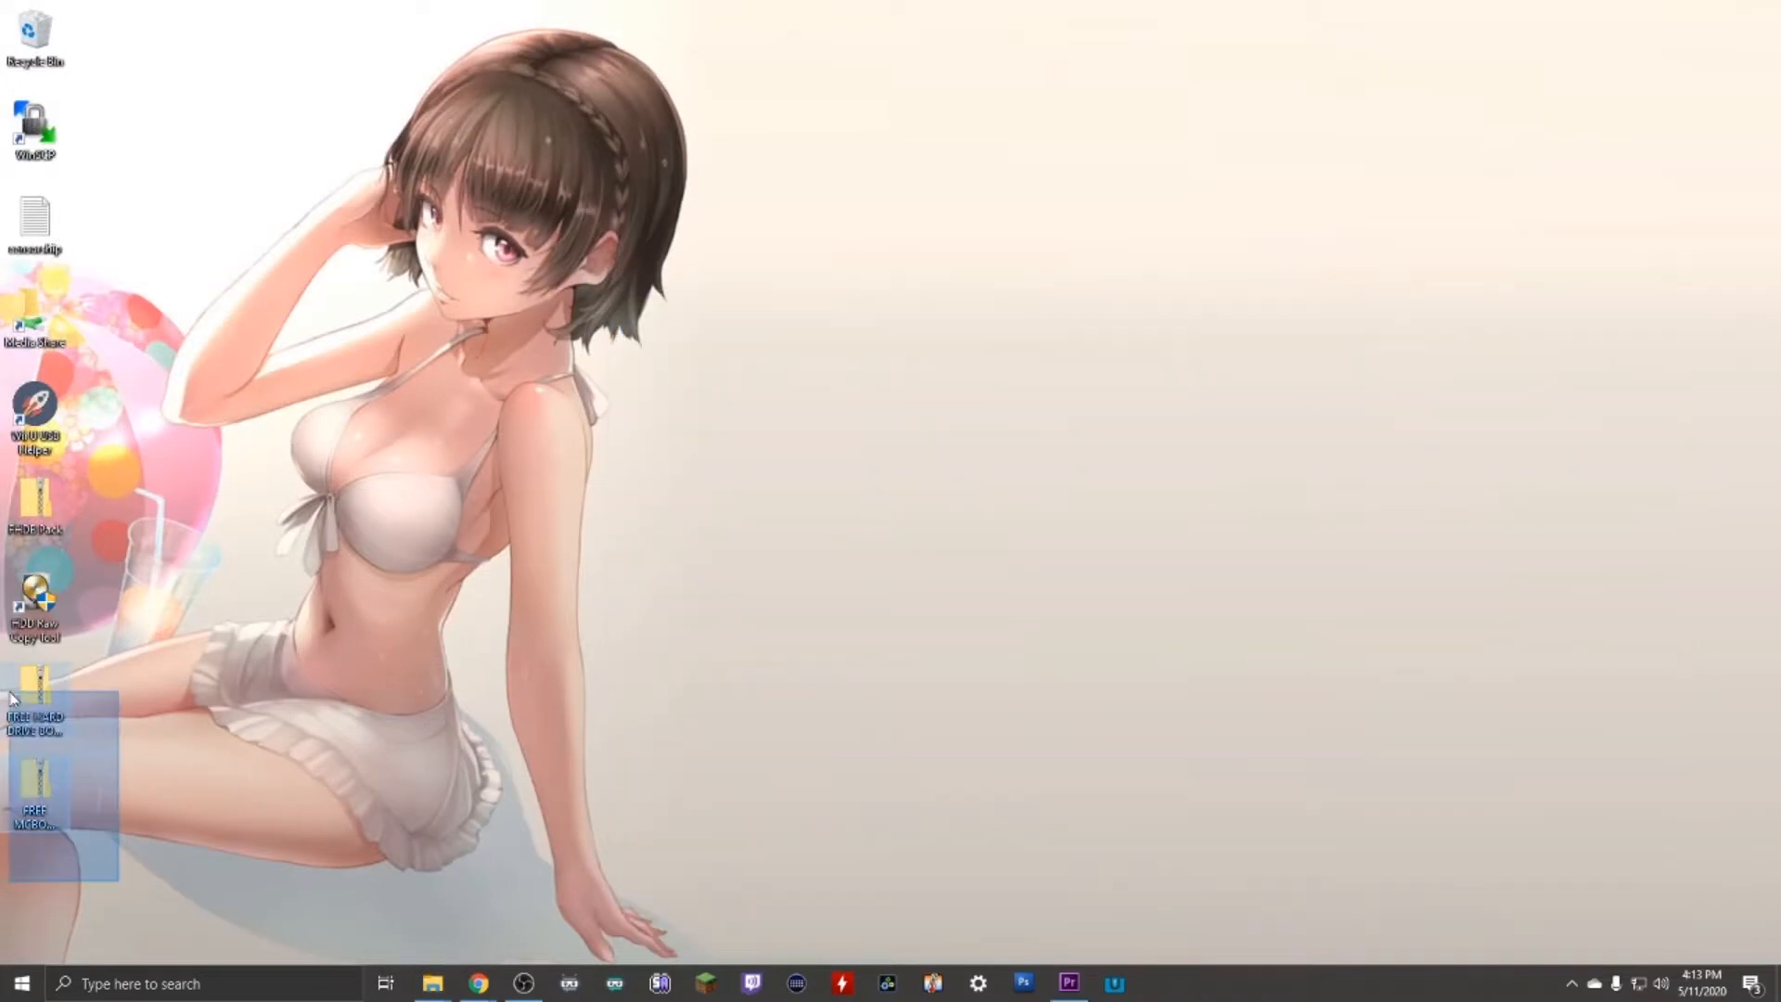
Extract the downloaded WinHIIP files from the desktop context menu
{"action": "right_click", "coordinate": [34, 705]}
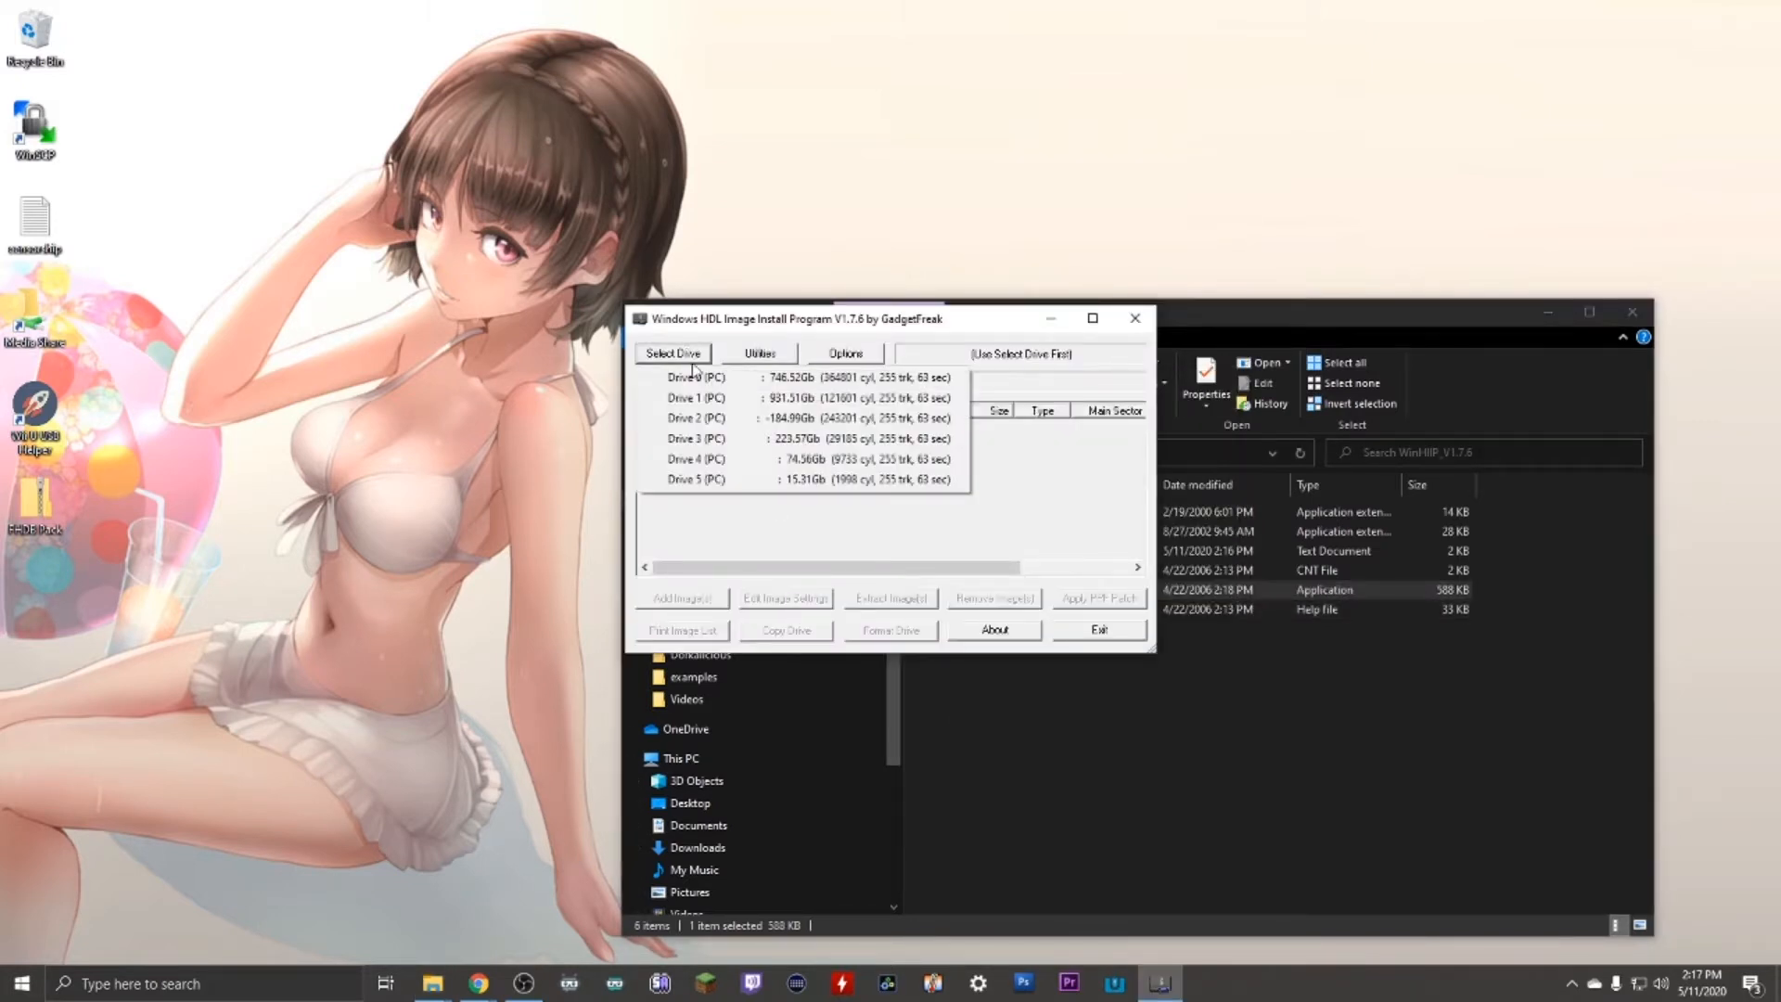
Select Drive 4 and format it as a PS2 HDLoader 48bit drive, accepting all warnings
{"action": "left_click", "coordinate": [807, 458]}
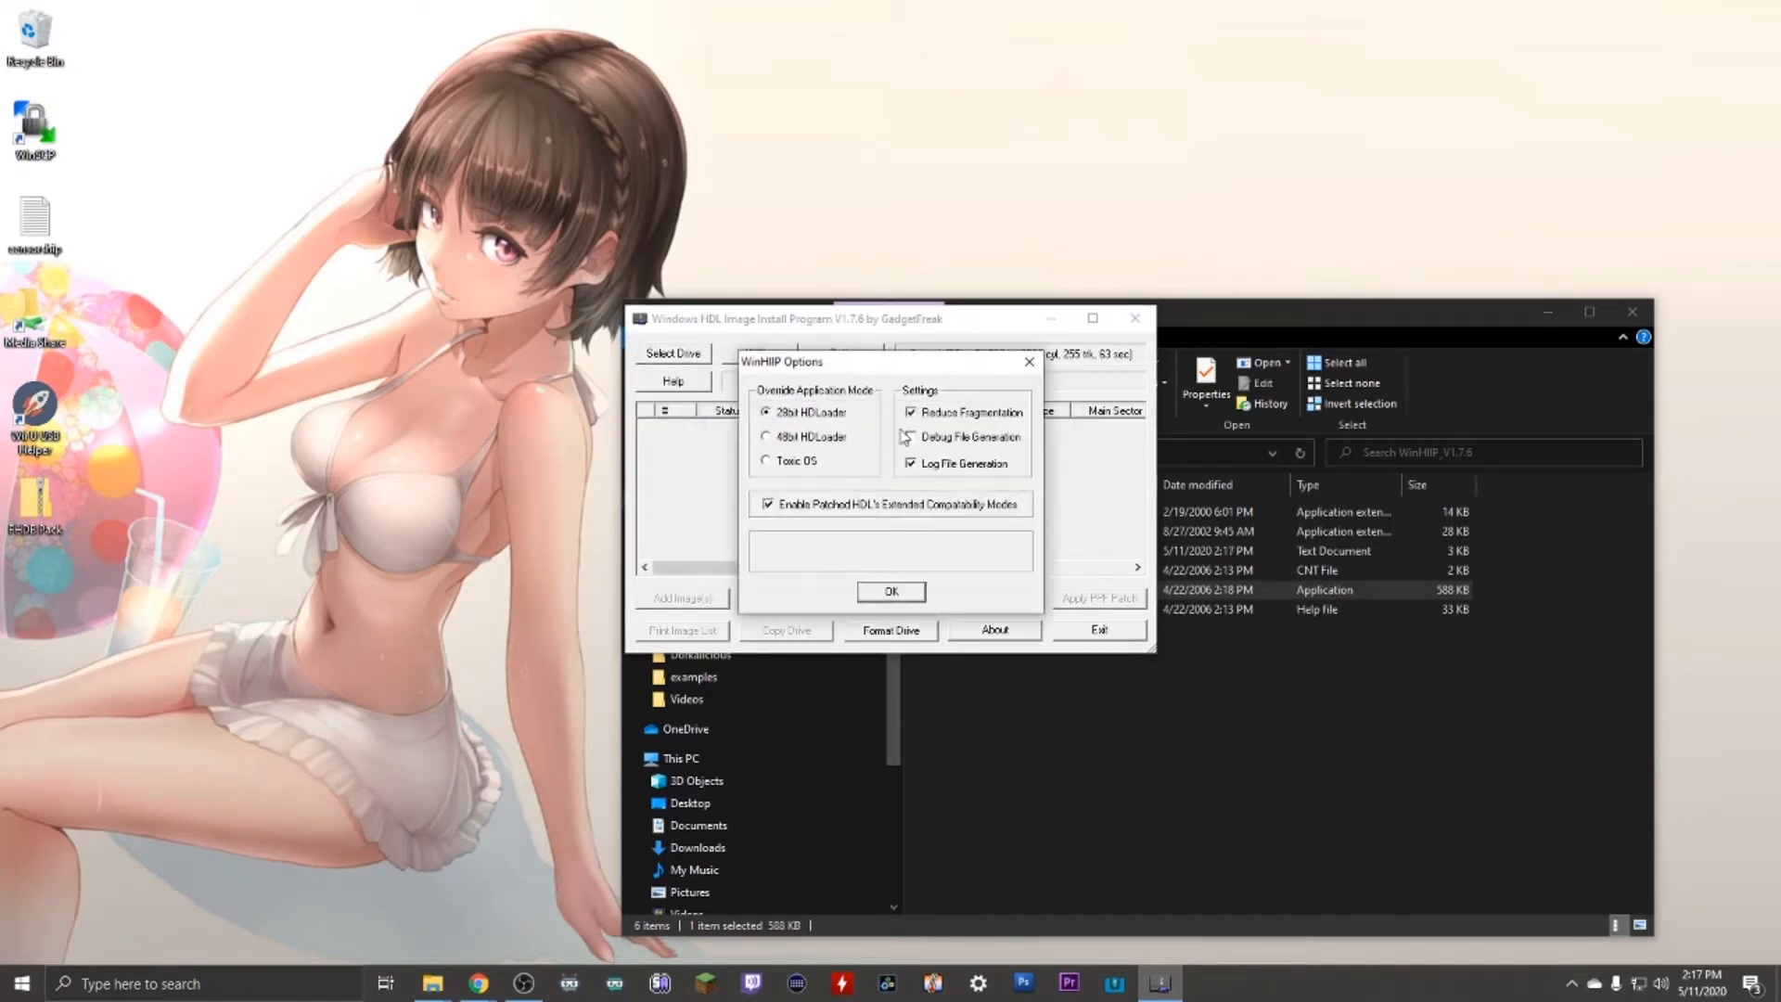
{"action": "left_click", "coordinate": [891, 592]}
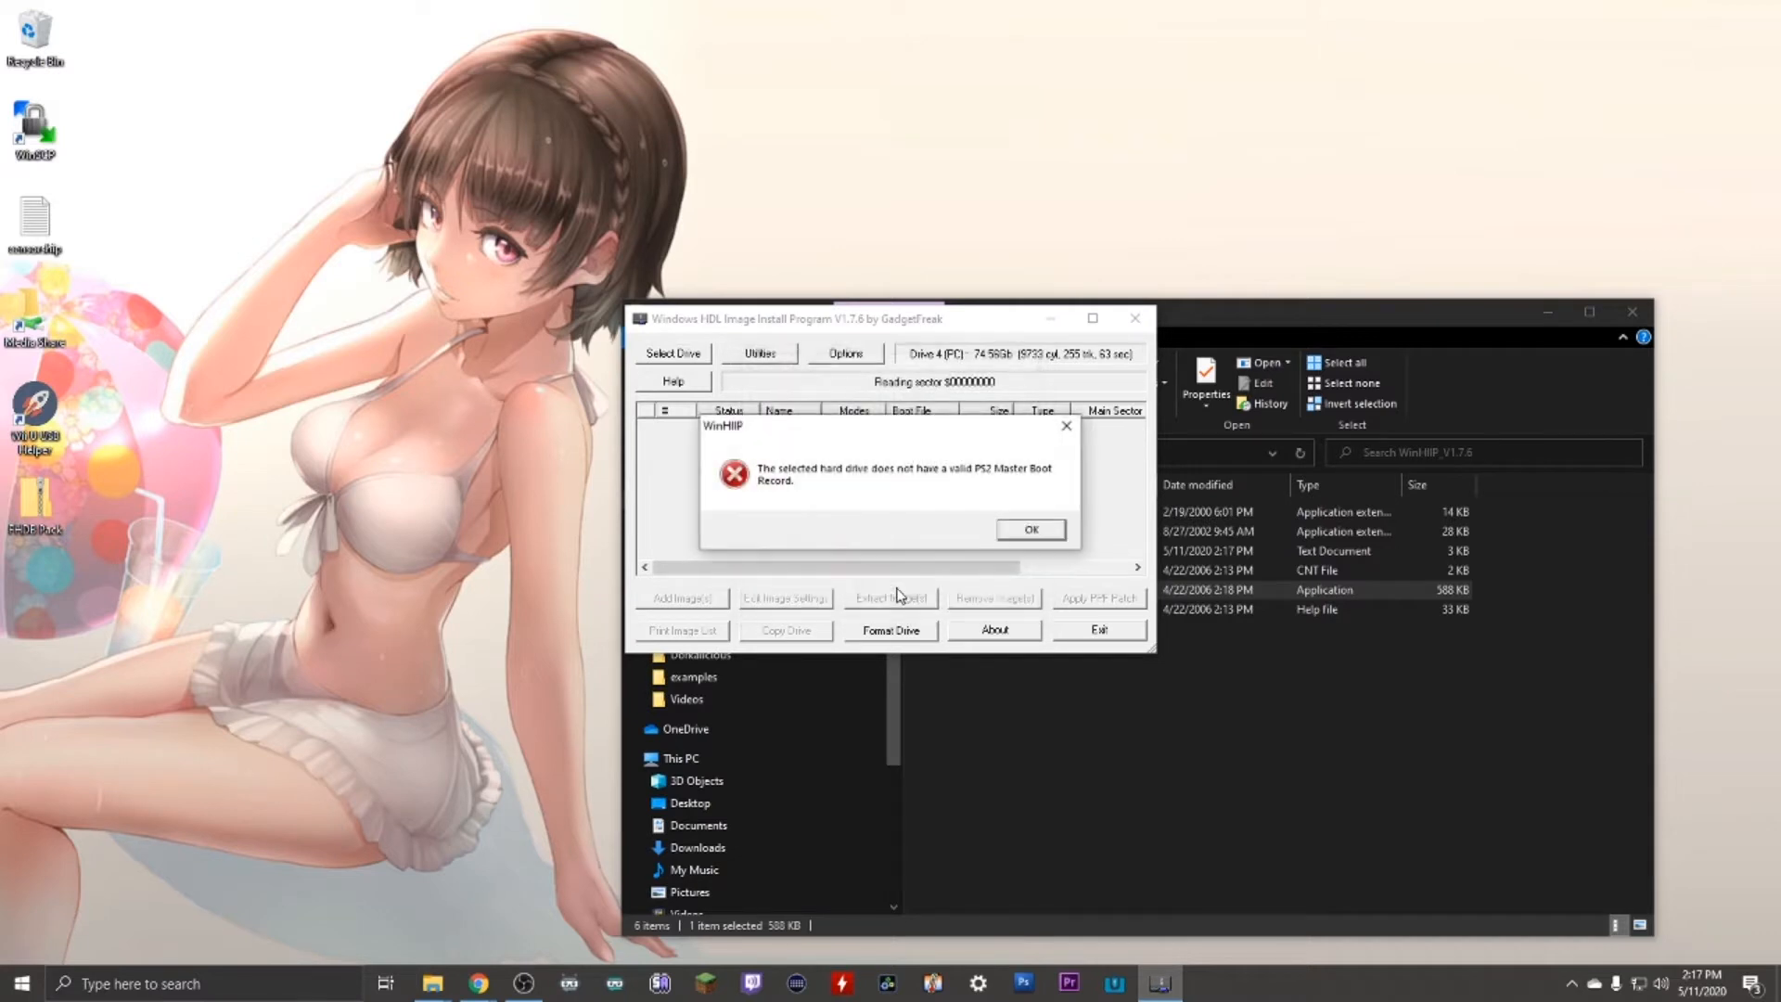
{"action": "left_click", "coordinate": [1030, 529]}
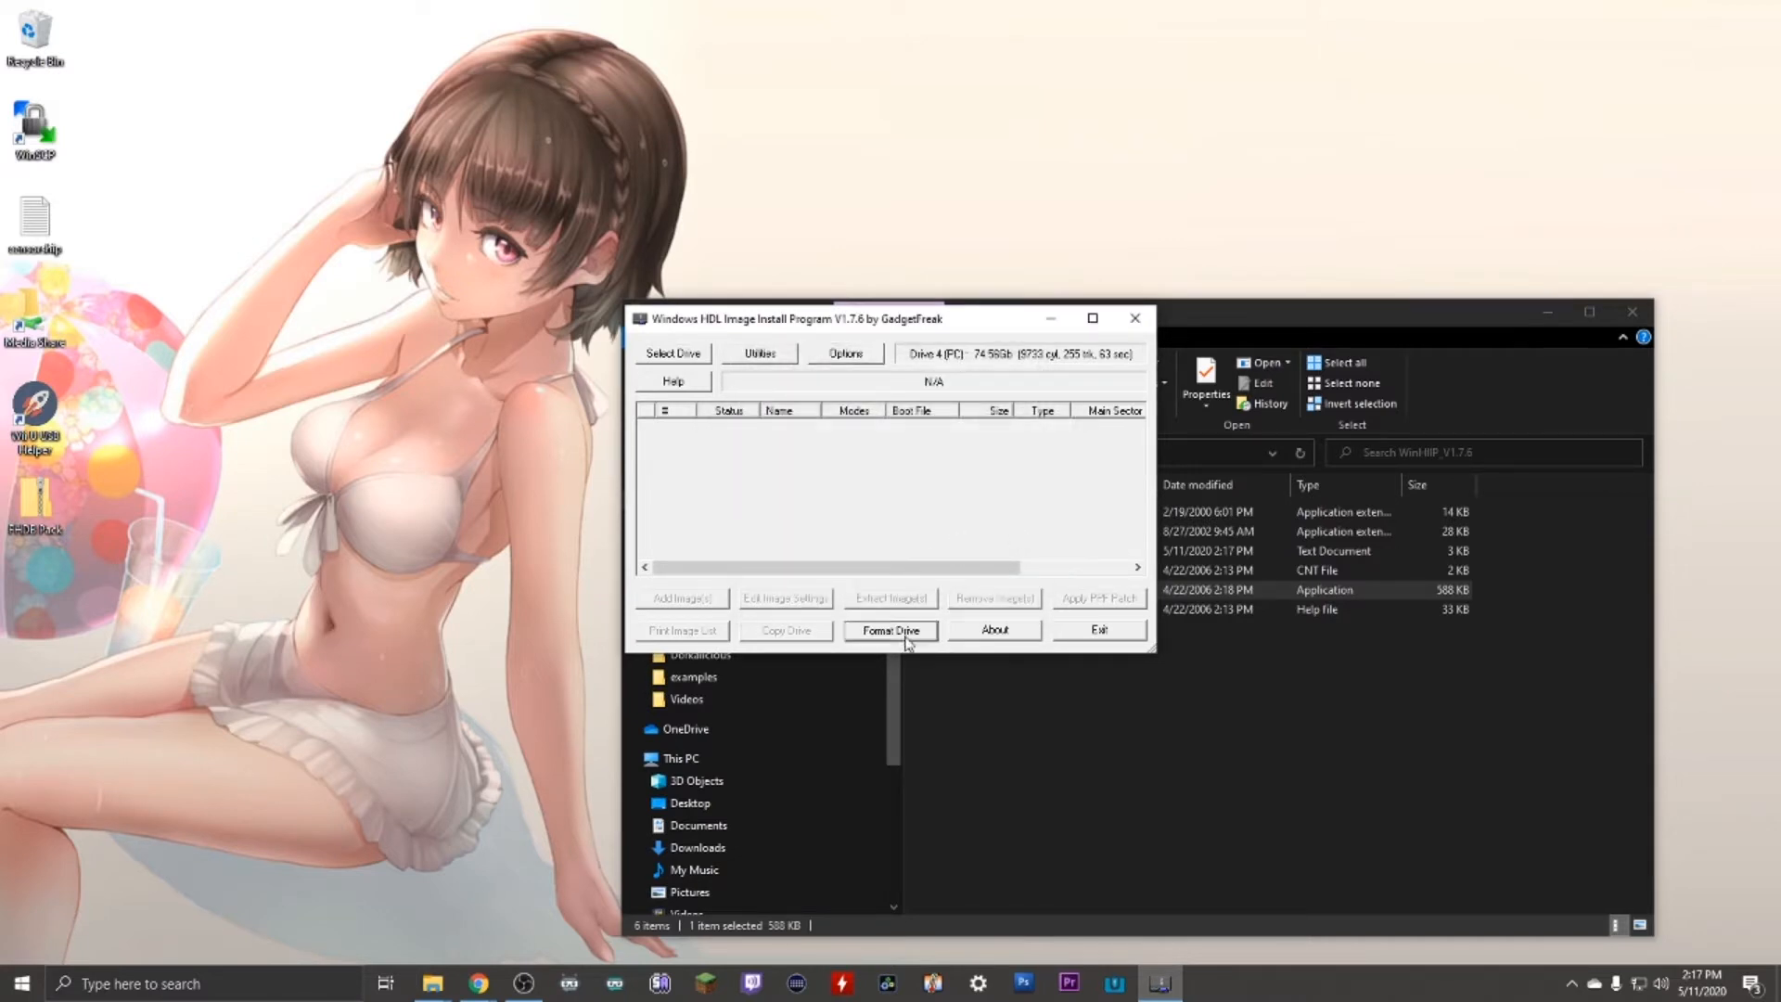
{"action": "left_click", "coordinate": [890, 631]}
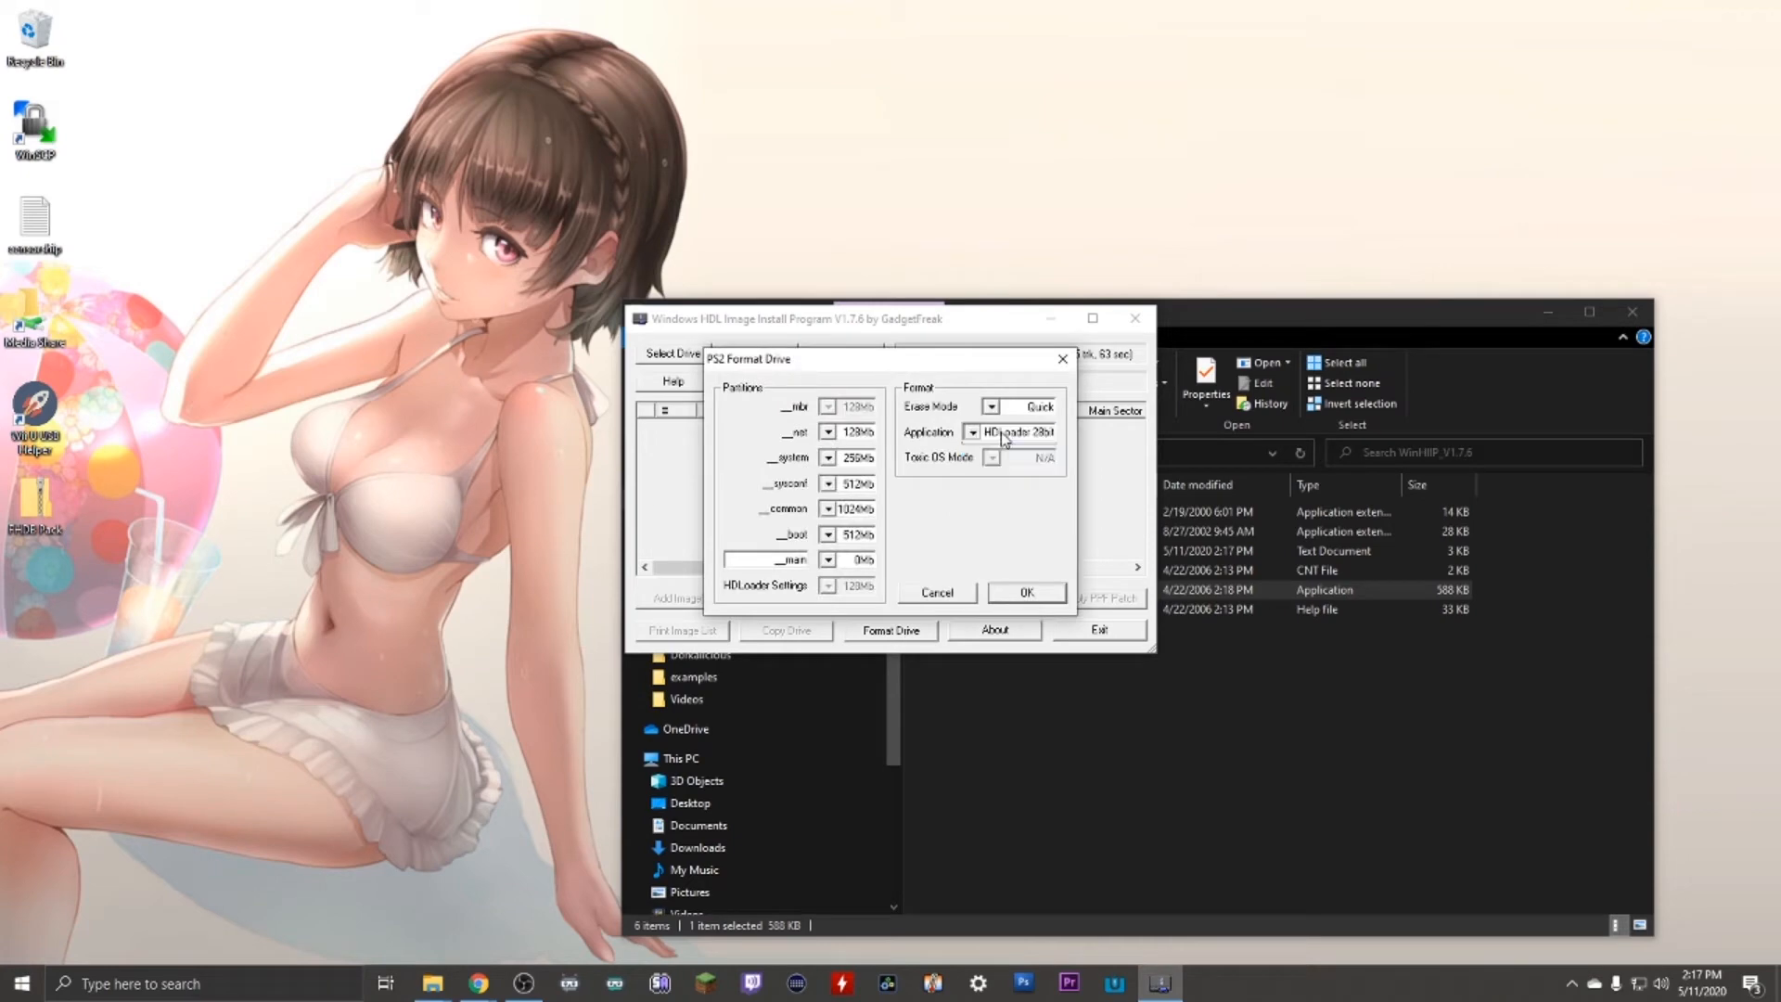
{"action": "left_click", "coordinate": [1024, 592]}
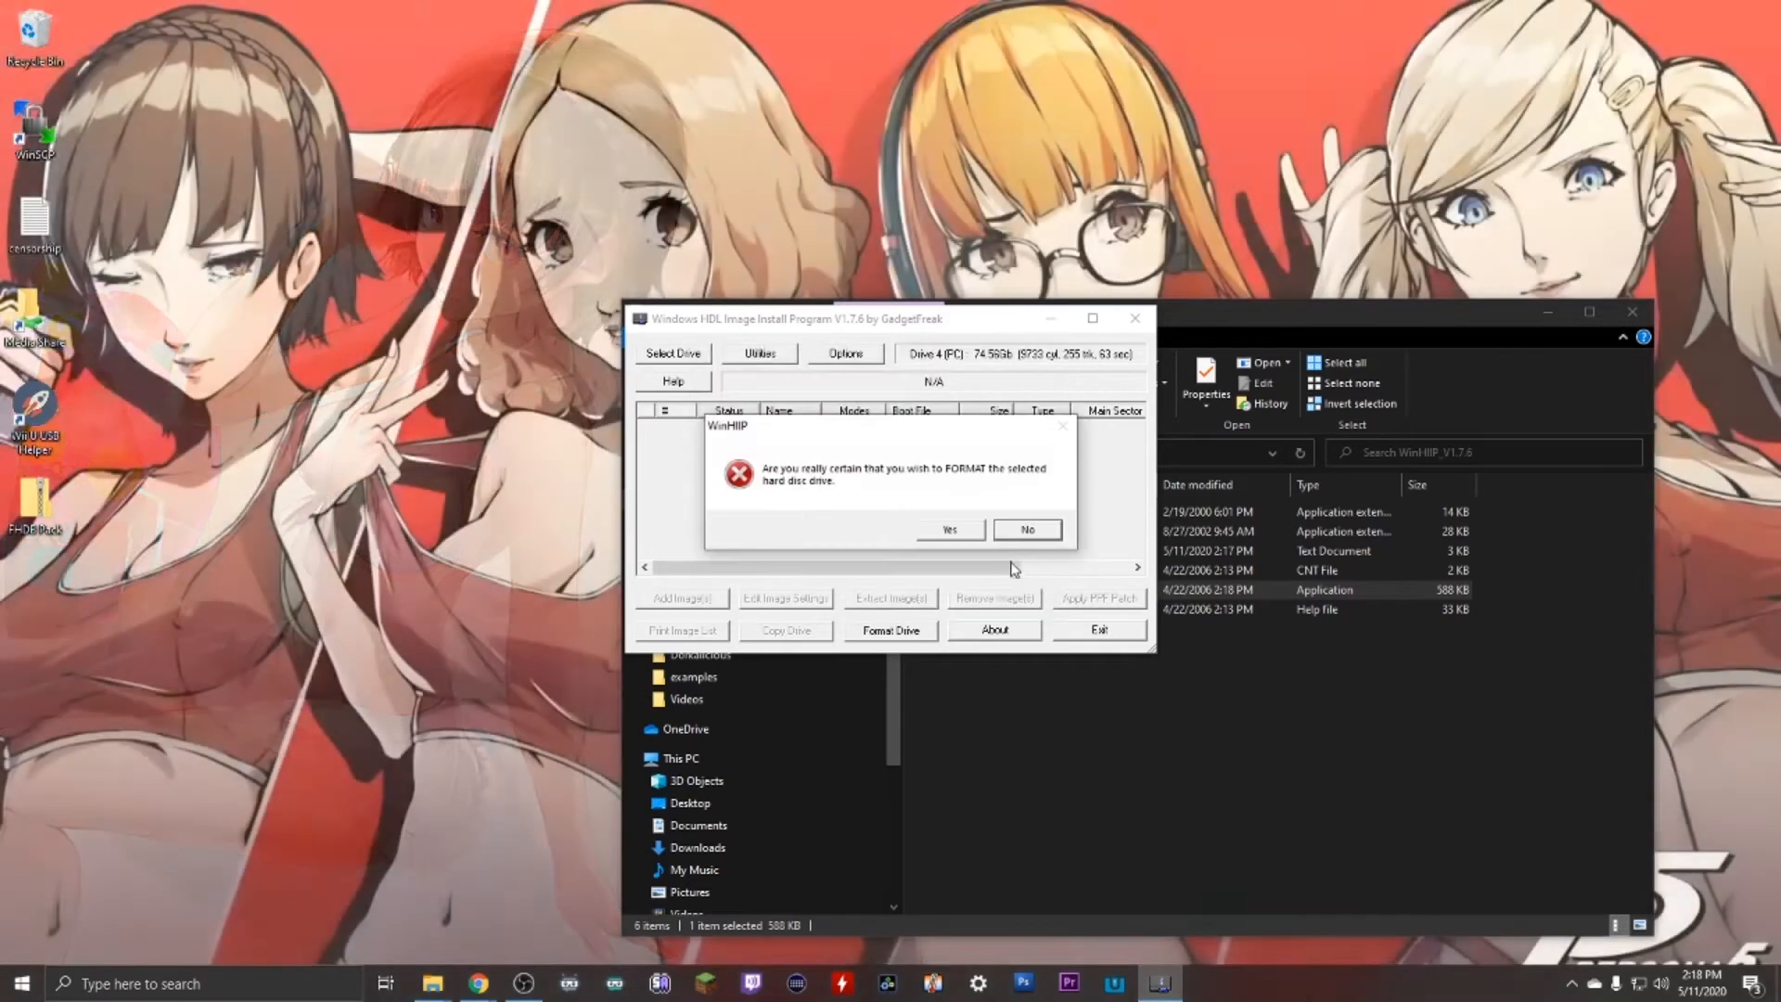
{"action": "left_click", "coordinate": [949, 529]}
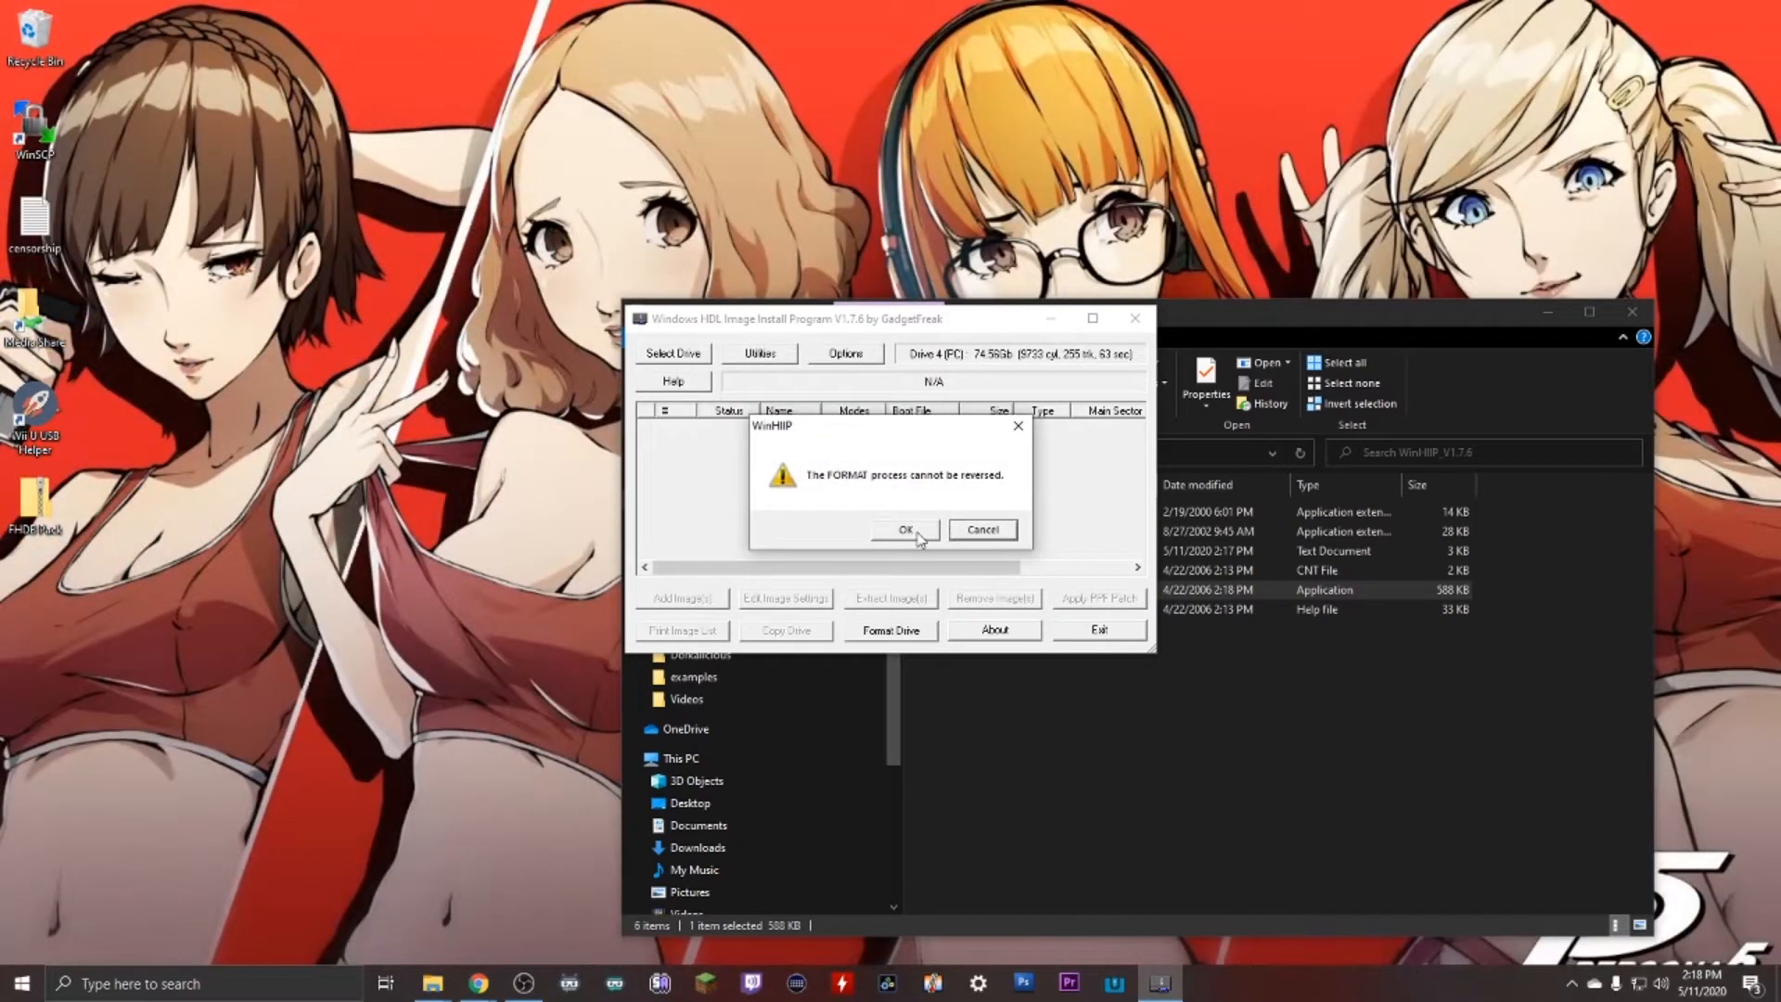
{"action": "left_click", "coordinate": [905, 529]}
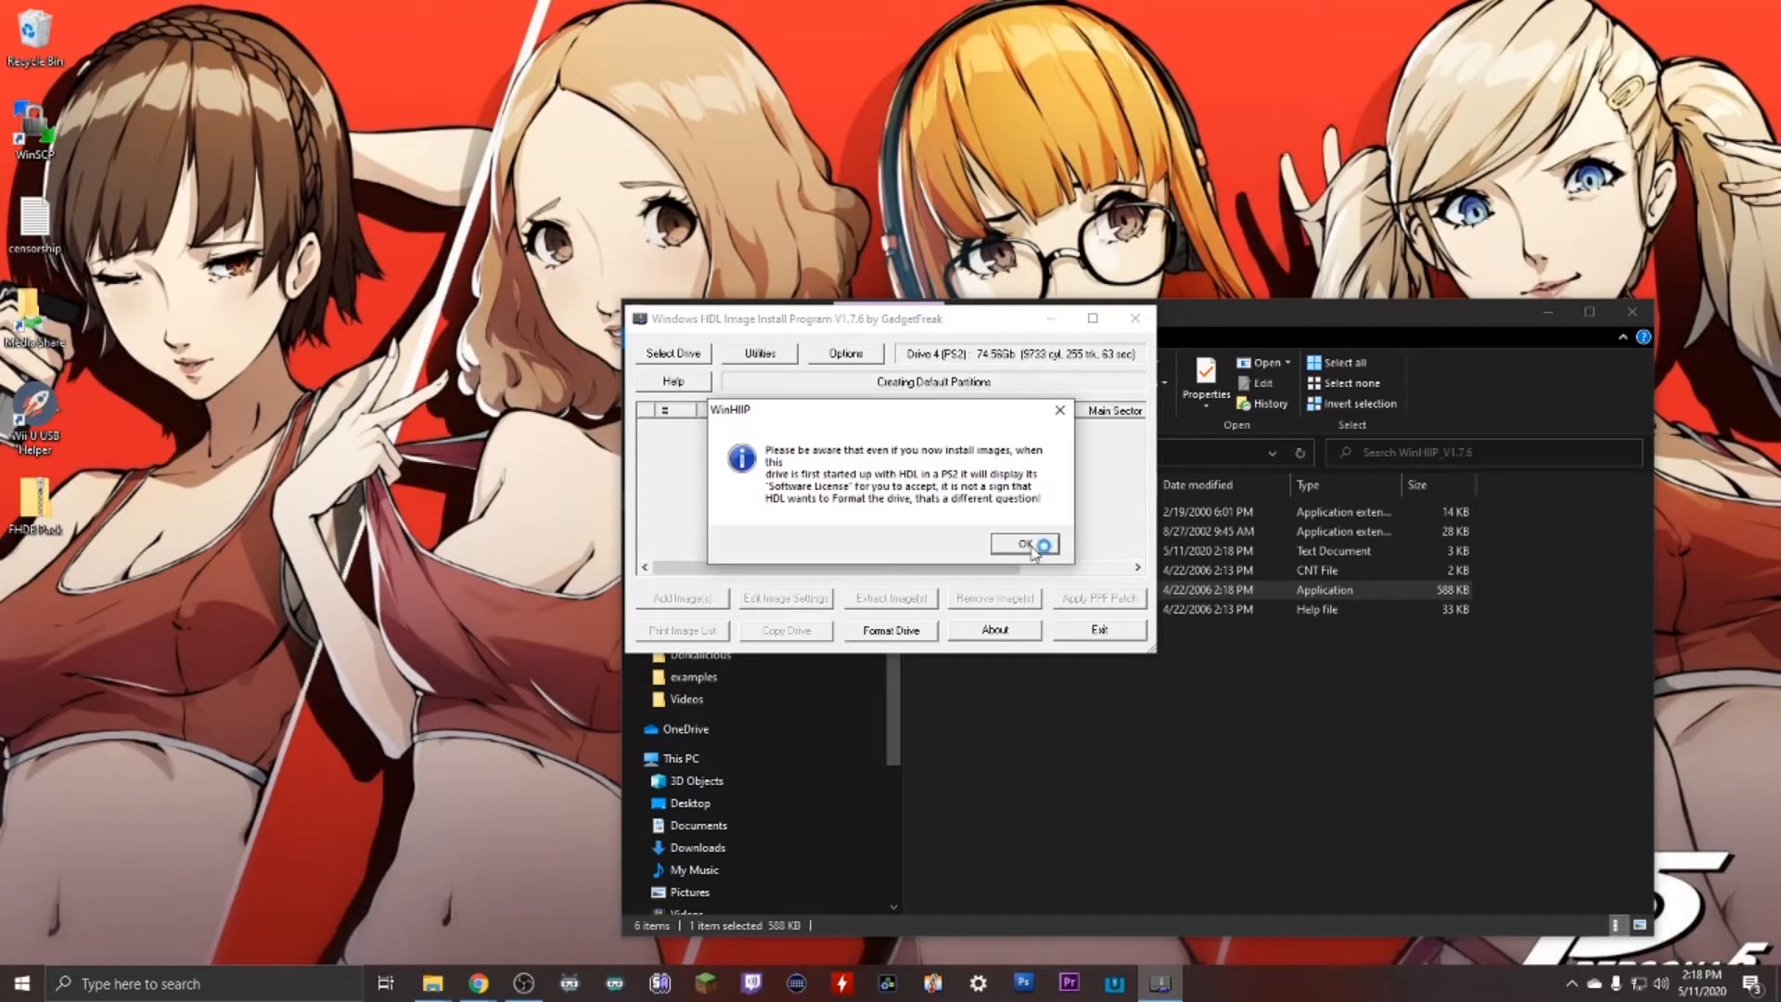
{"action": "left_click", "coordinate": [1022, 543]}
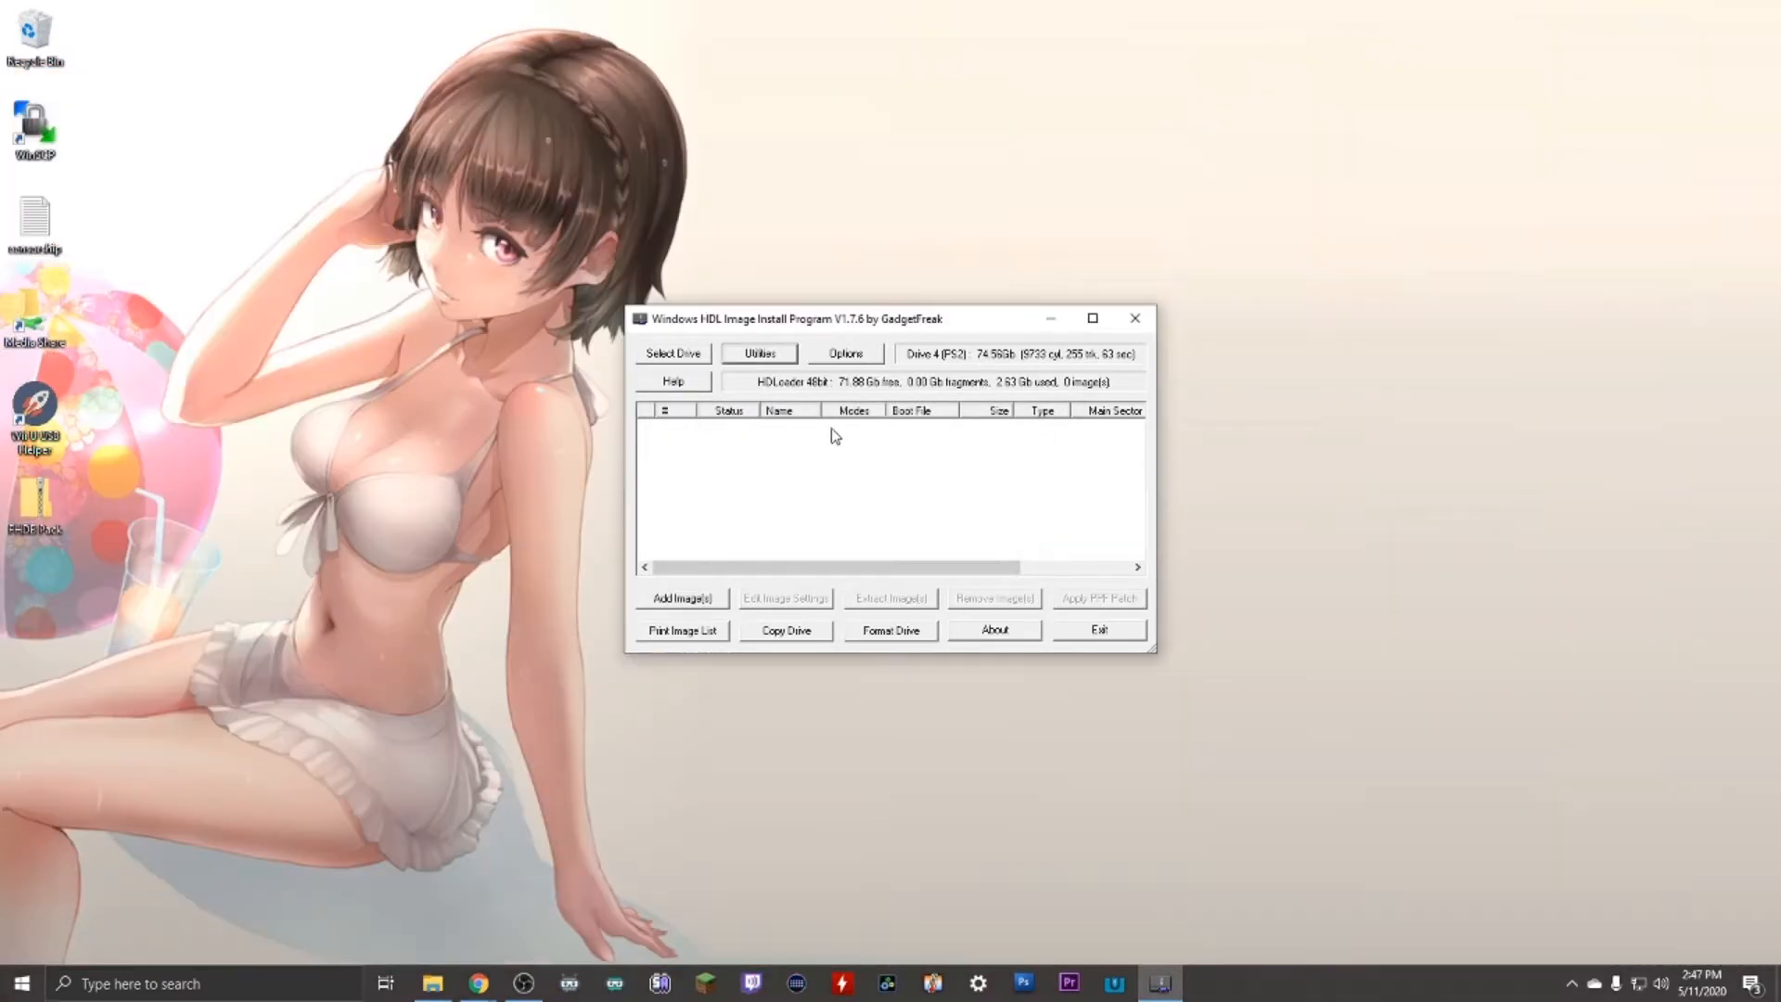
{"action": "mouse_move", "coordinate": [896, 436]}
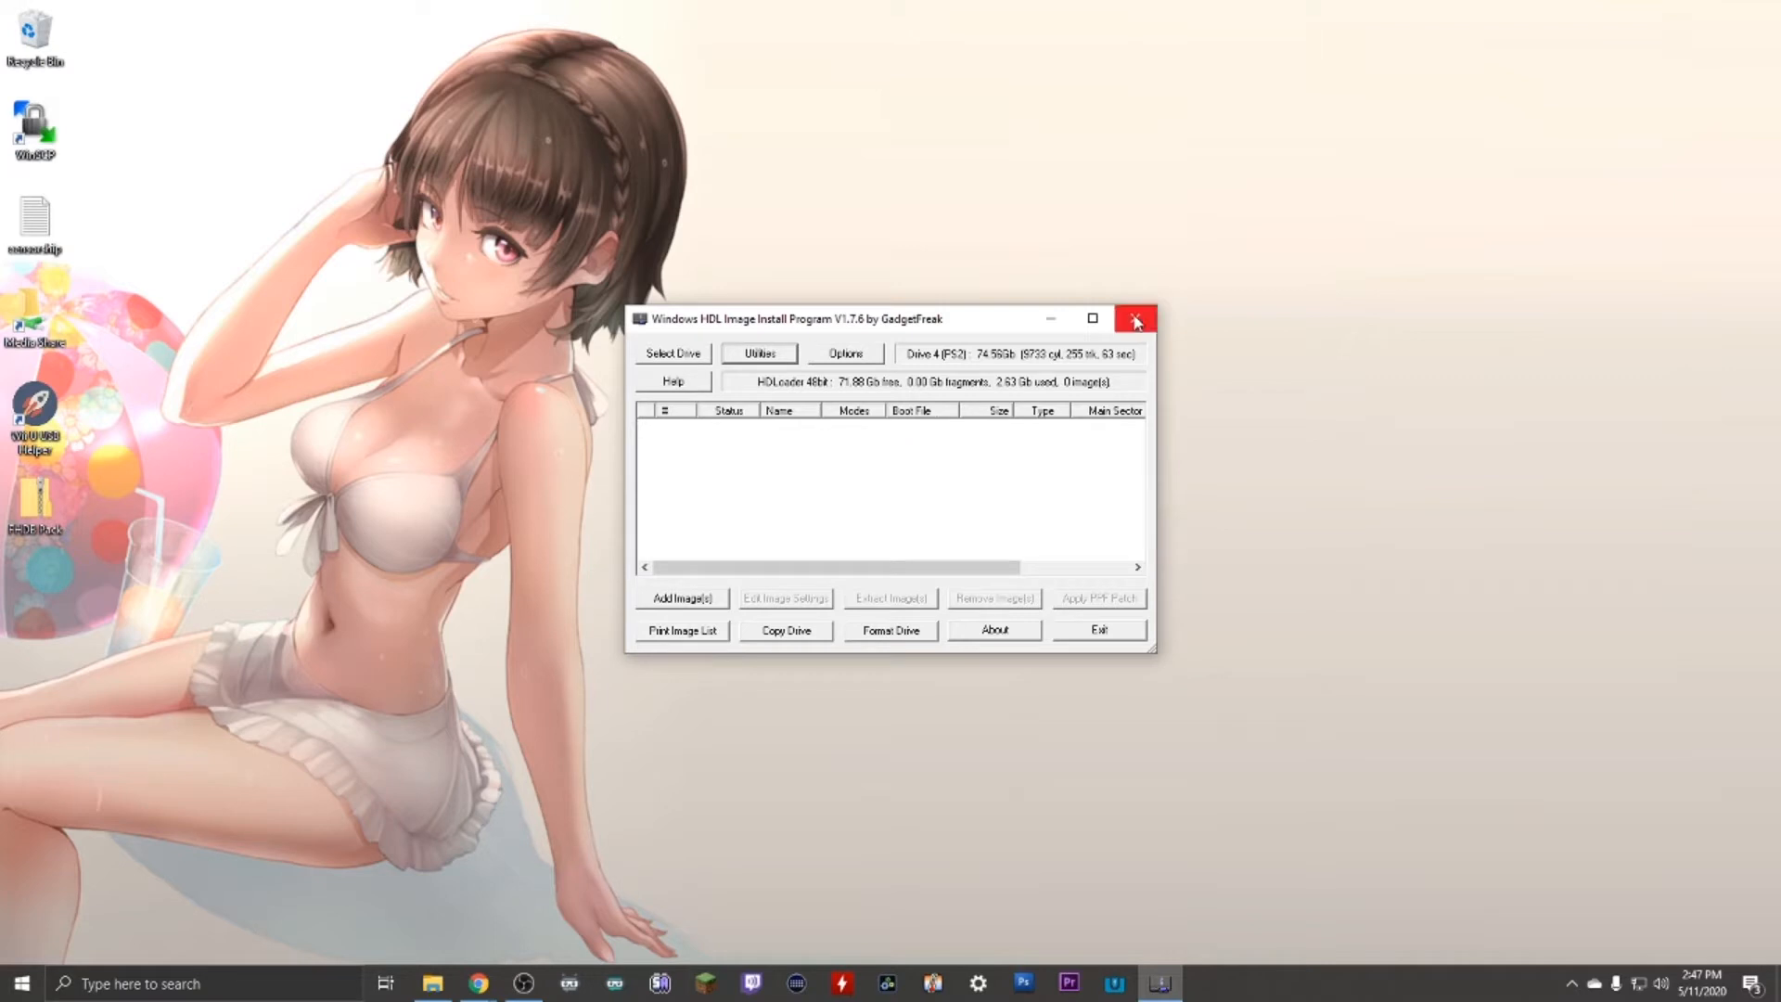
Close WinHIIP and return to the desktop
{"action": "left_click", "coordinate": [1136, 319]}
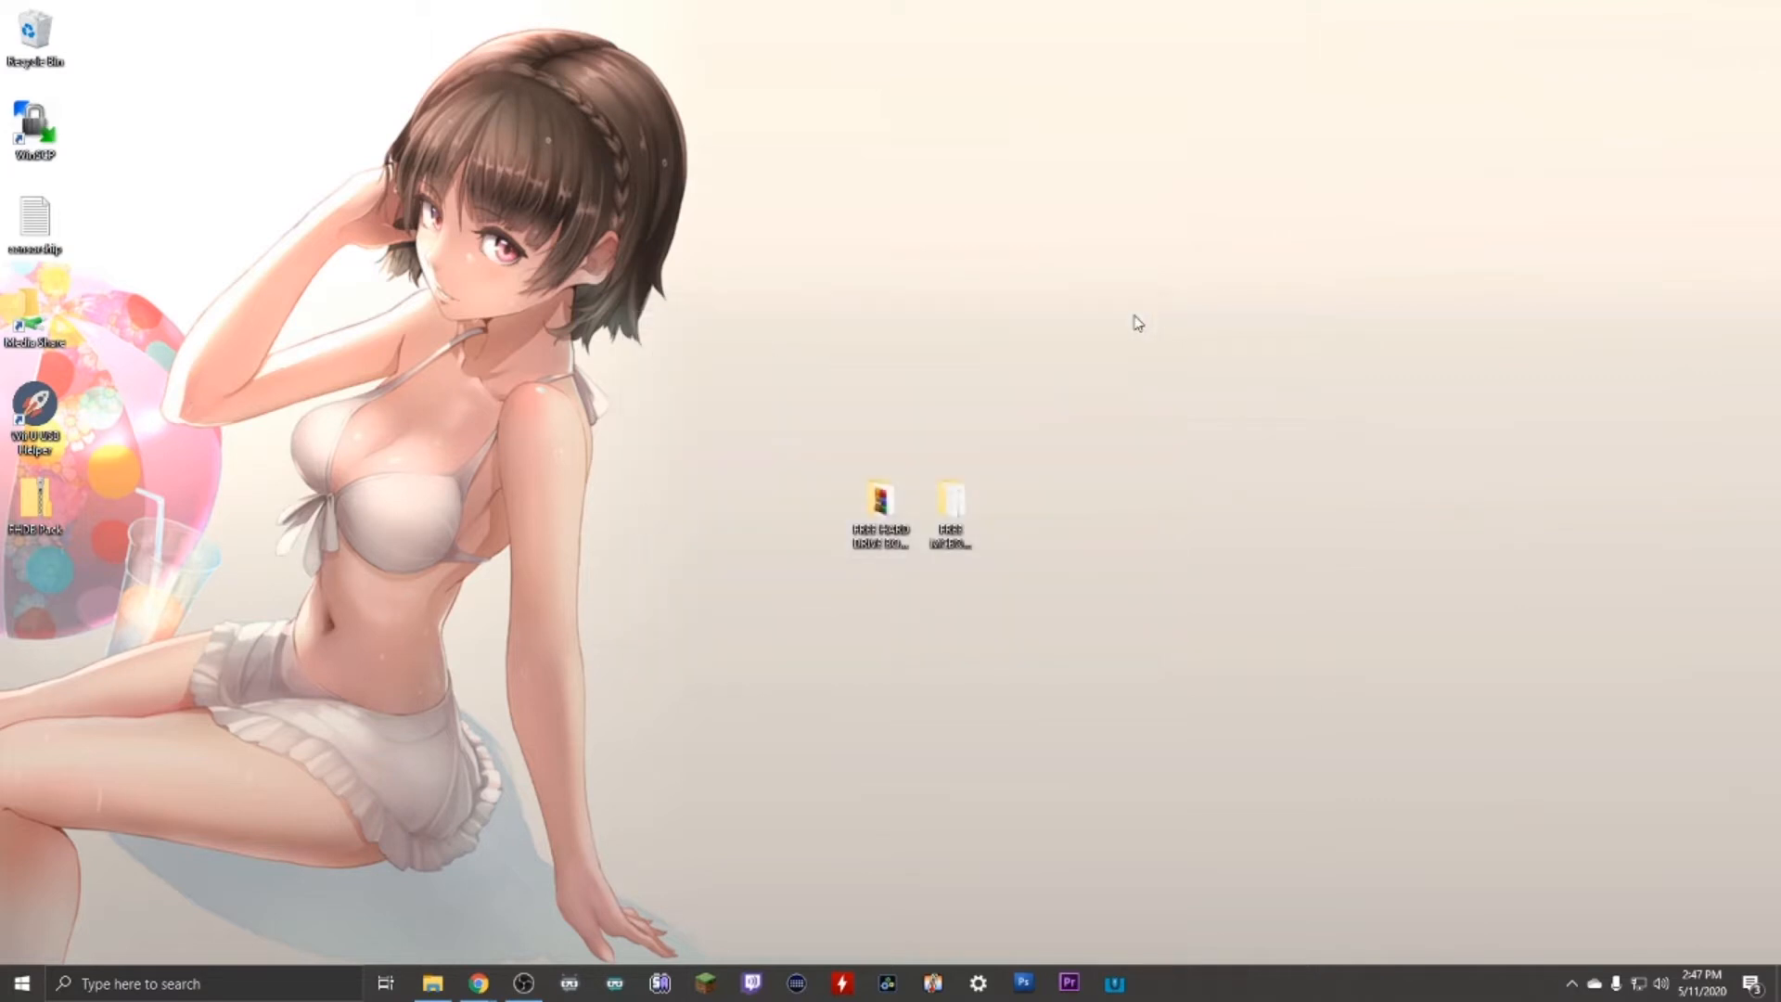
Install HDDRawCopy 1.10 with desktop and quick launch icons and launch it
{"action": "double_click", "coordinate": [878, 503]}
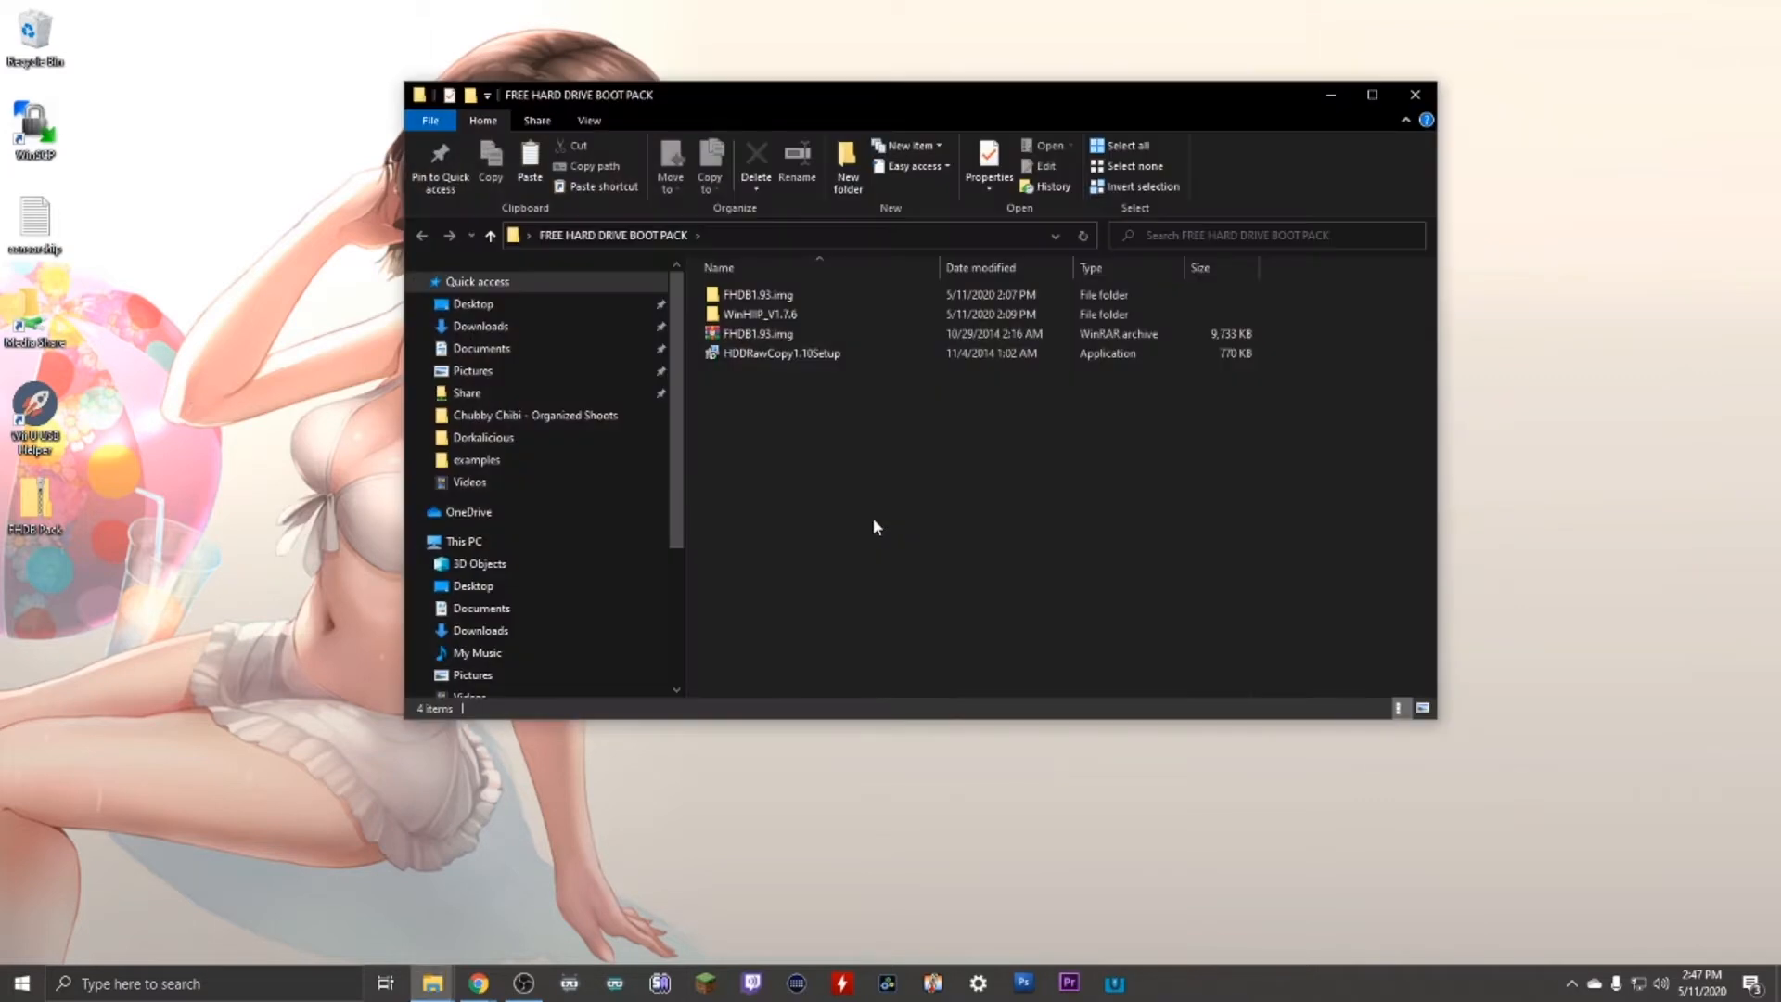
{"action": "left_click", "coordinate": [781, 352]}
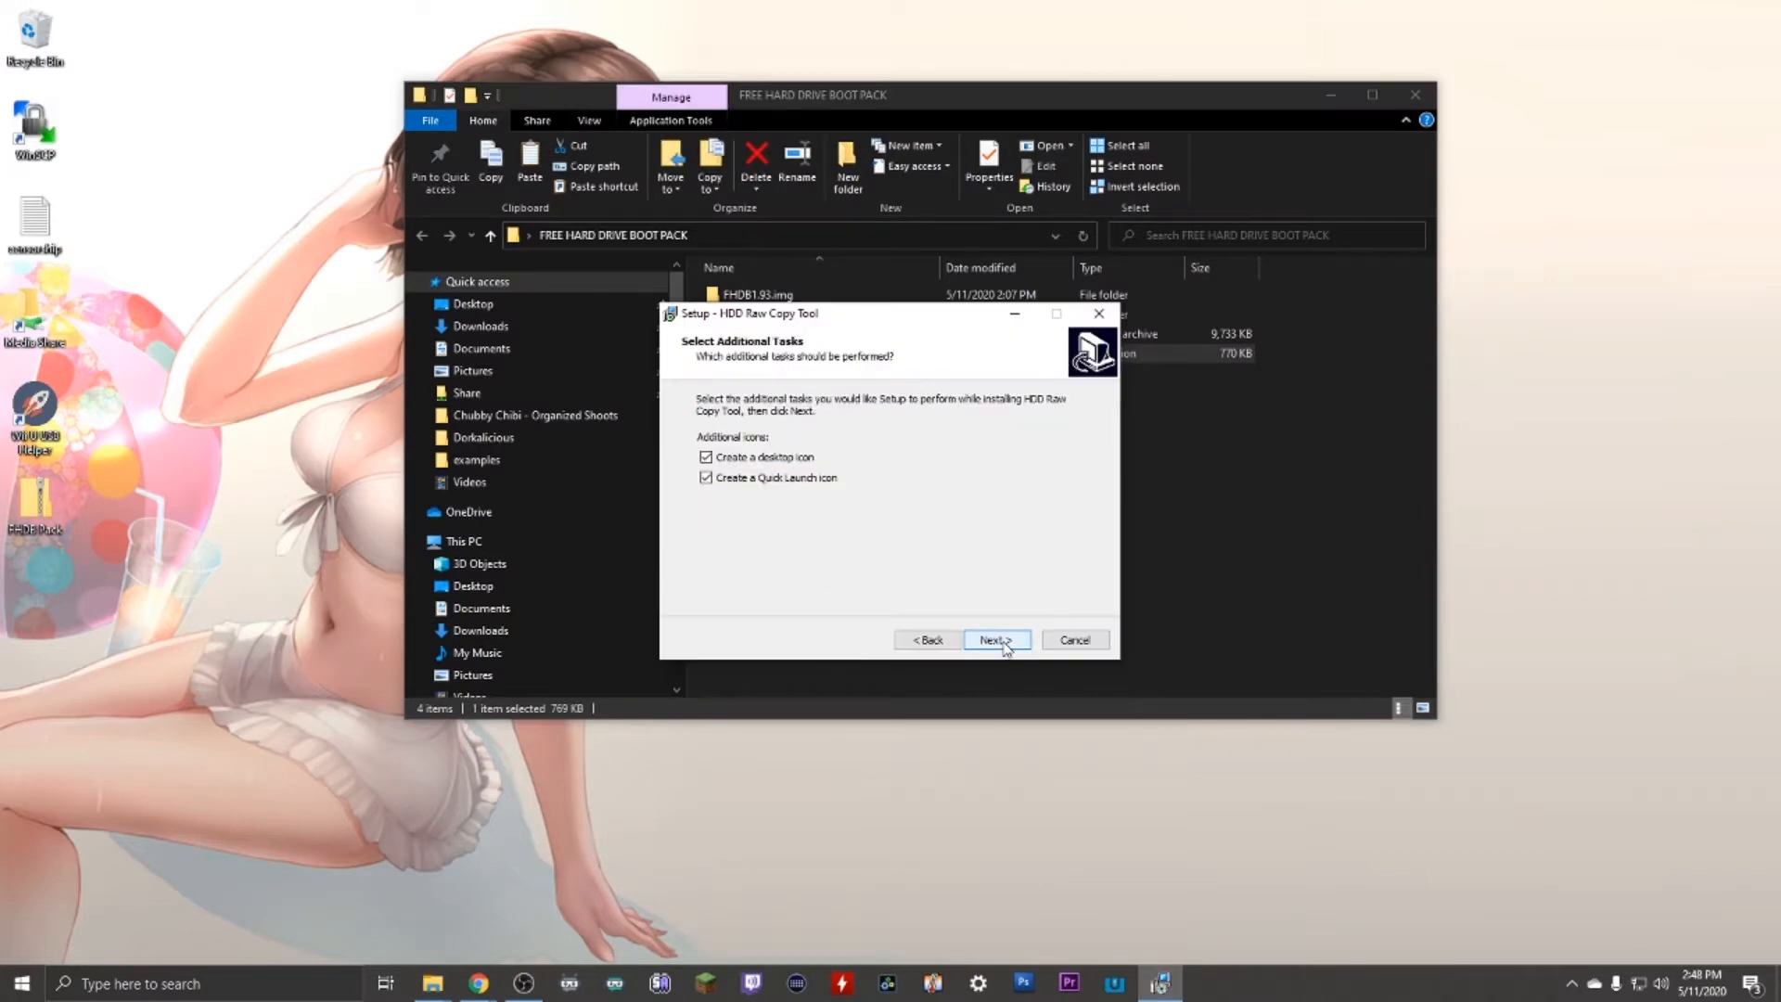
{"action": "left_click", "coordinate": [995, 640]}
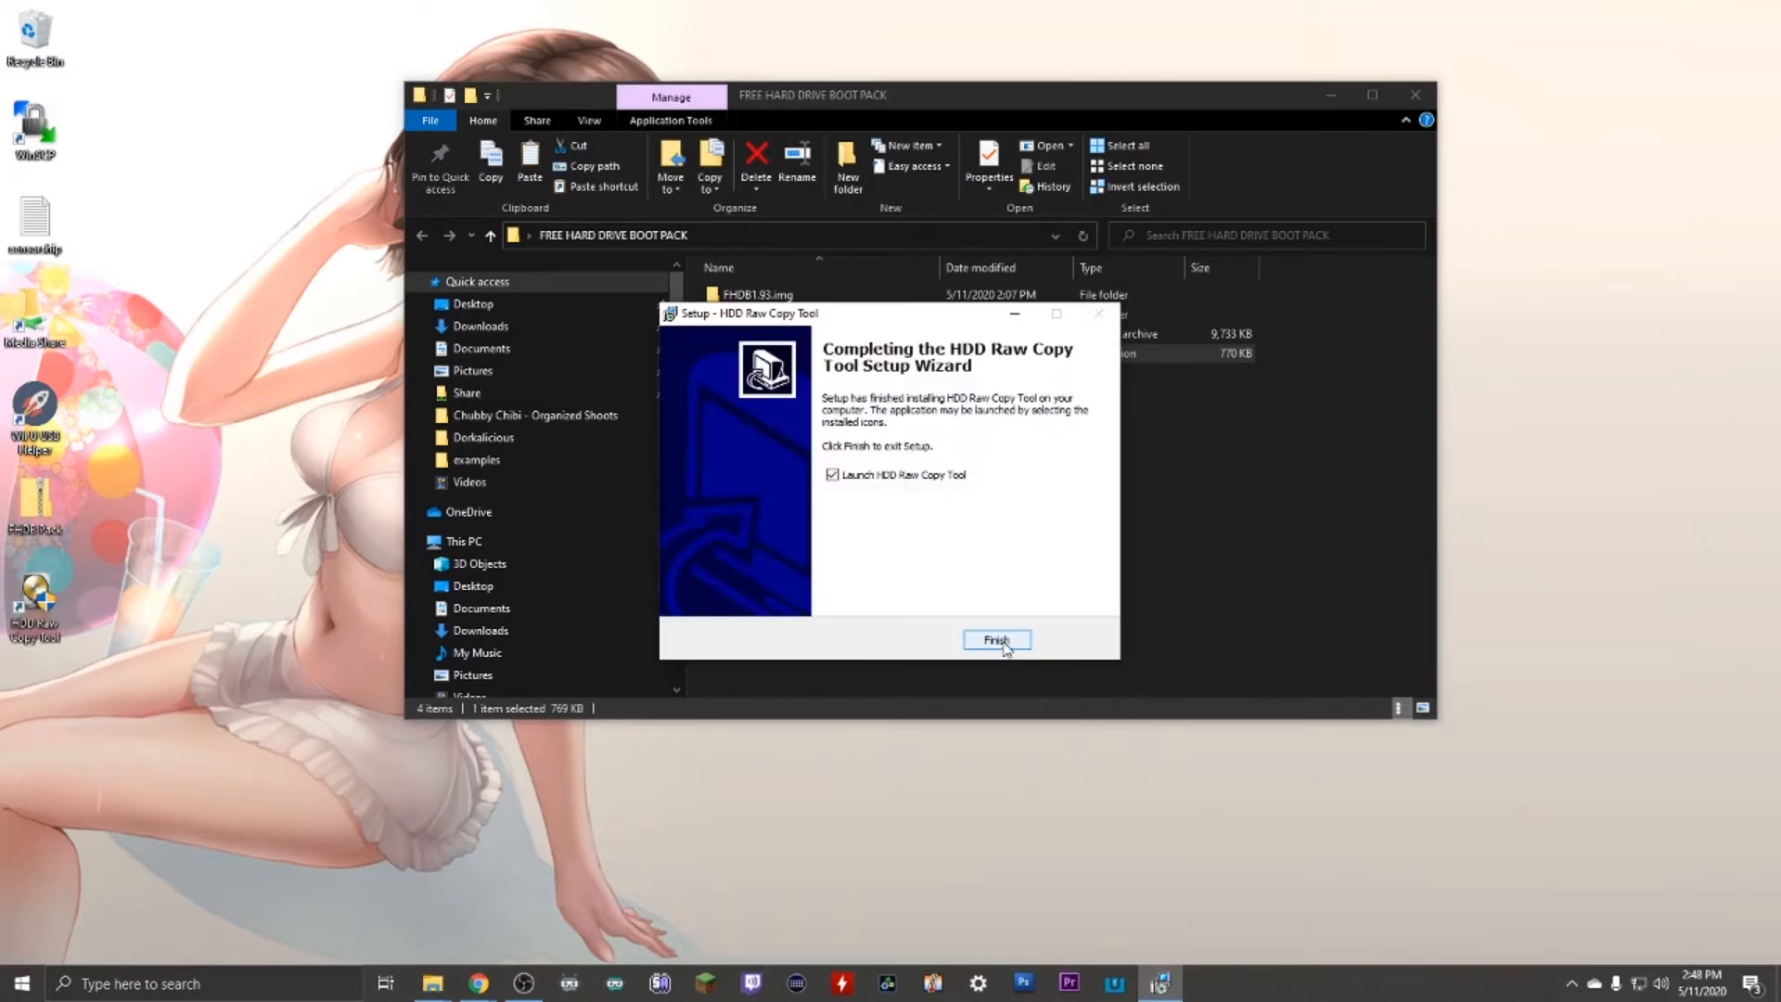
{"action": "left_click", "coordinate": [996, 640]}
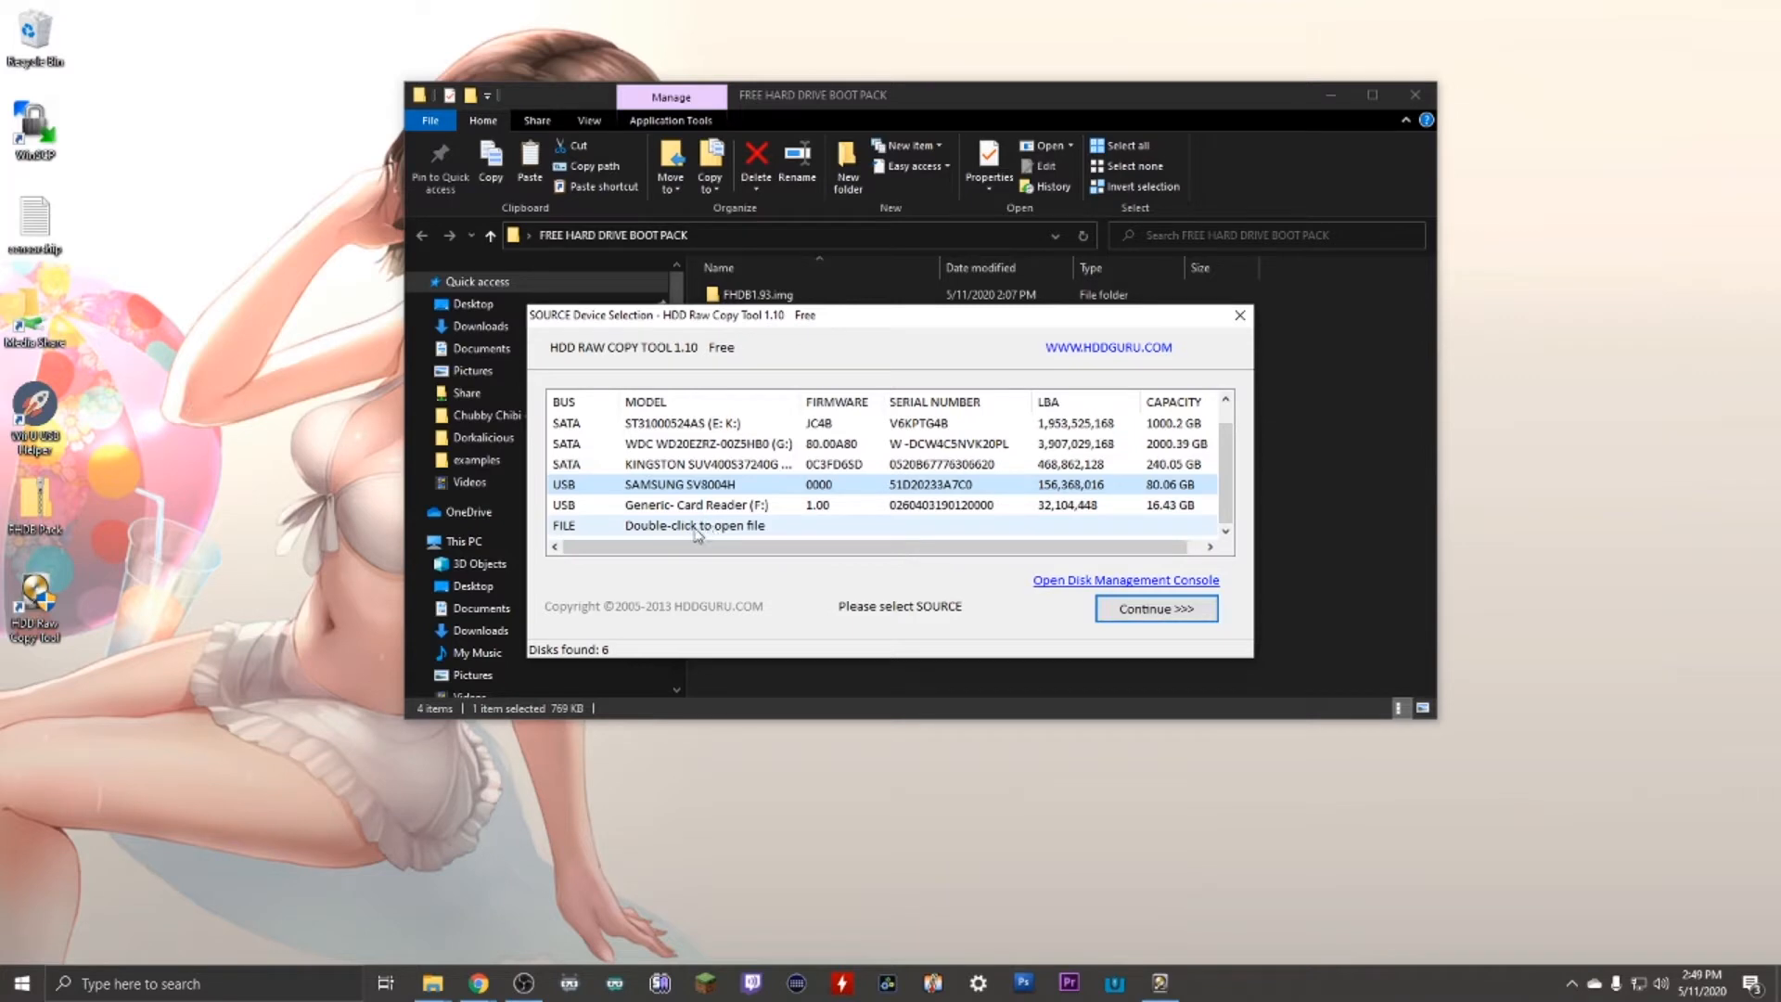
Load FHDB1.93.img from the FREE HARD DRIVE BOOT PACK folder as the copy source
{"action": "left_click", "coordinate": [694, 525]}
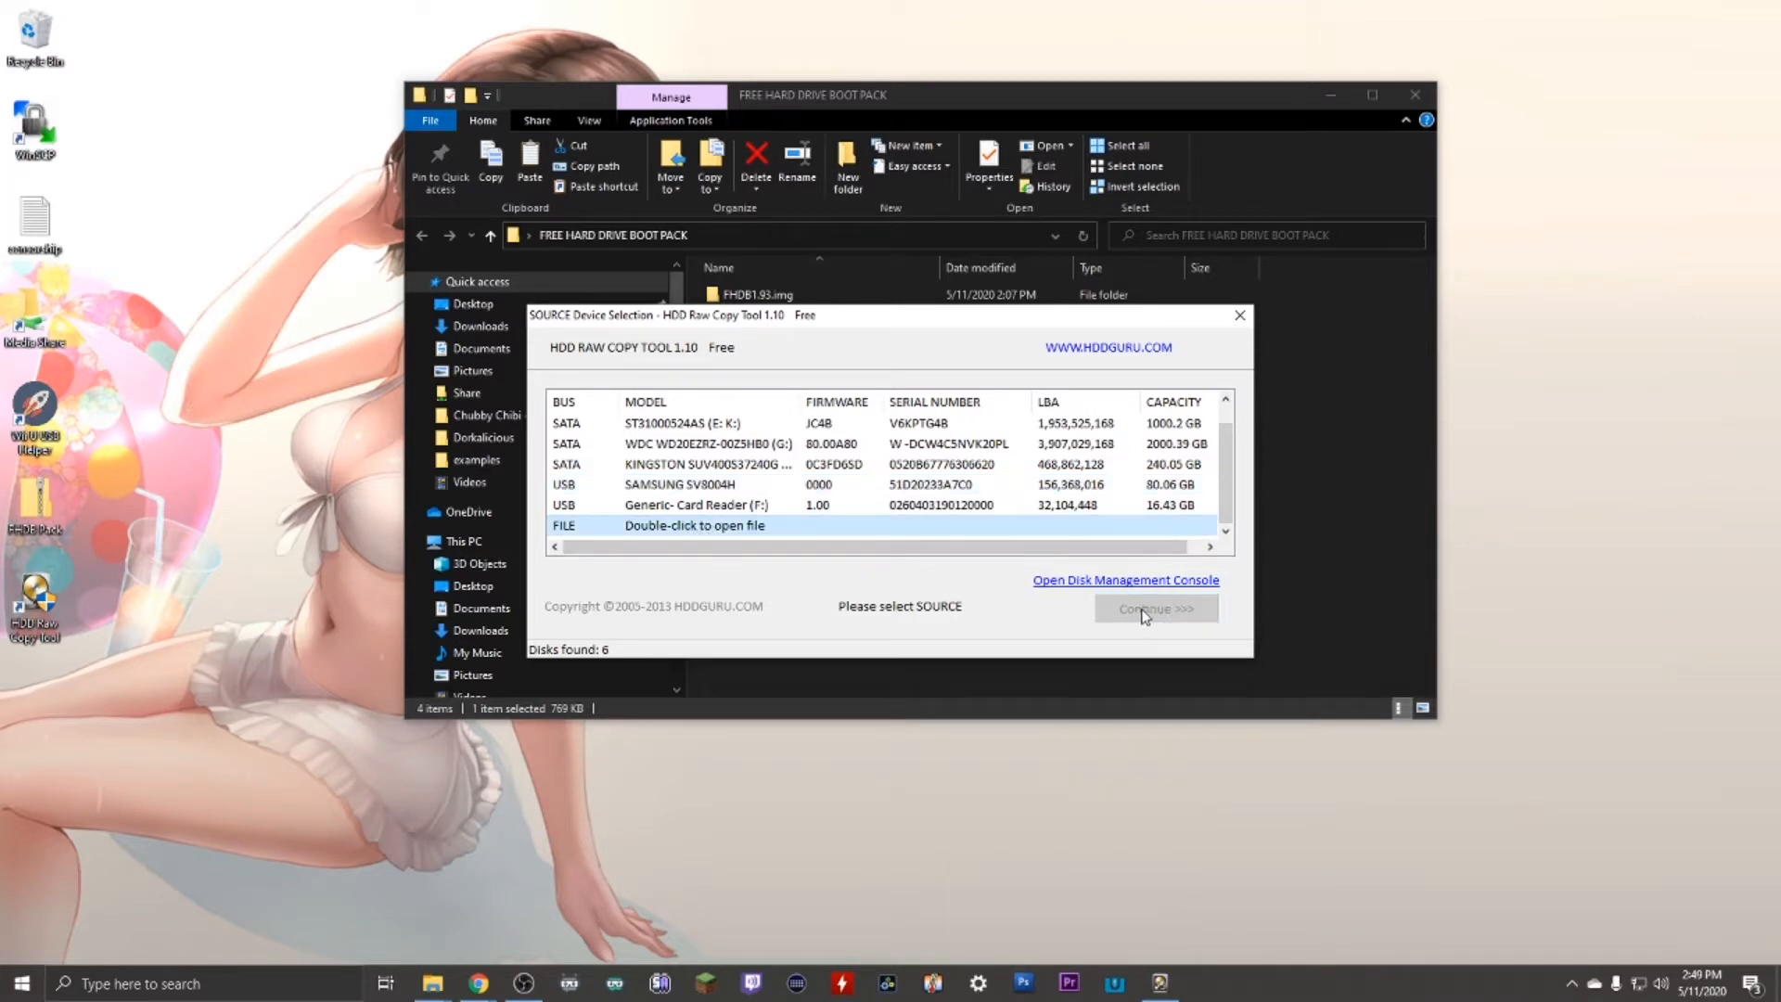
{"action": "double_click", "coordinate": [692, 526]}
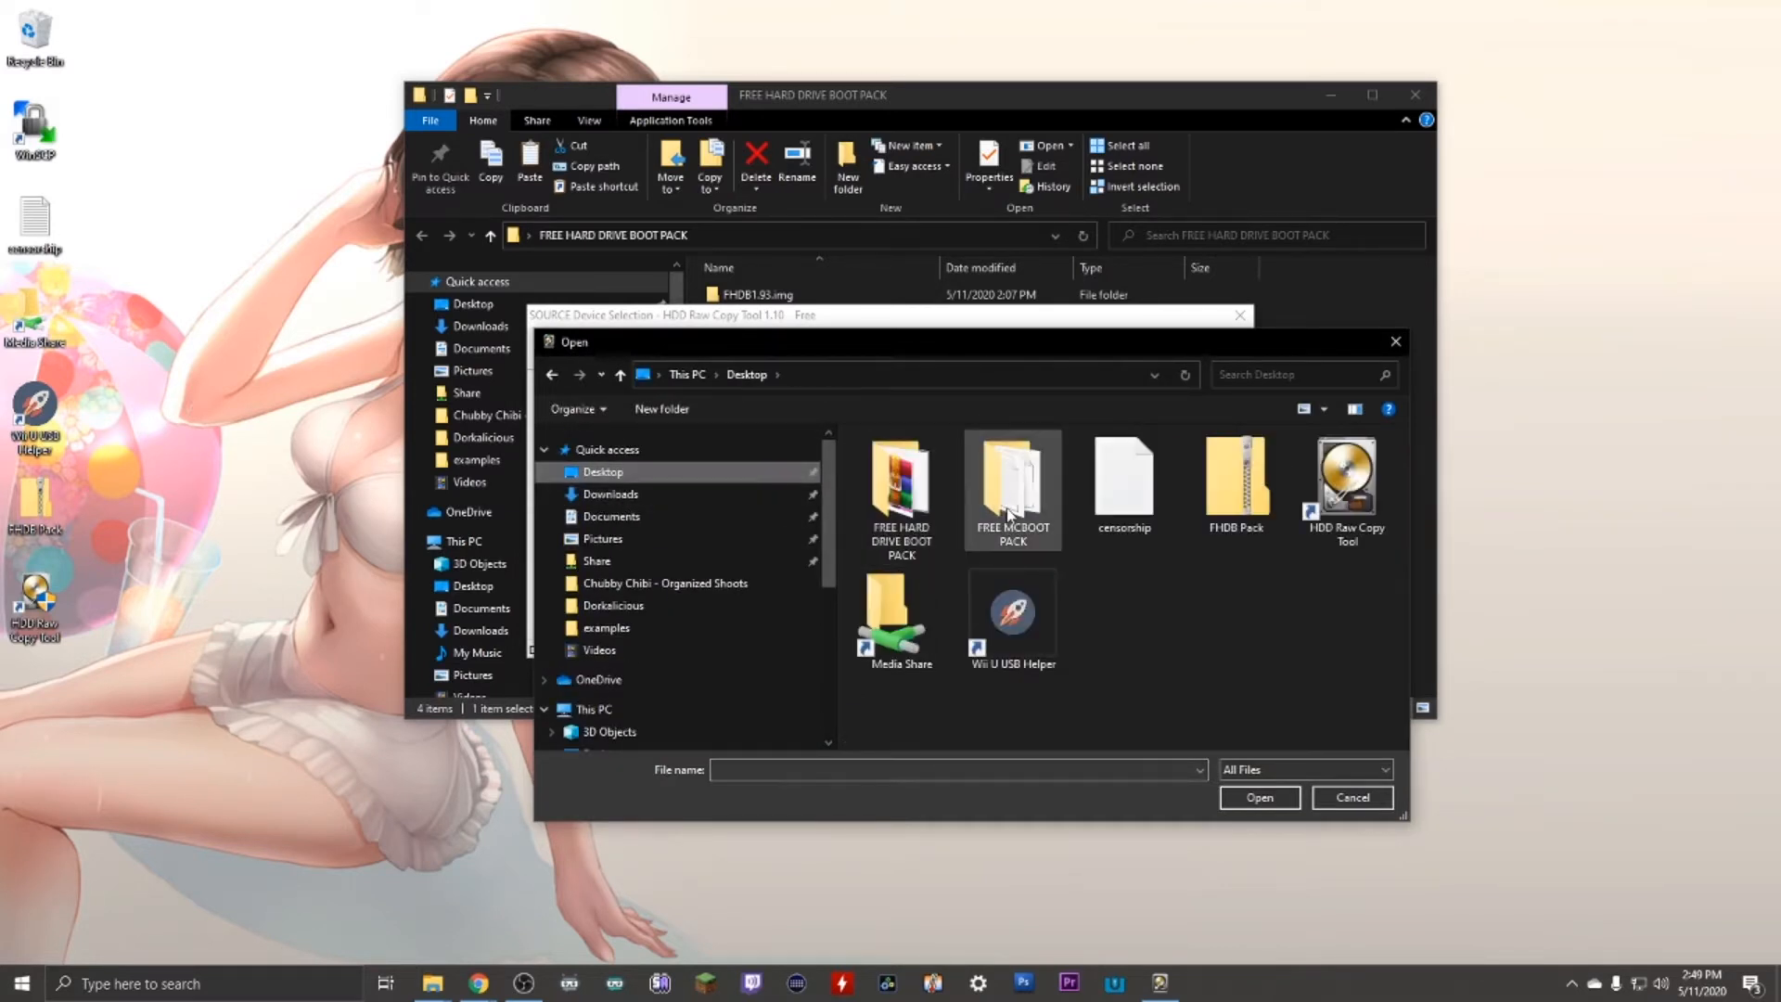
{"action": "double_click", "coordinate": [898, 477]}
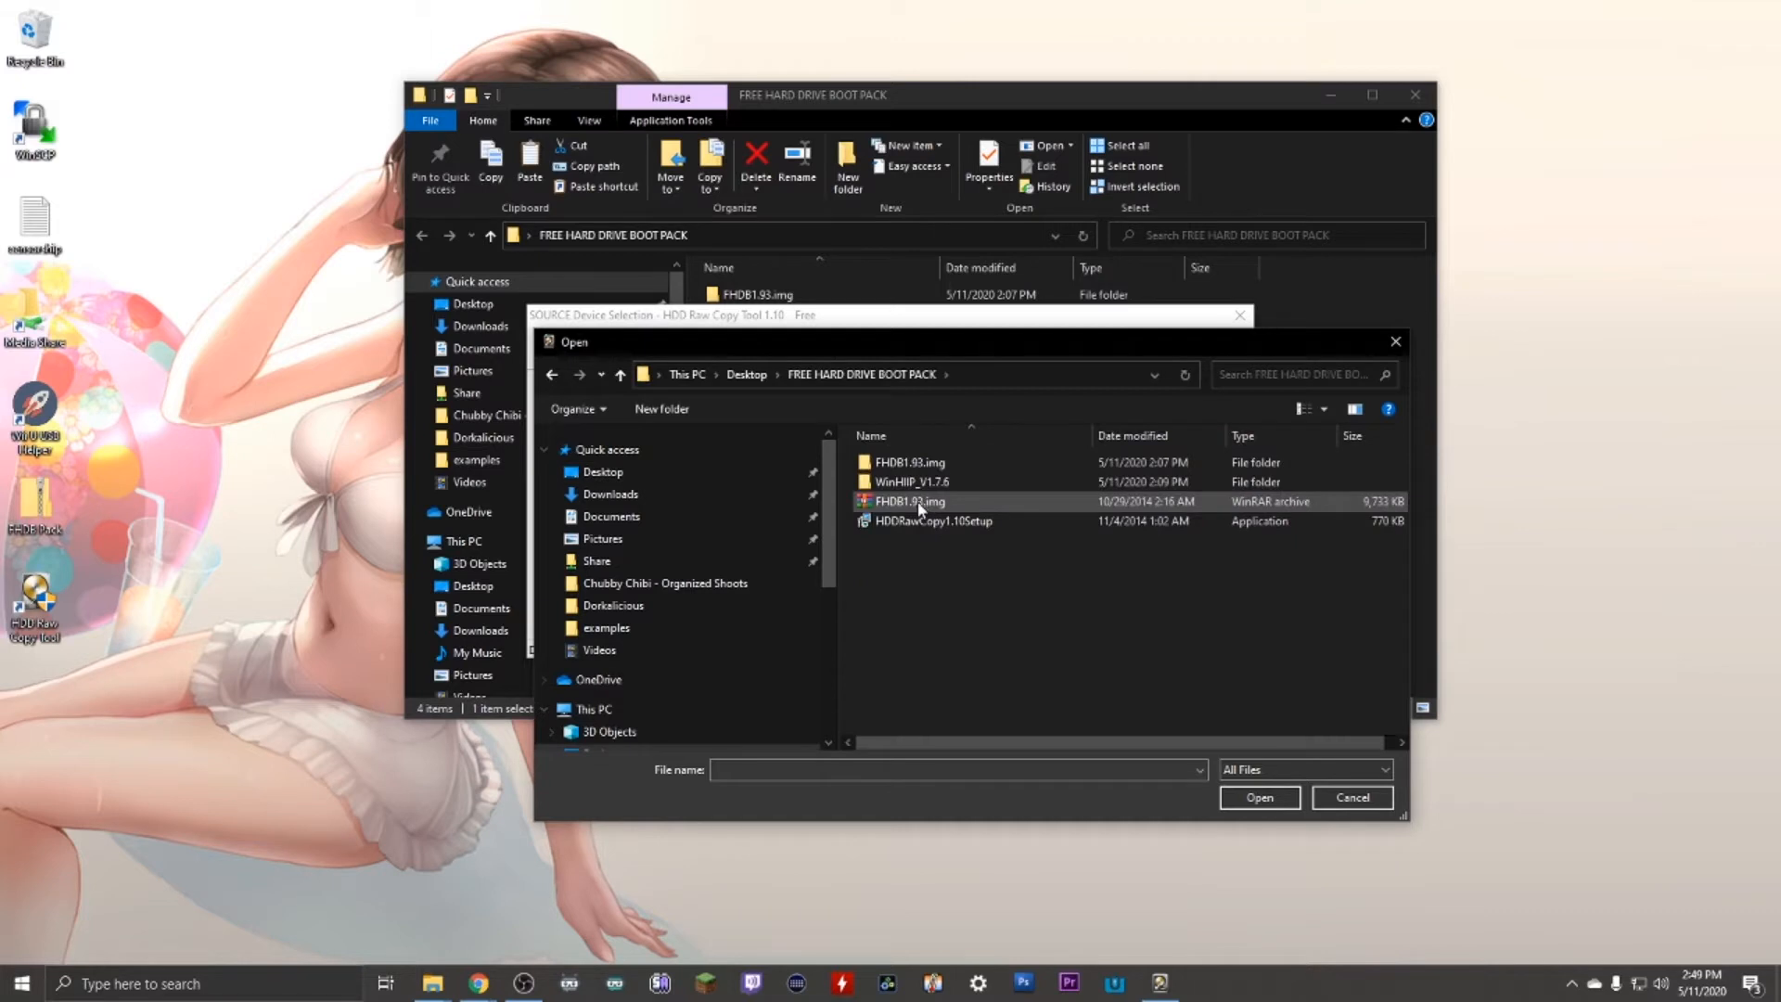
{"action": "left_click", "coordinate": [909, 462]}
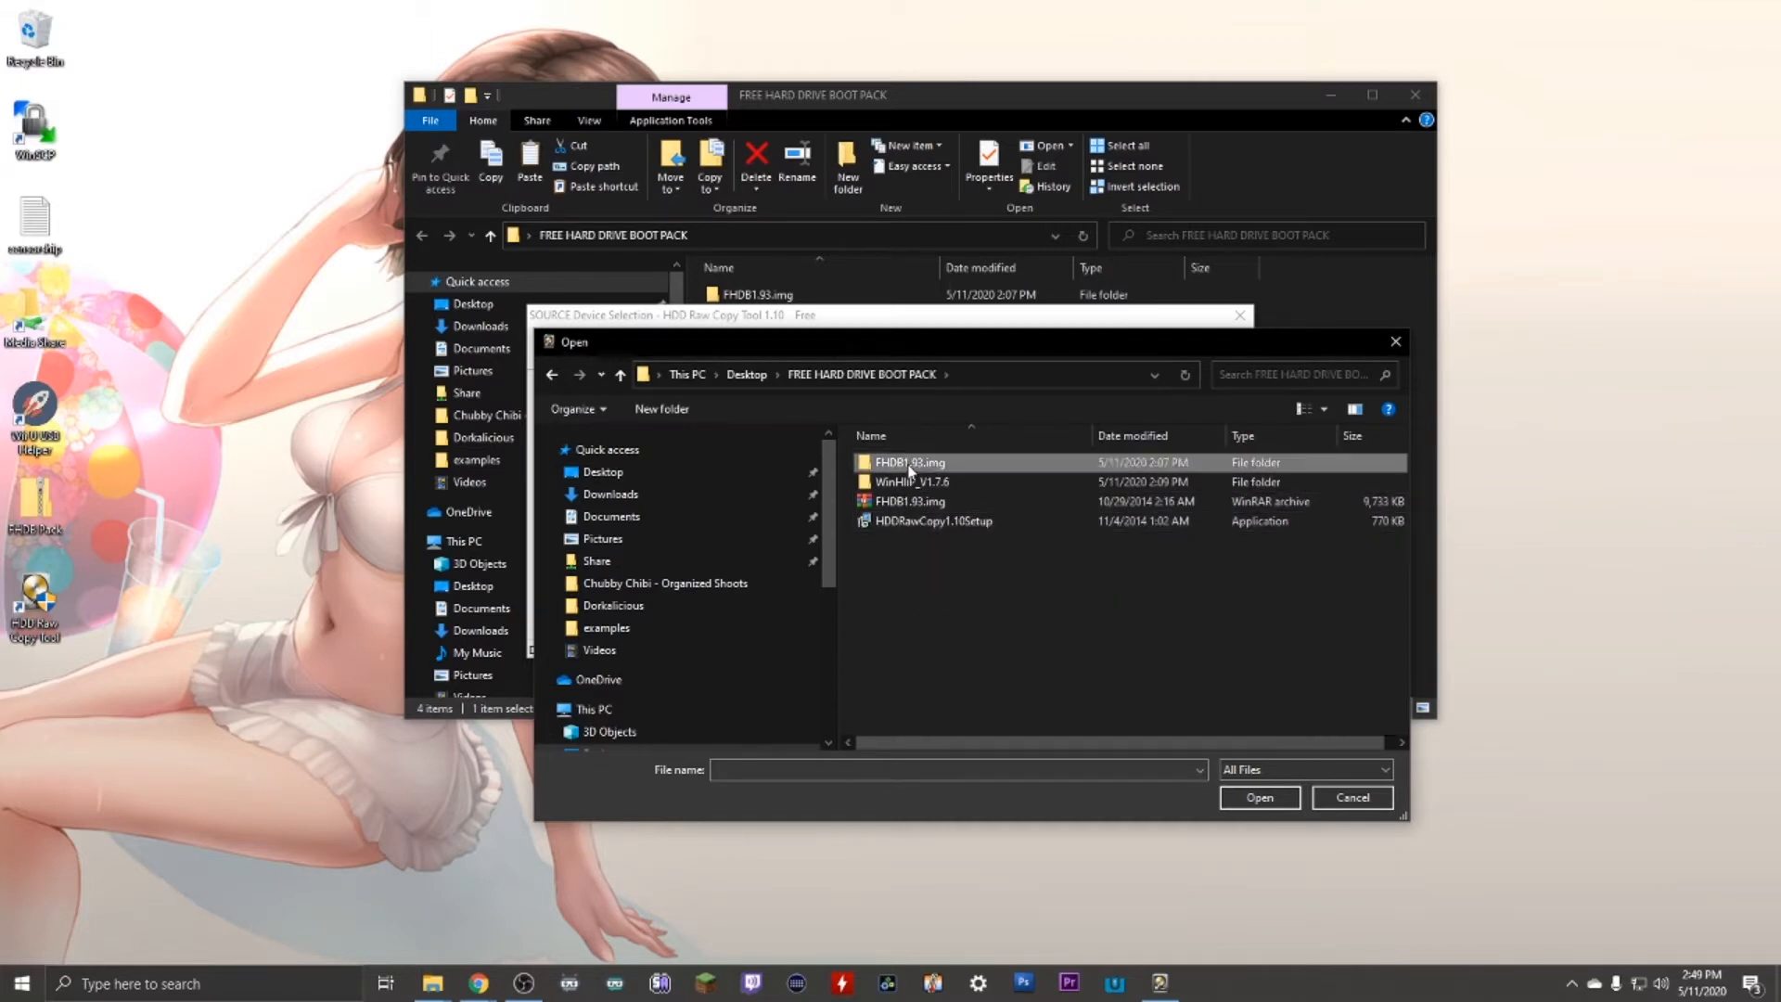
{"action": "double_click", "coordinate": [909, 462]}
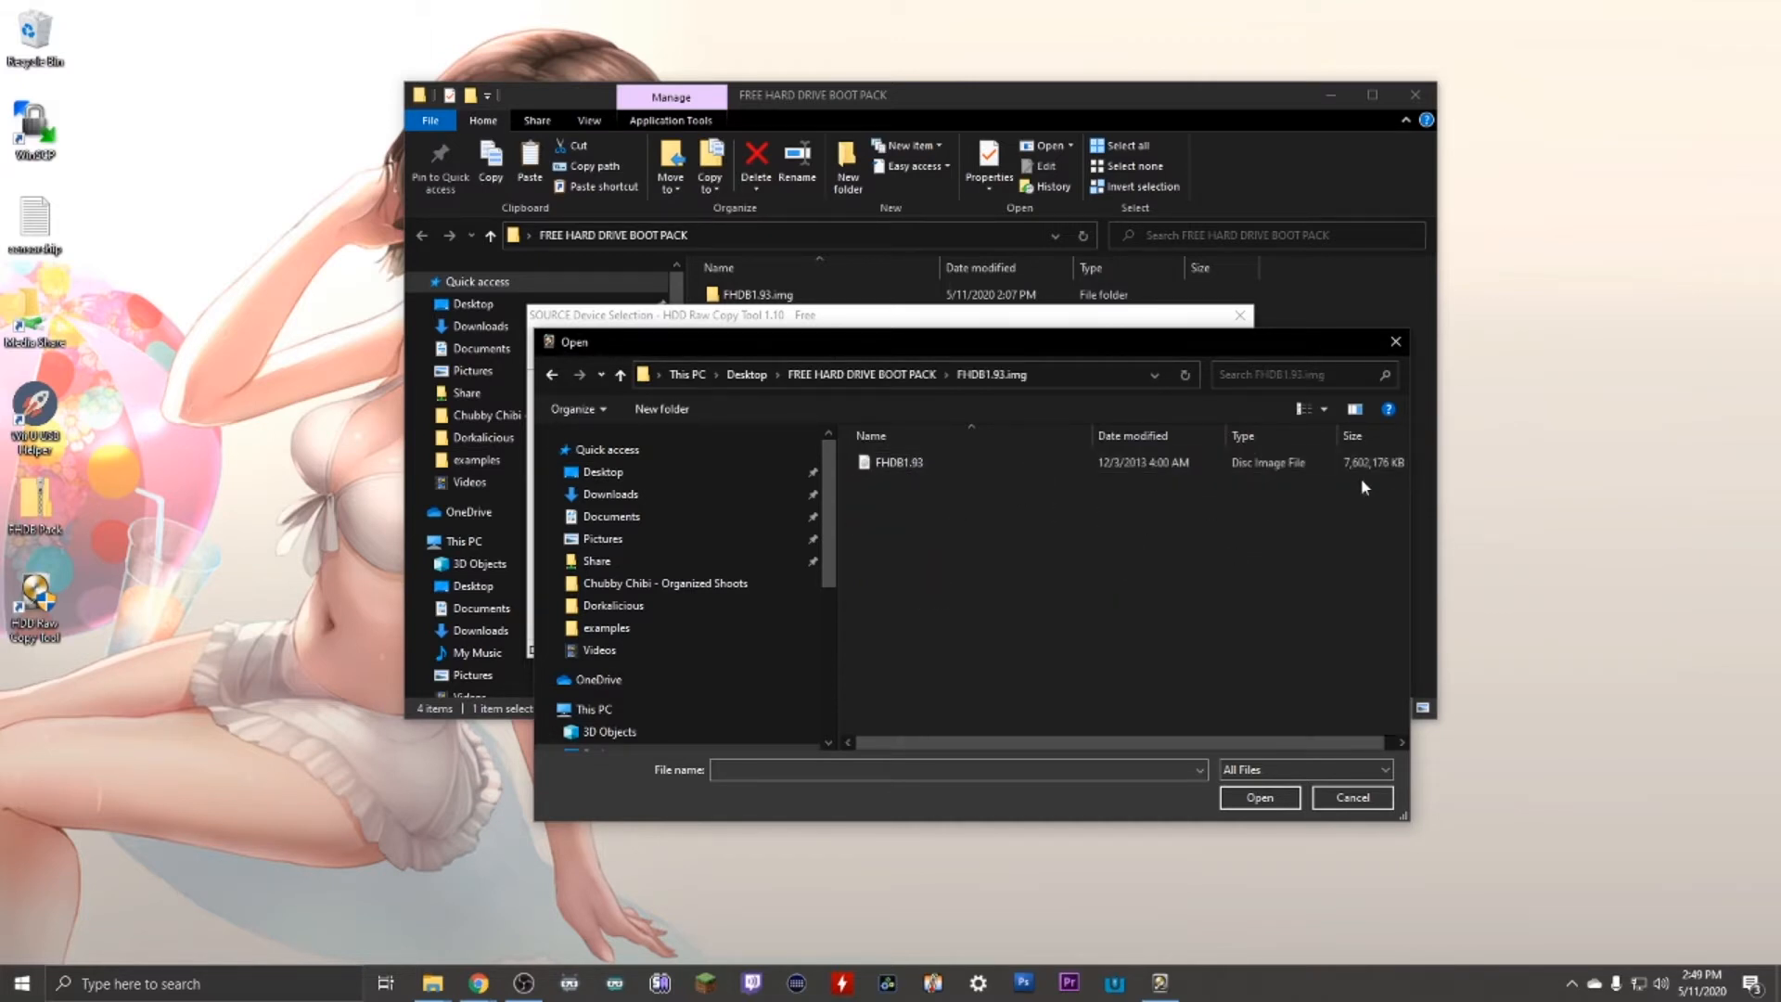
{"action": "left_click", "coordinate": [898, 462]}
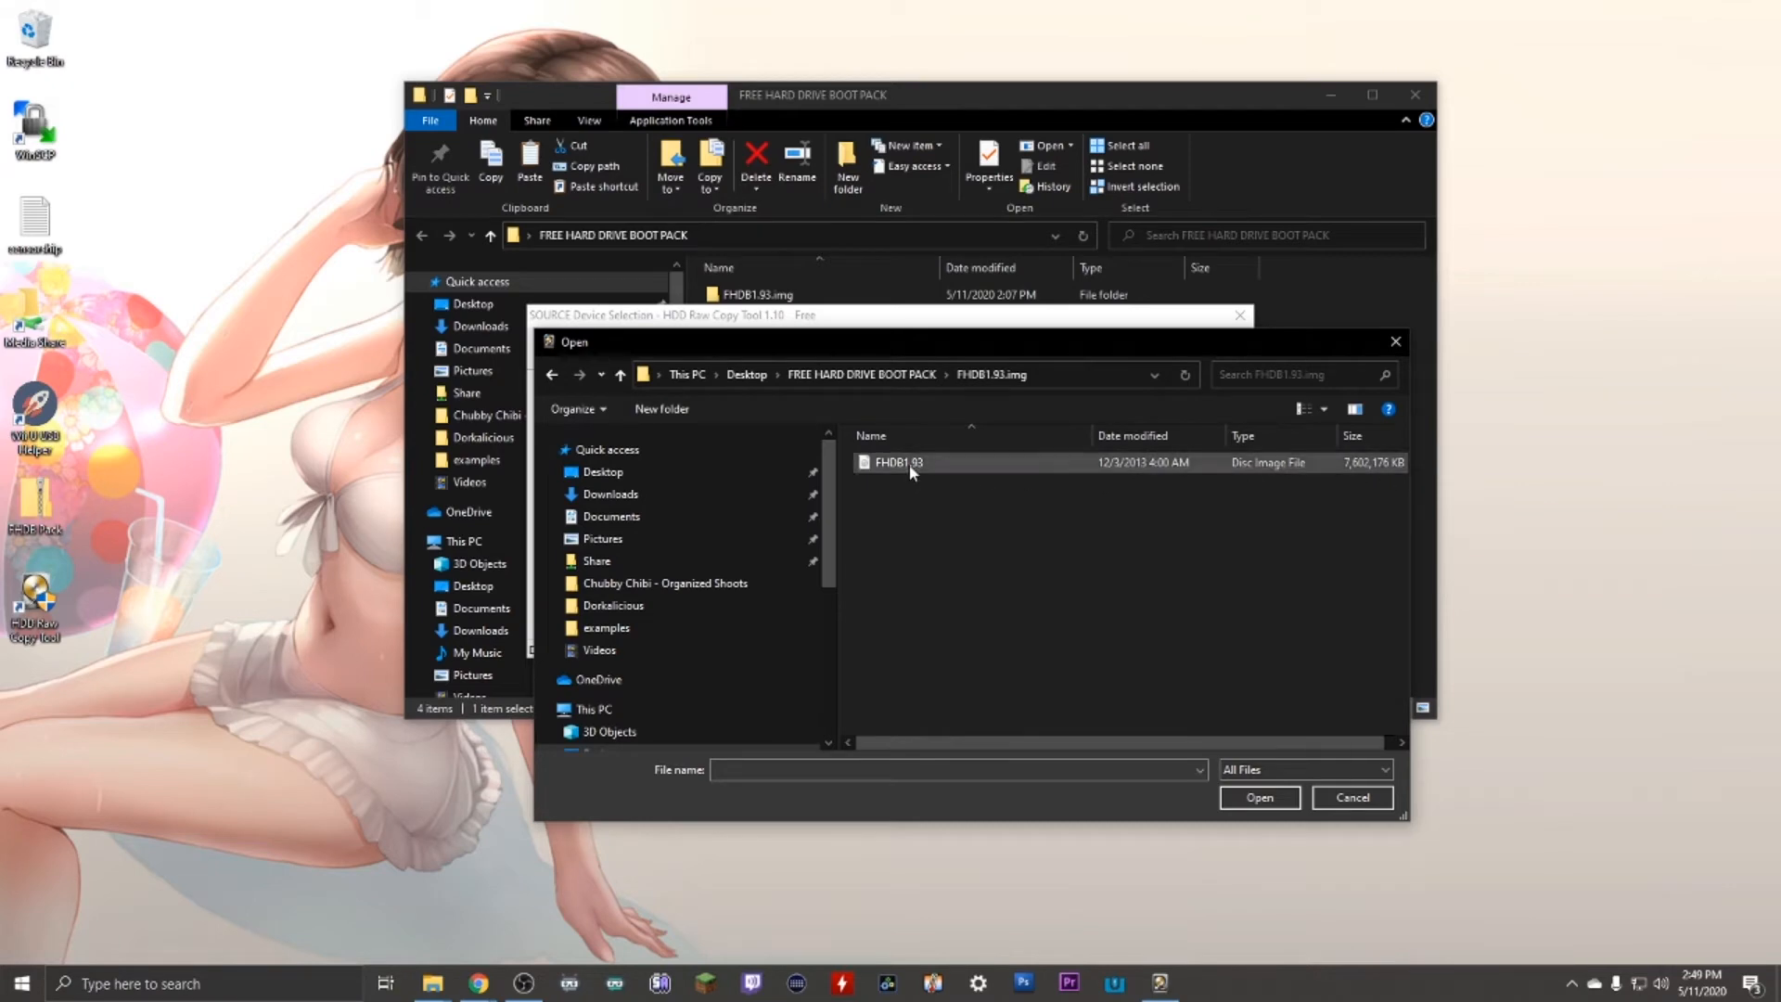
{"action": "left_click", "coordinate": [1258, 796]}
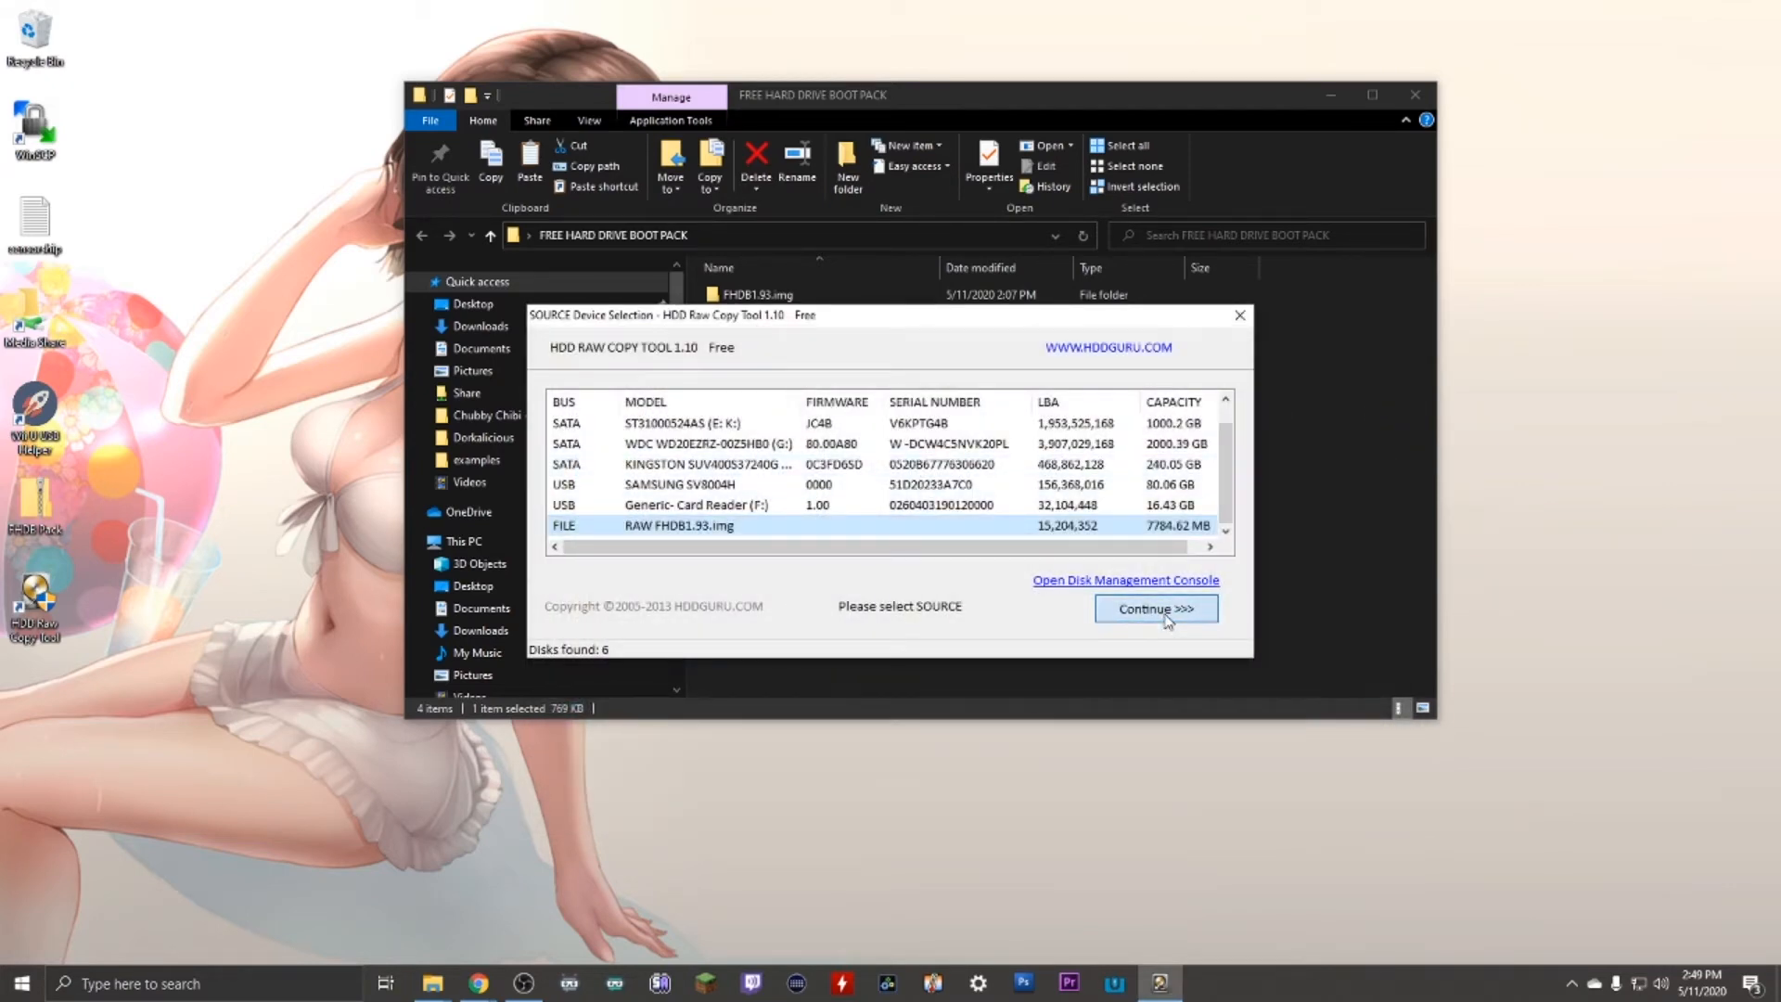
Choose the USB Samsung SV8004H 80 GB drive as the copy target
{"action": "left_click", "coordinate": [1154, 609]}
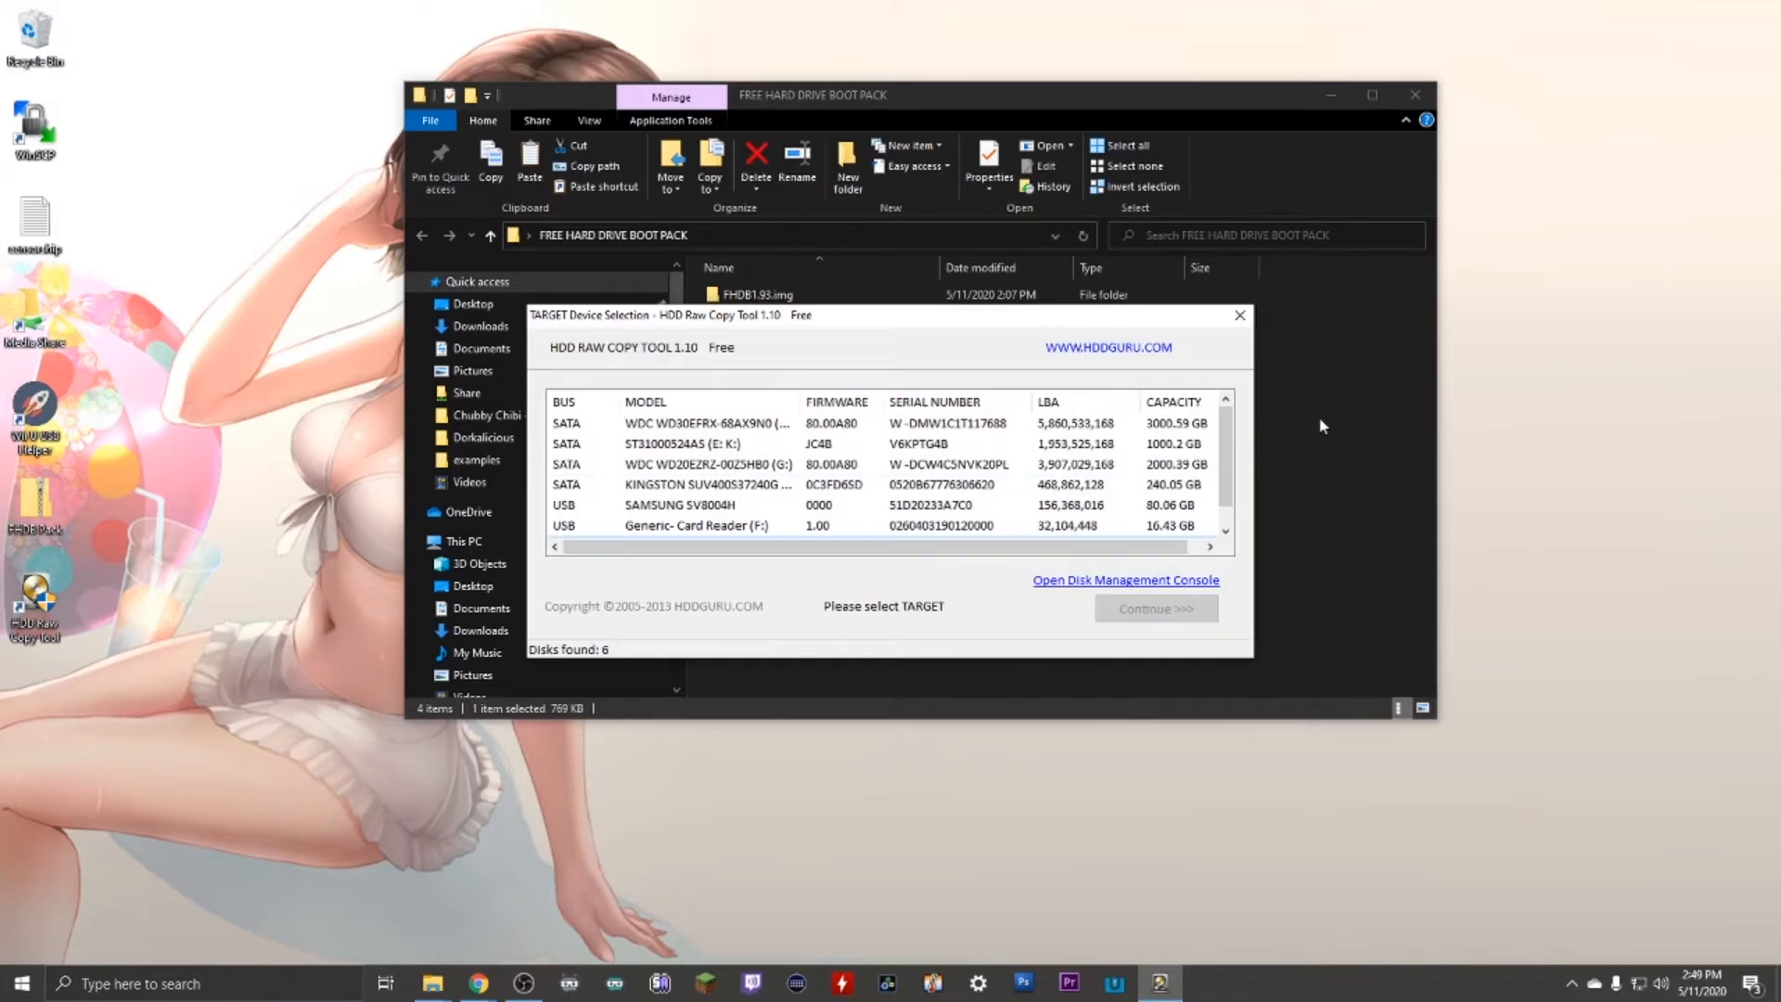
{"action": "scroll", "scroll_direction": "down", "scroll_amount": 3}
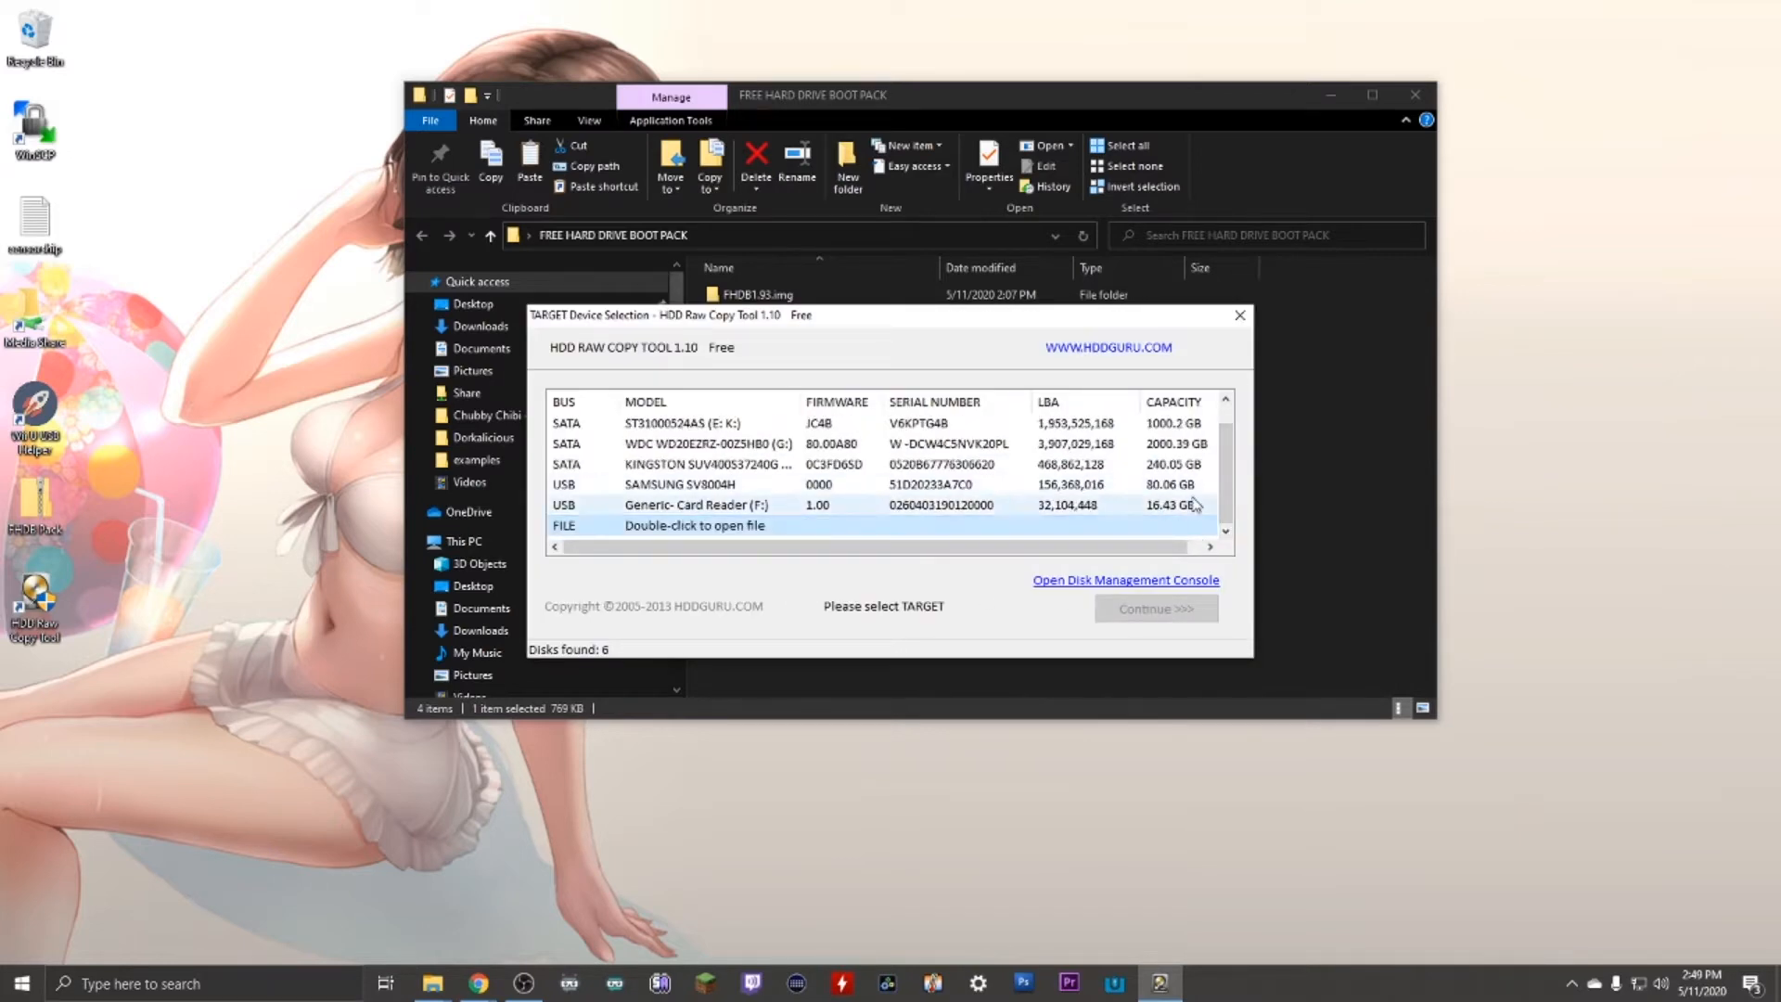
{"action": "left_click", "coordinate": [707, 484]}
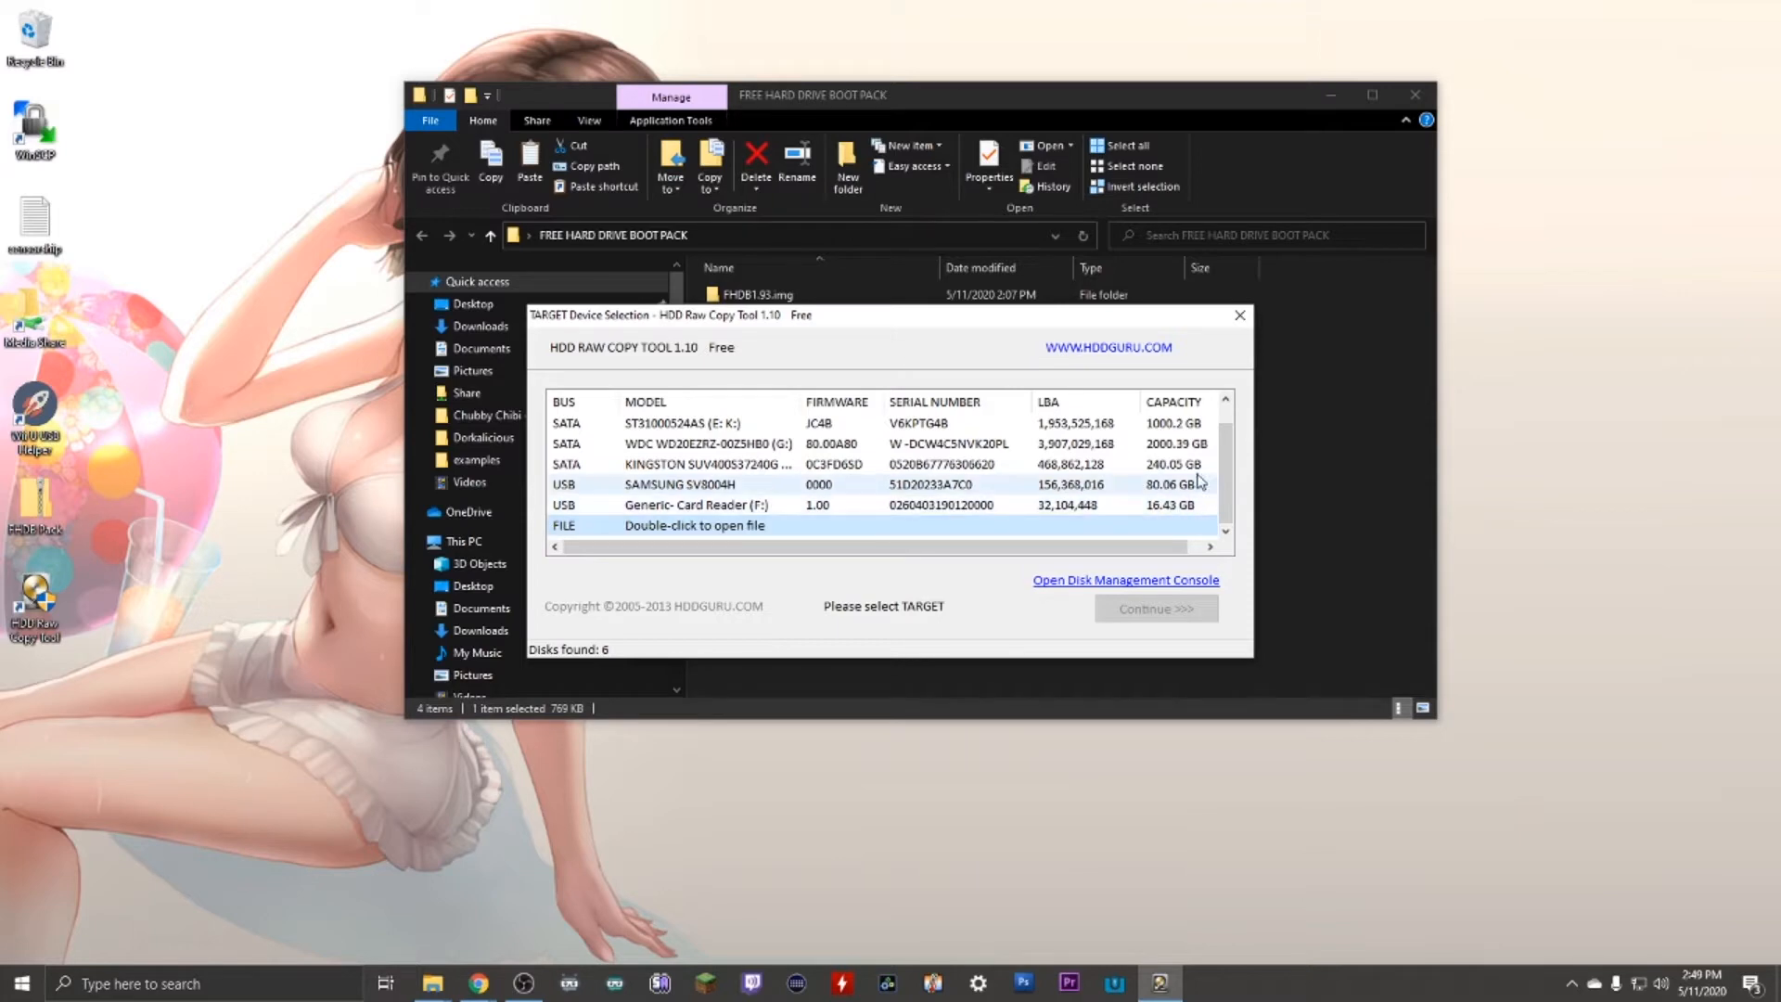
{"action": "left_click", "coordinate": [705, 485]}
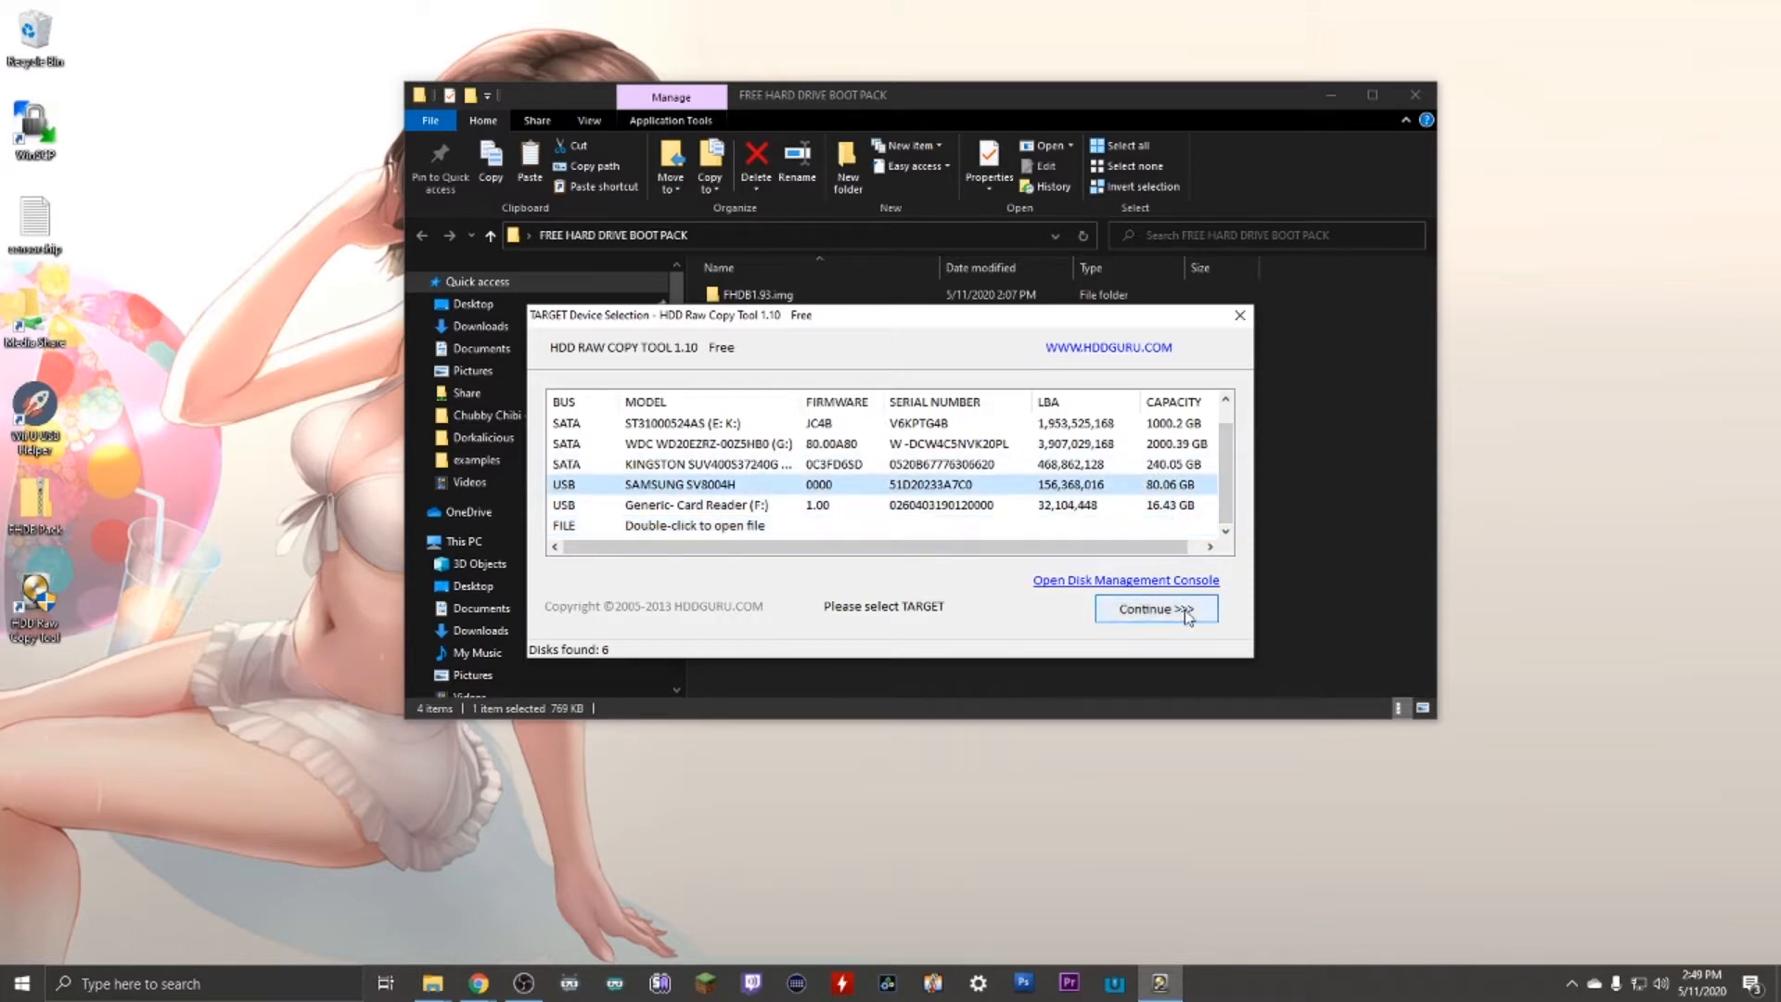
{"action": "left_click", "coordinate": [1154, 609]}
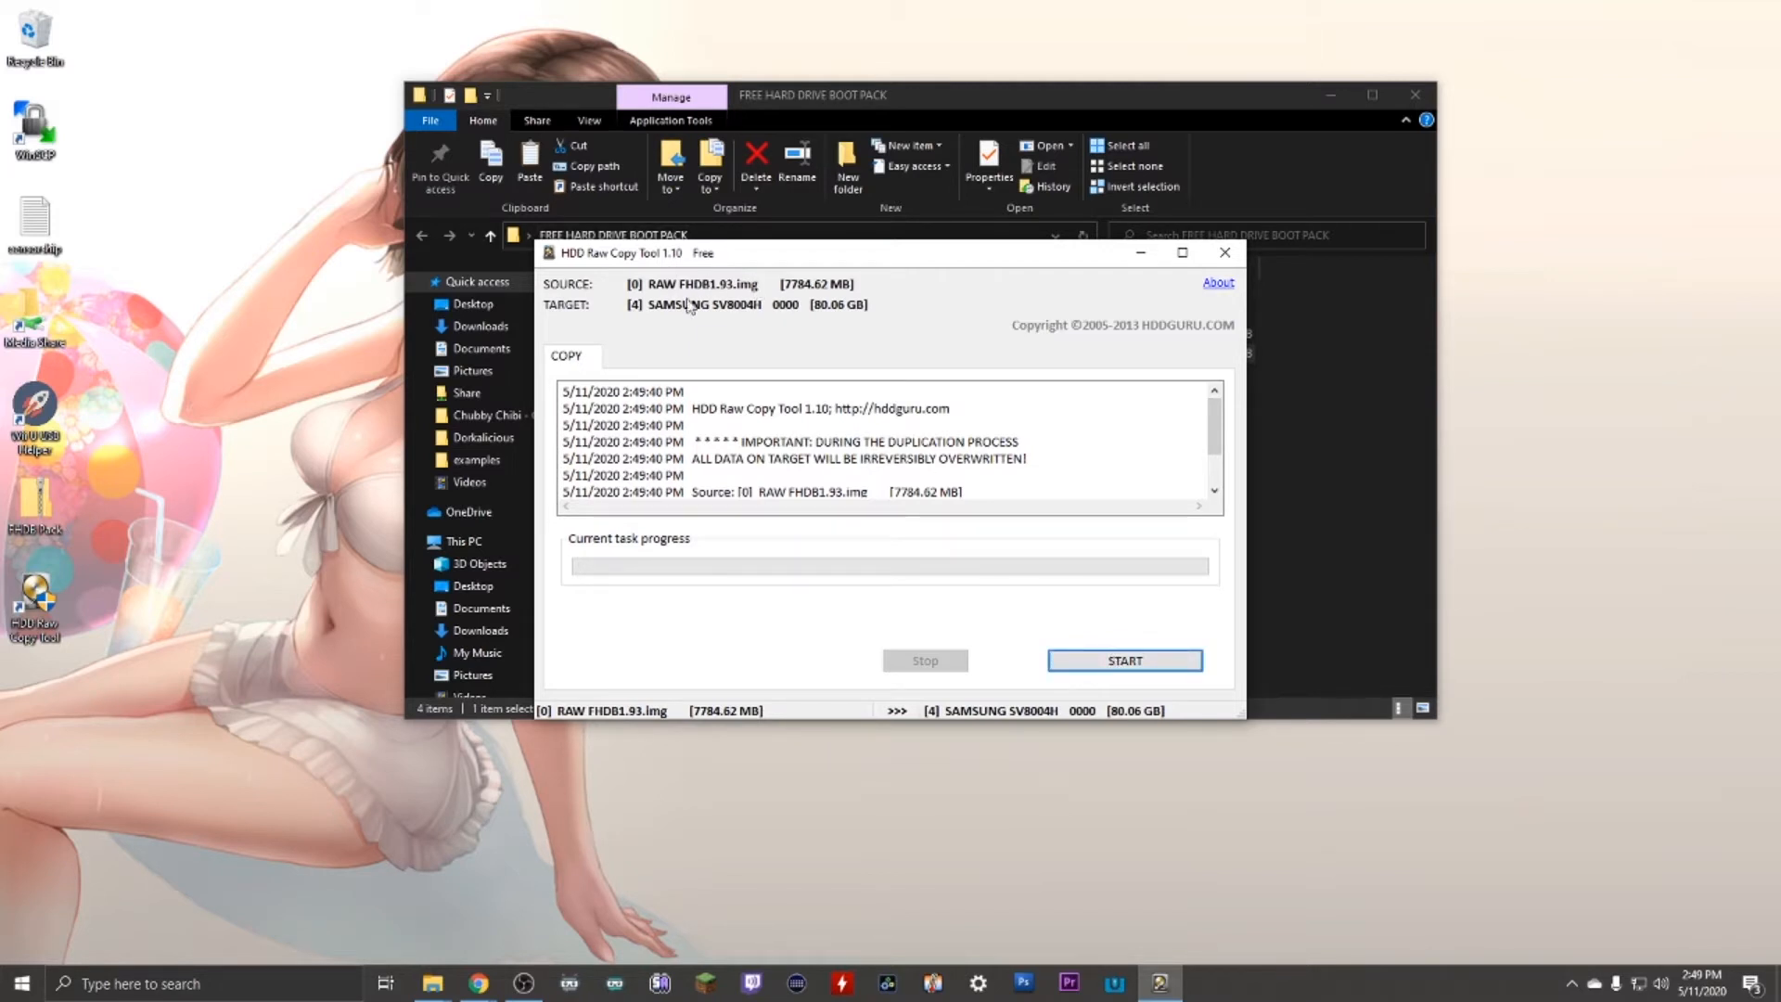
{"action": "mouse_move", "coordinate": [716, 242]}
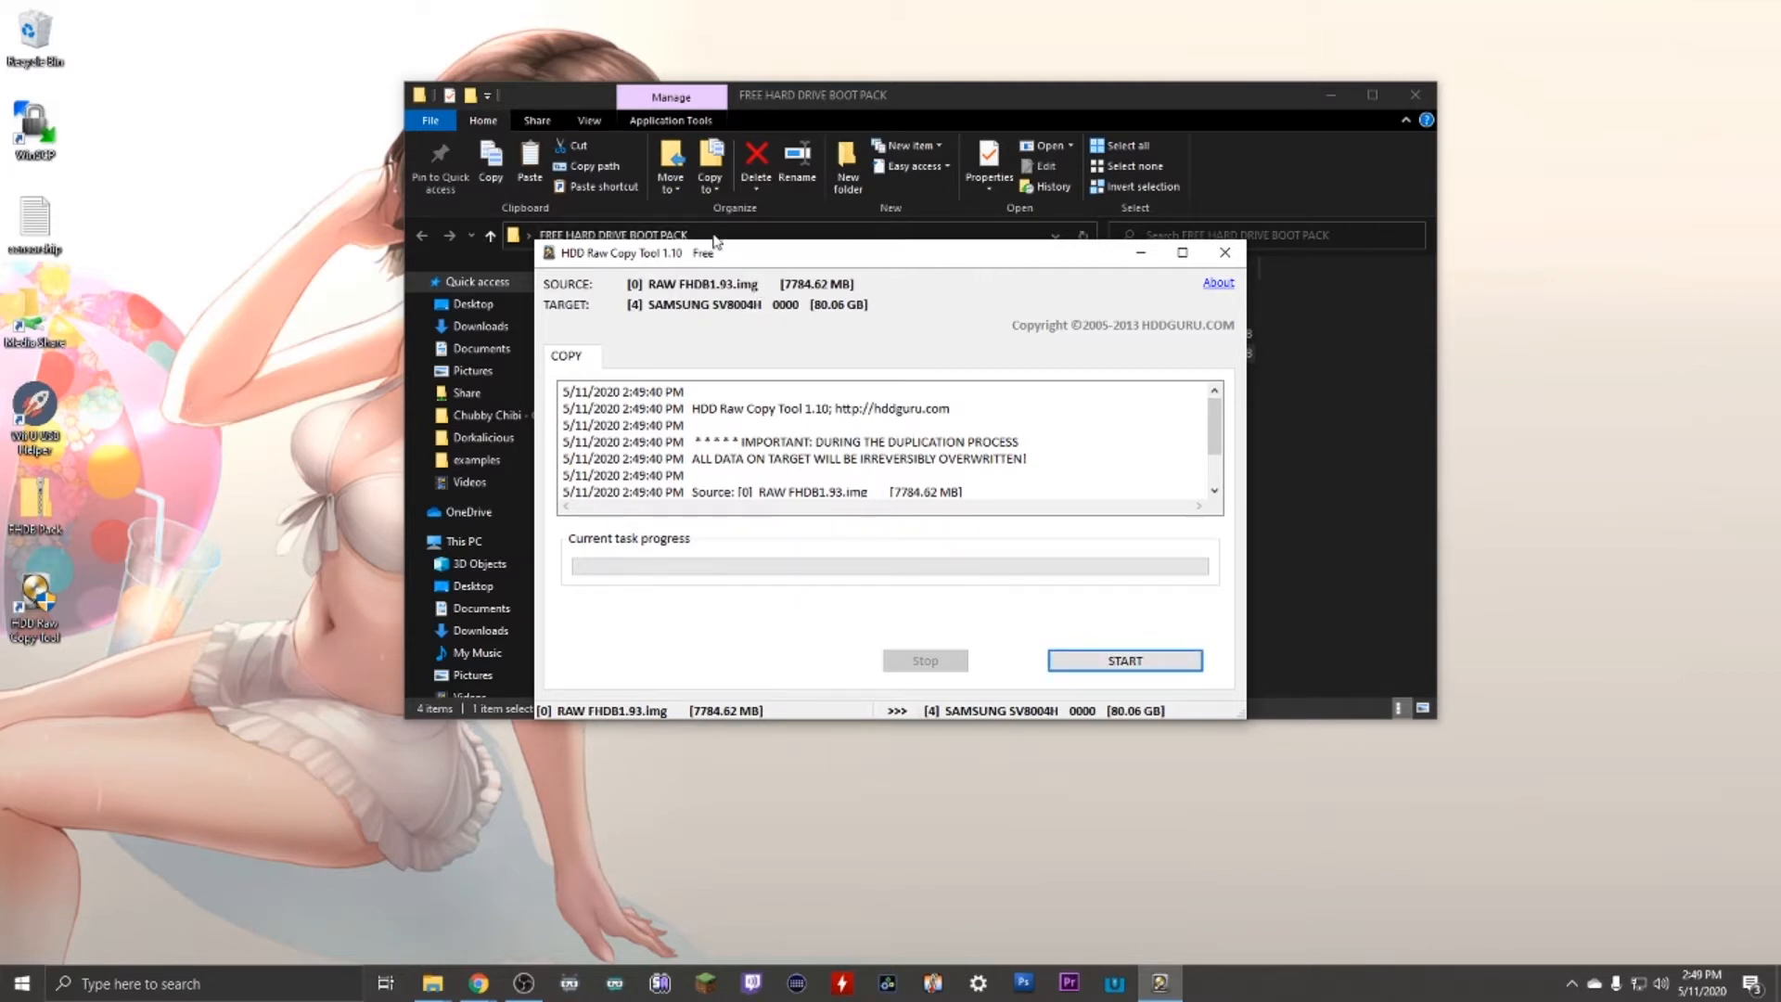
Start writing the image to the drive, confirming the overwrite warning
{"action": "left_click", "coordinate": [1124, 660]}
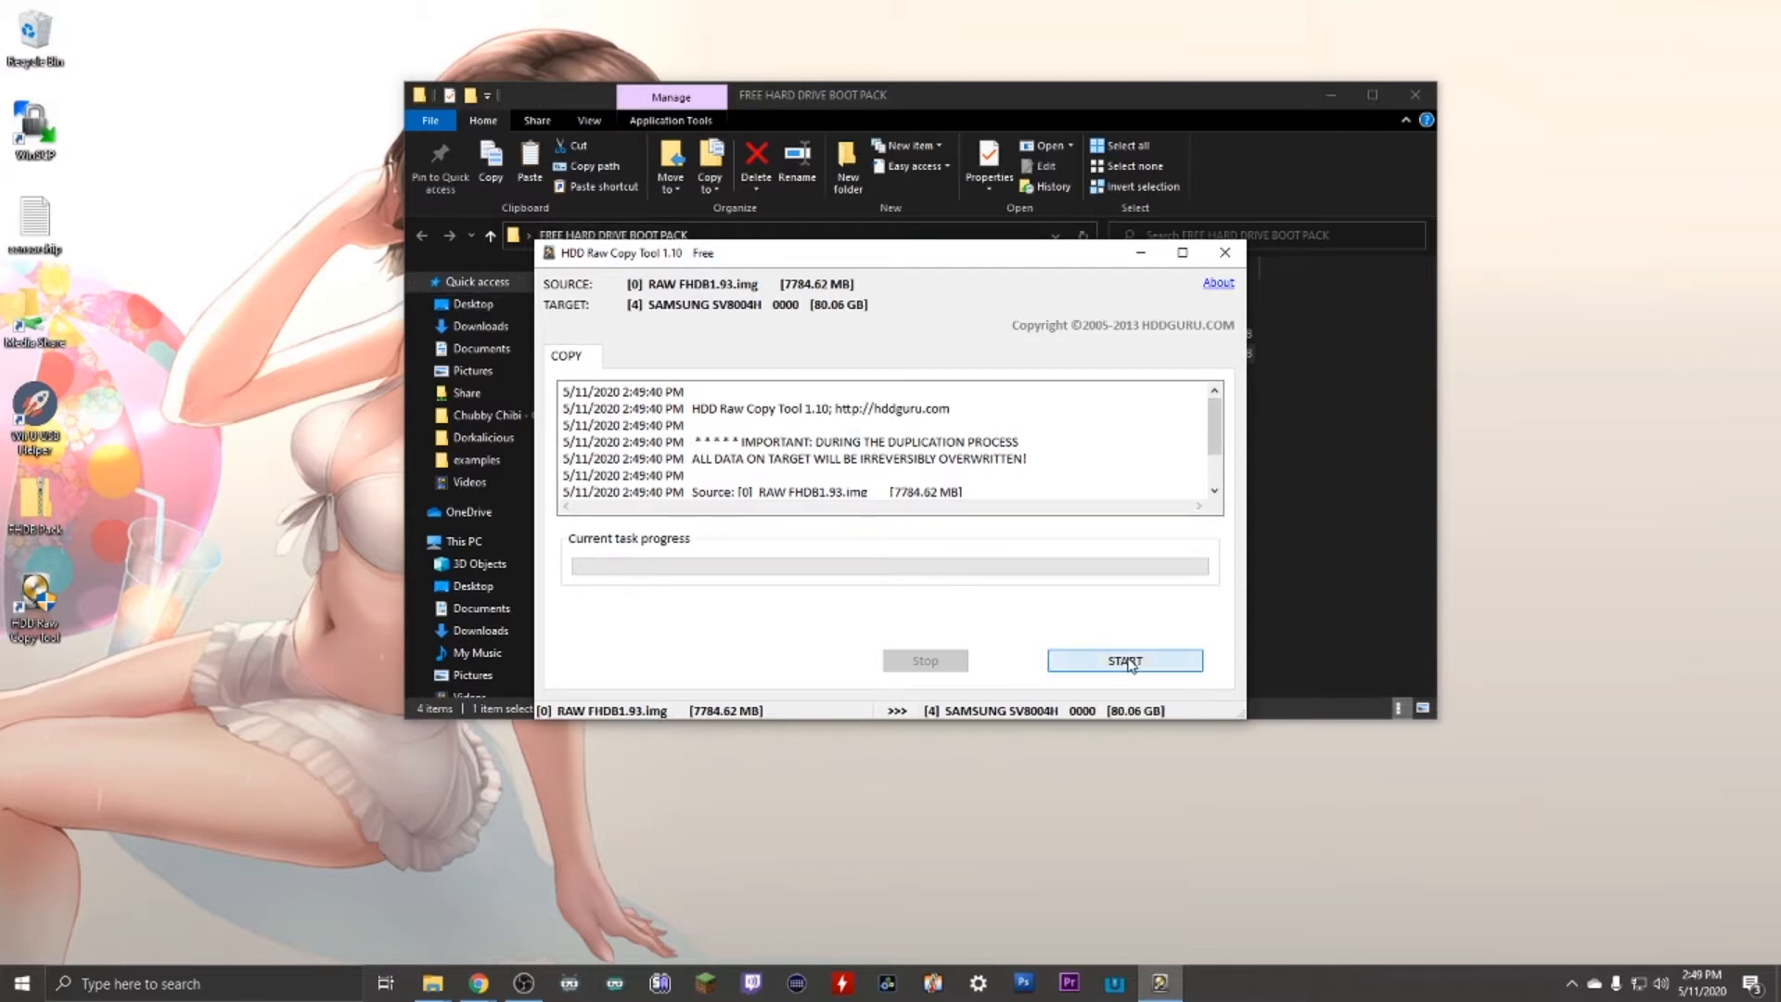
{"action": "left_click", "coordinate": [1125, 660]}
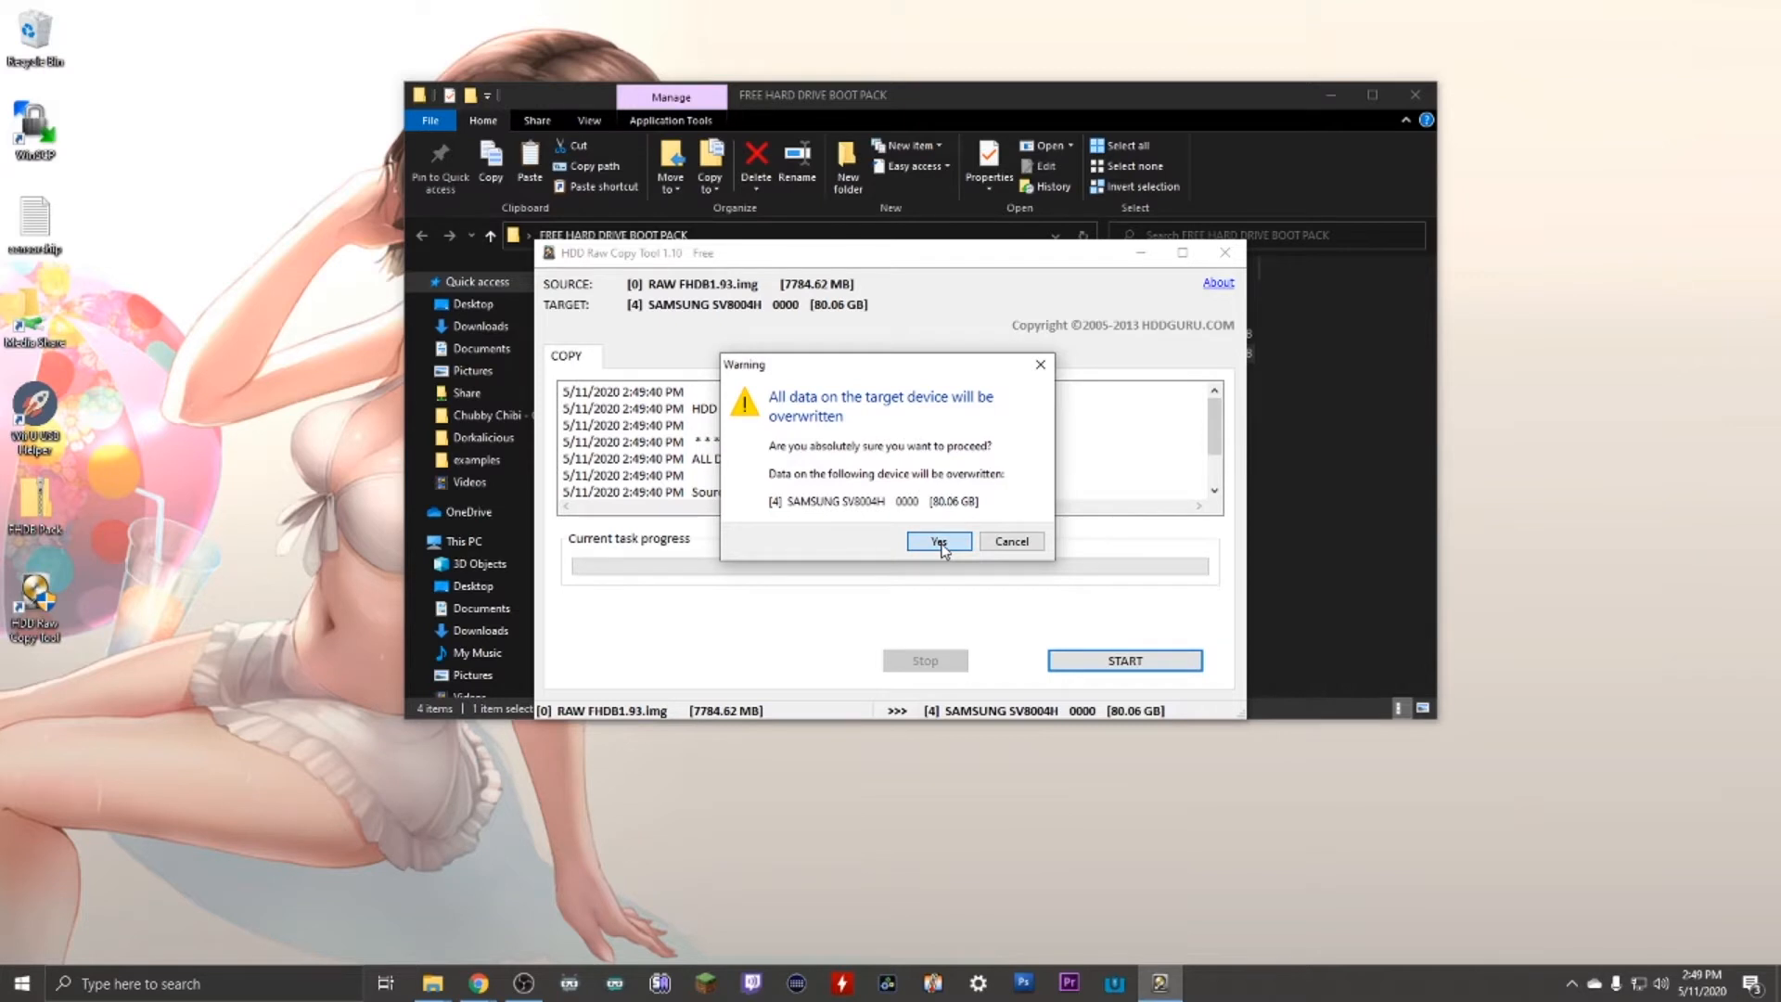
{"action": "left_click", "coordinate": [937, 542]}
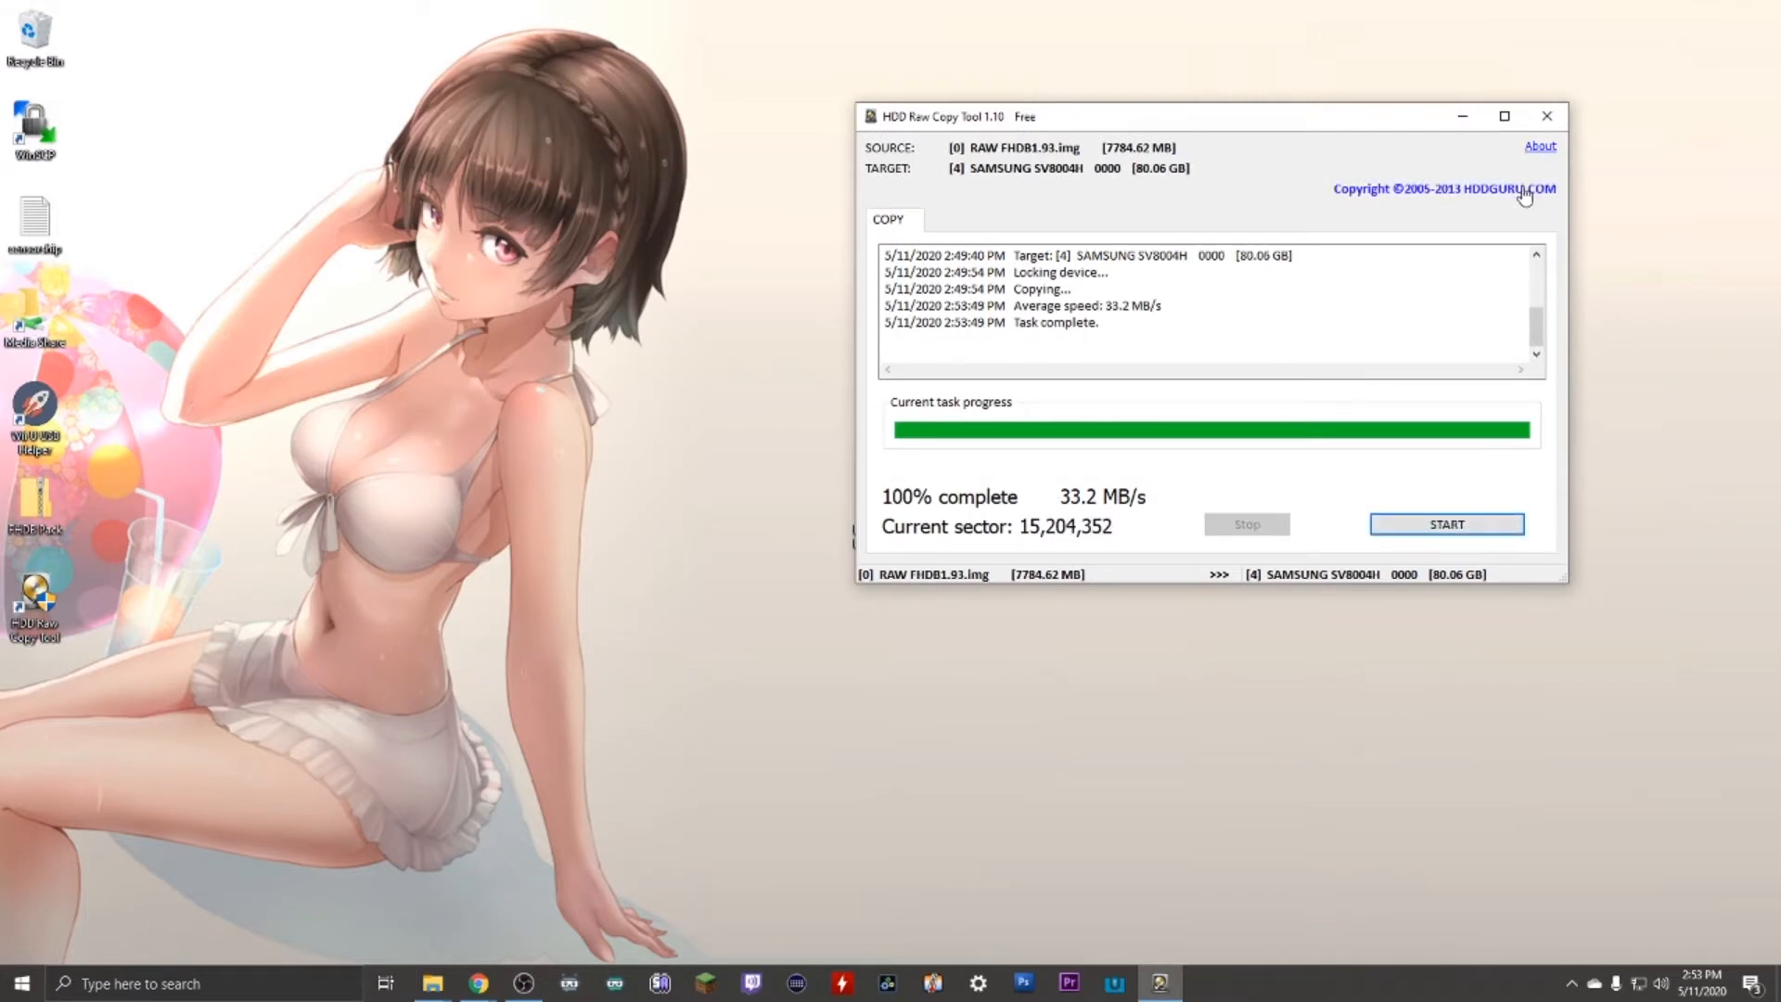
Copy the FREE MCBOOT PACK contents onto the USB STICK (F:) drive
{"action": "left_click", "coordinate": [1546, 115]}
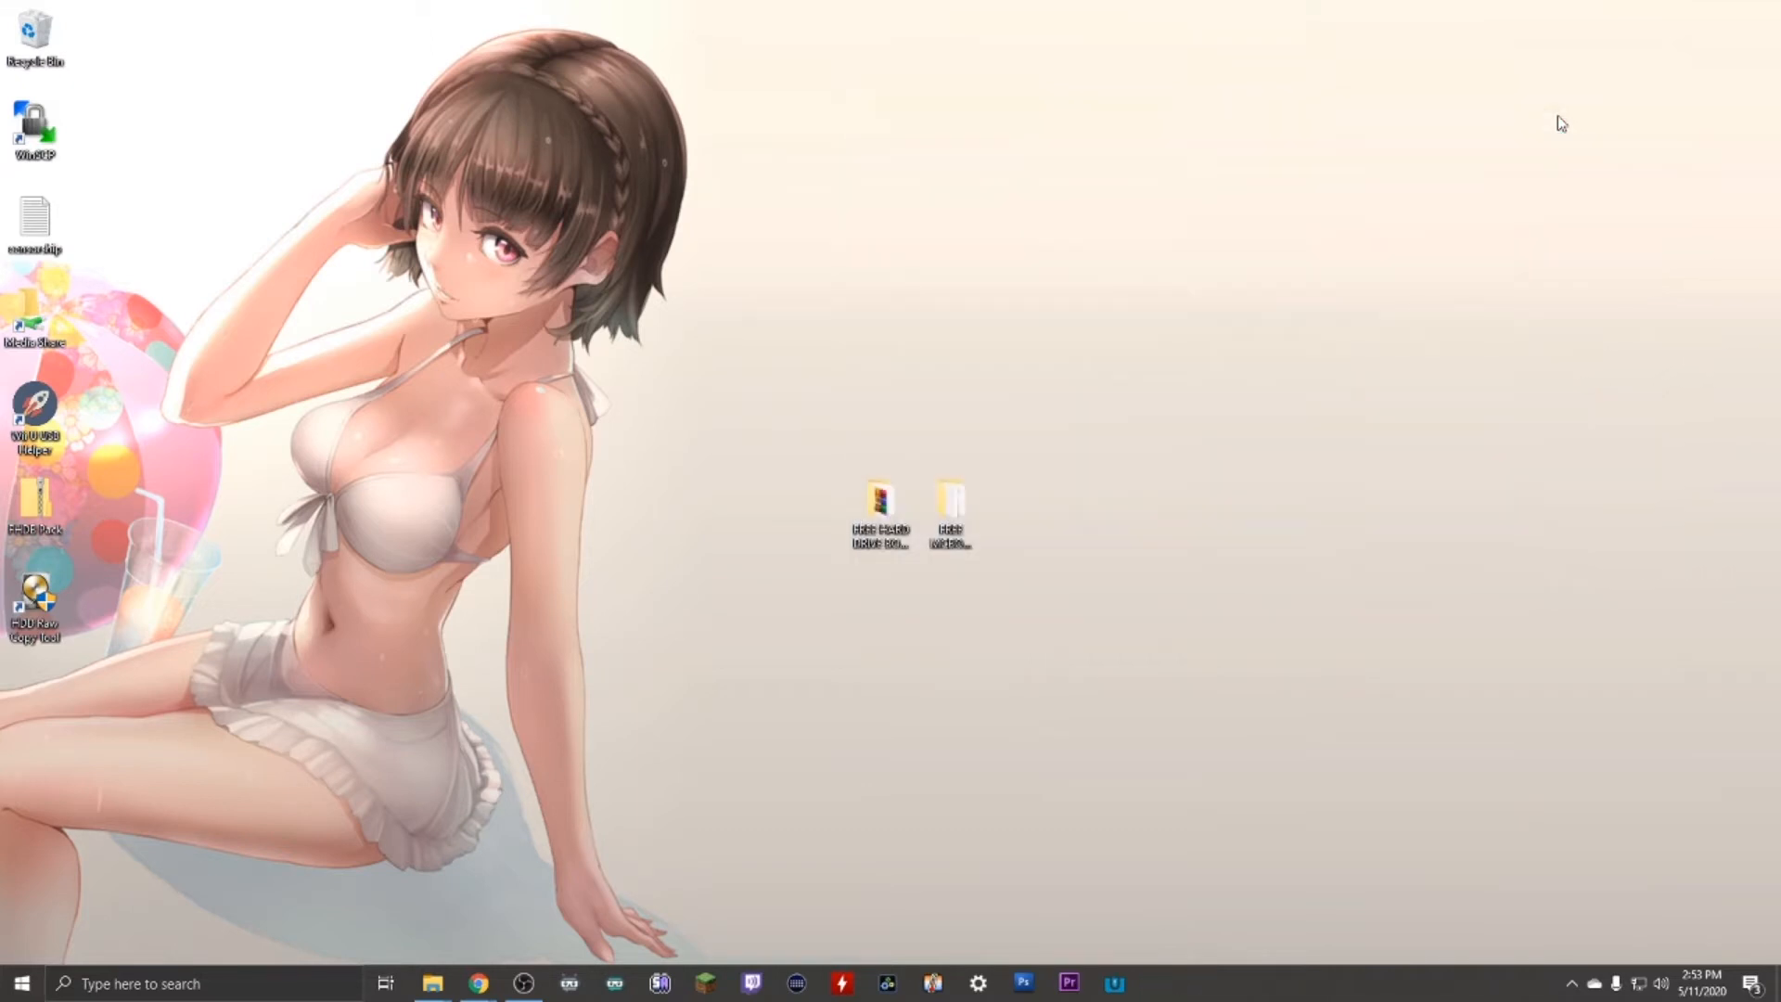
{"action": "double_click", "coordinate": [880, 503]}
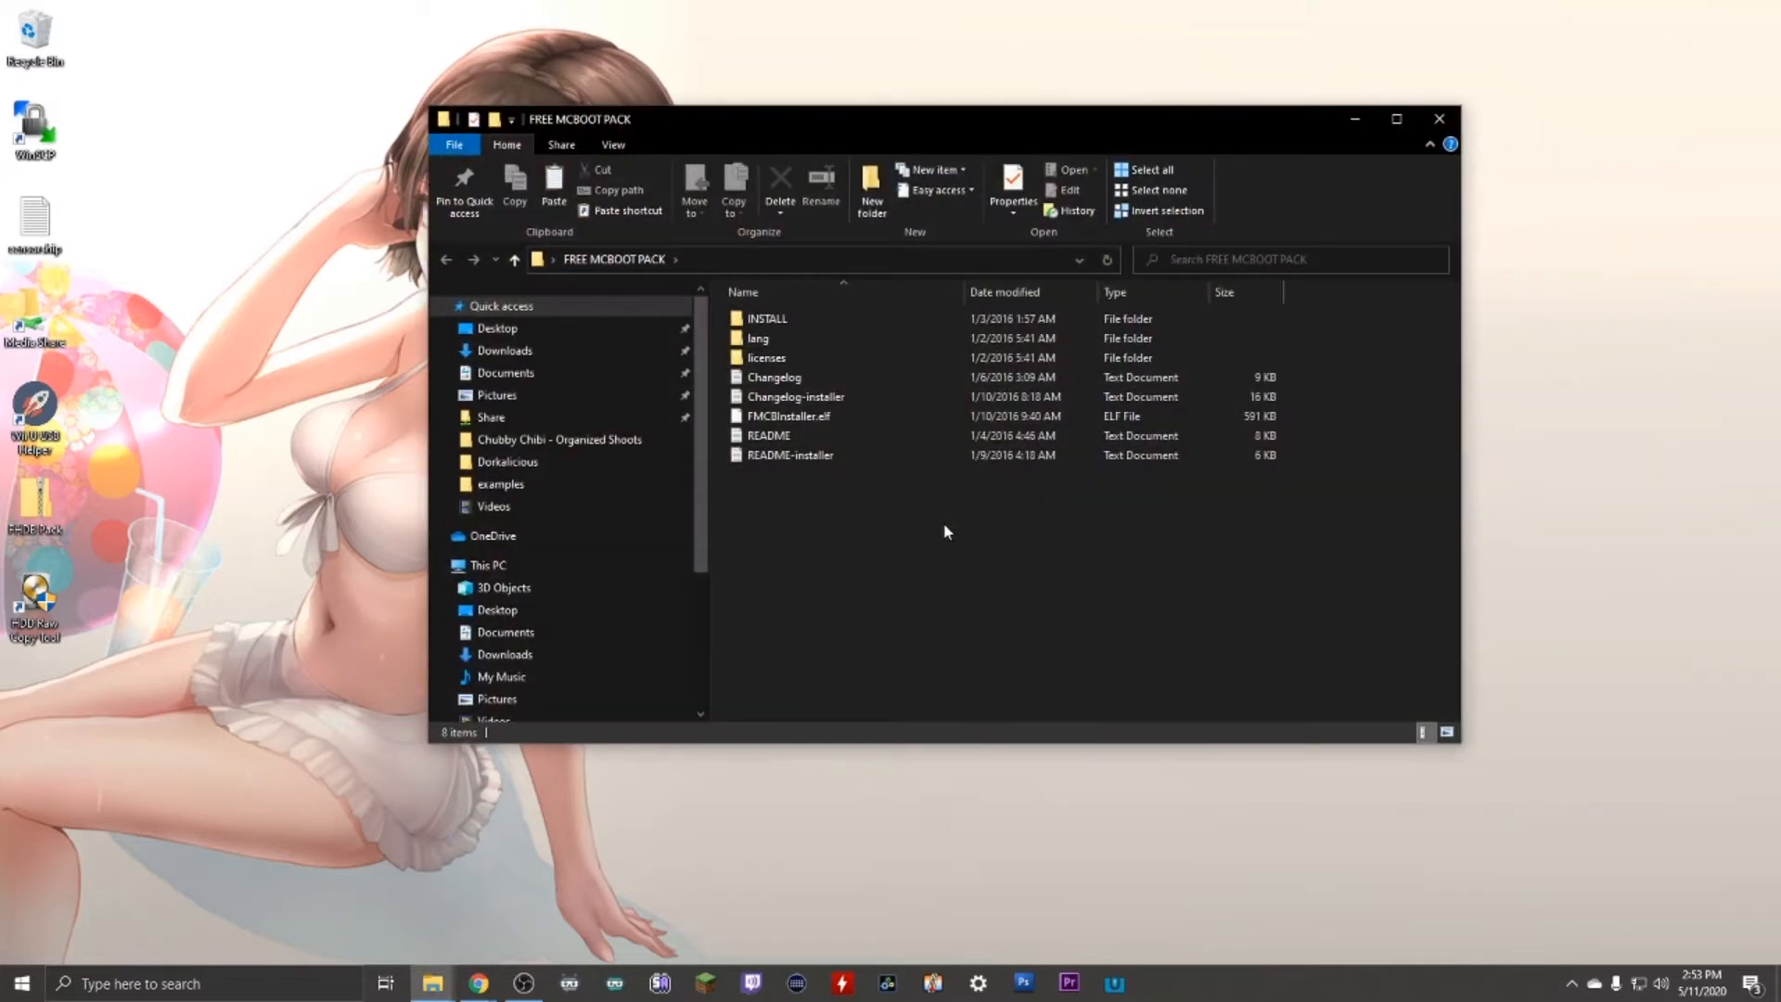
{"action": "right_click", "coordinate": [796, 391]}
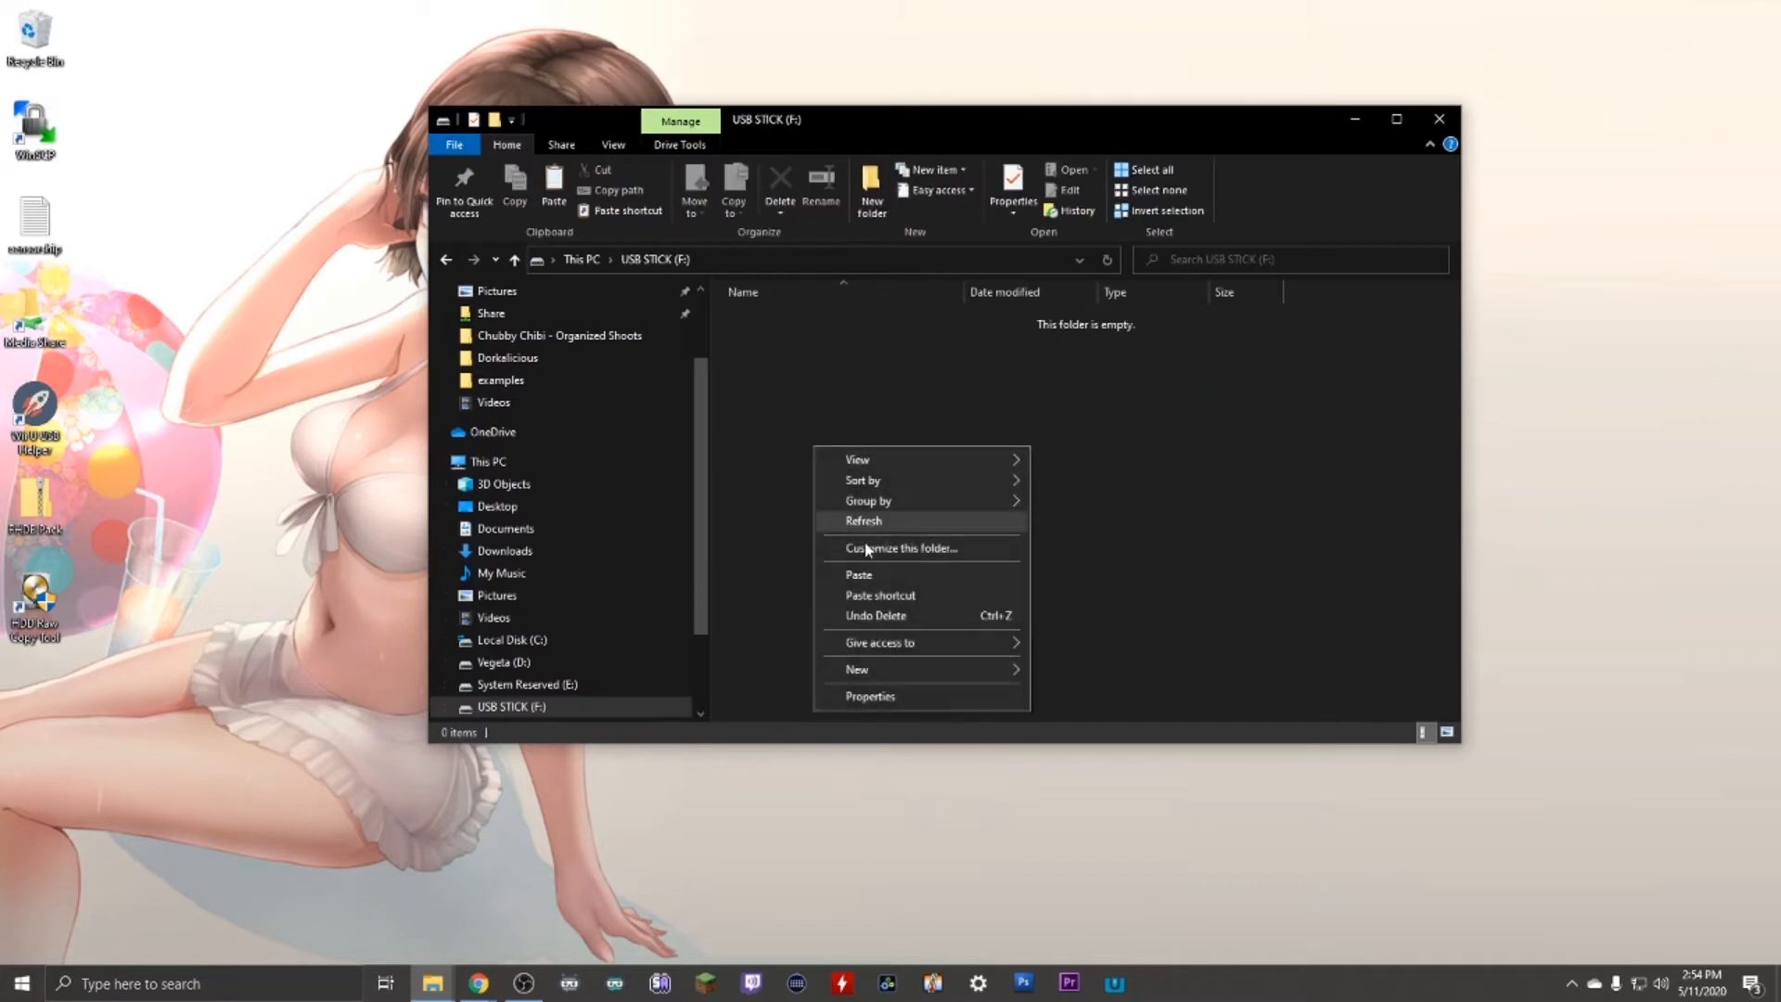
{"action": "left_click", "coordinate": [862, 520]}
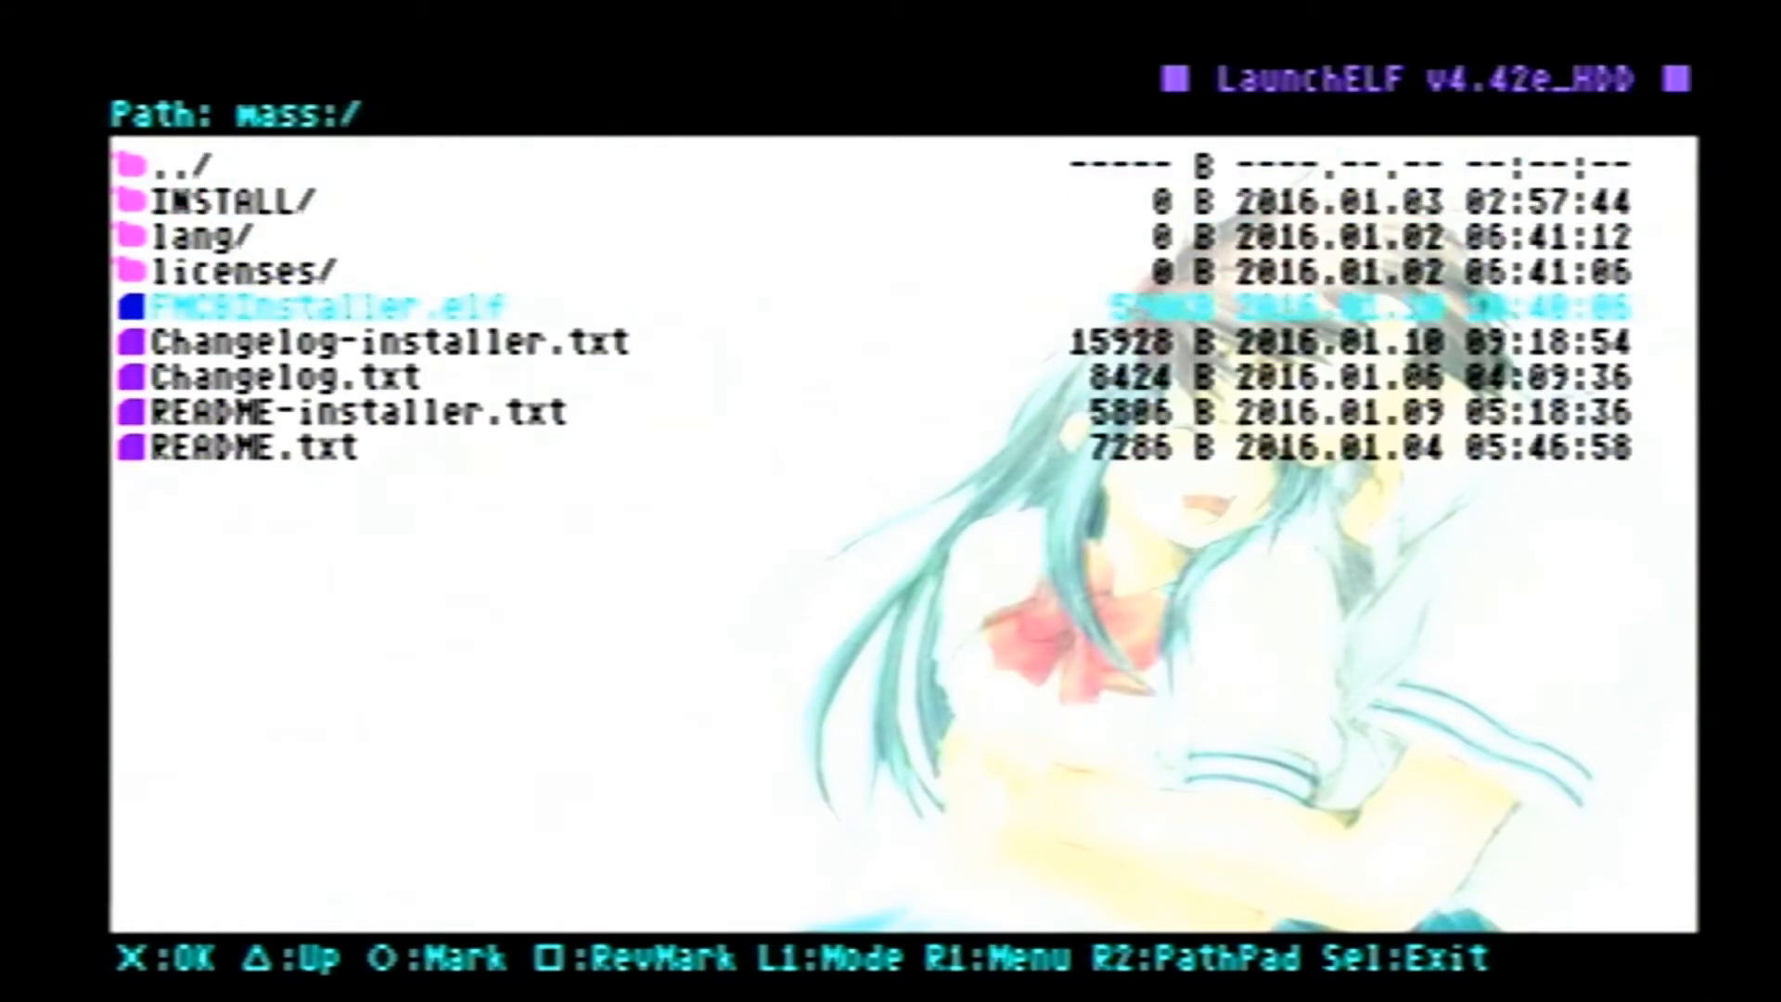
Run FMCBInstaller.elf from the USB stick in LaunchELF
{"action": "left_click", "coordinate": [306, 302]}
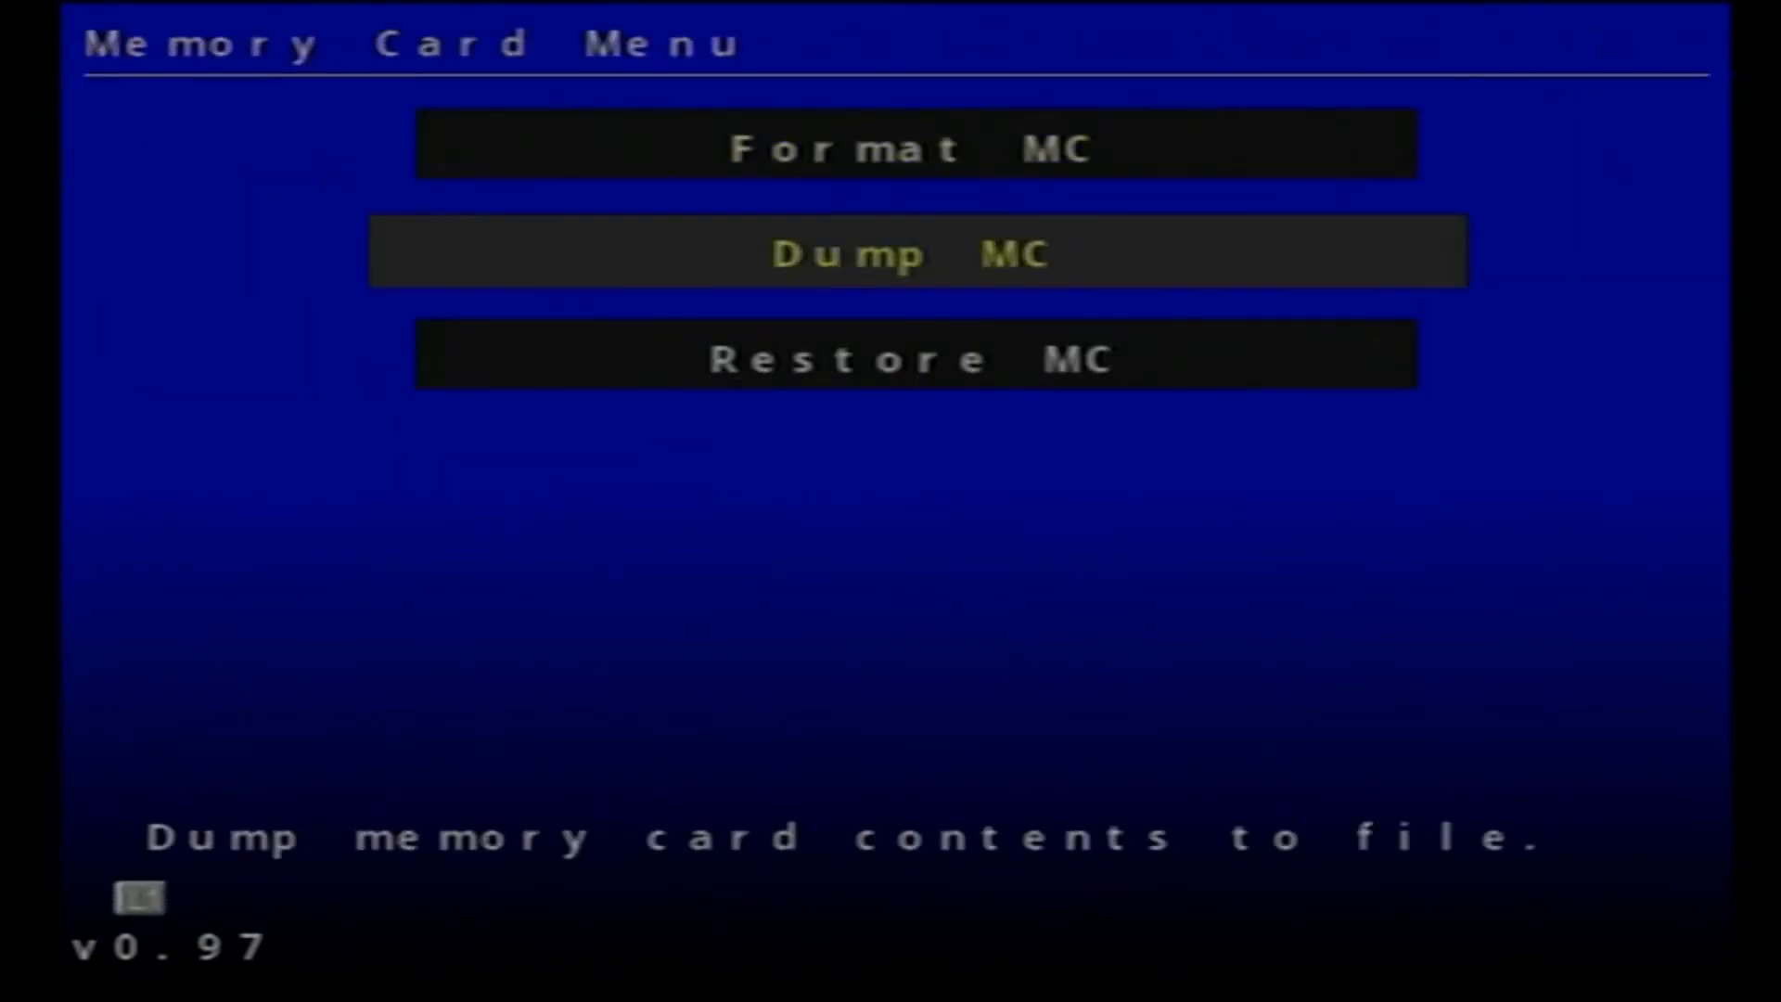
Format the memory card in slot 1 via Format MC and acknowledge the completion message
{"action": "key", "text": "Up"}
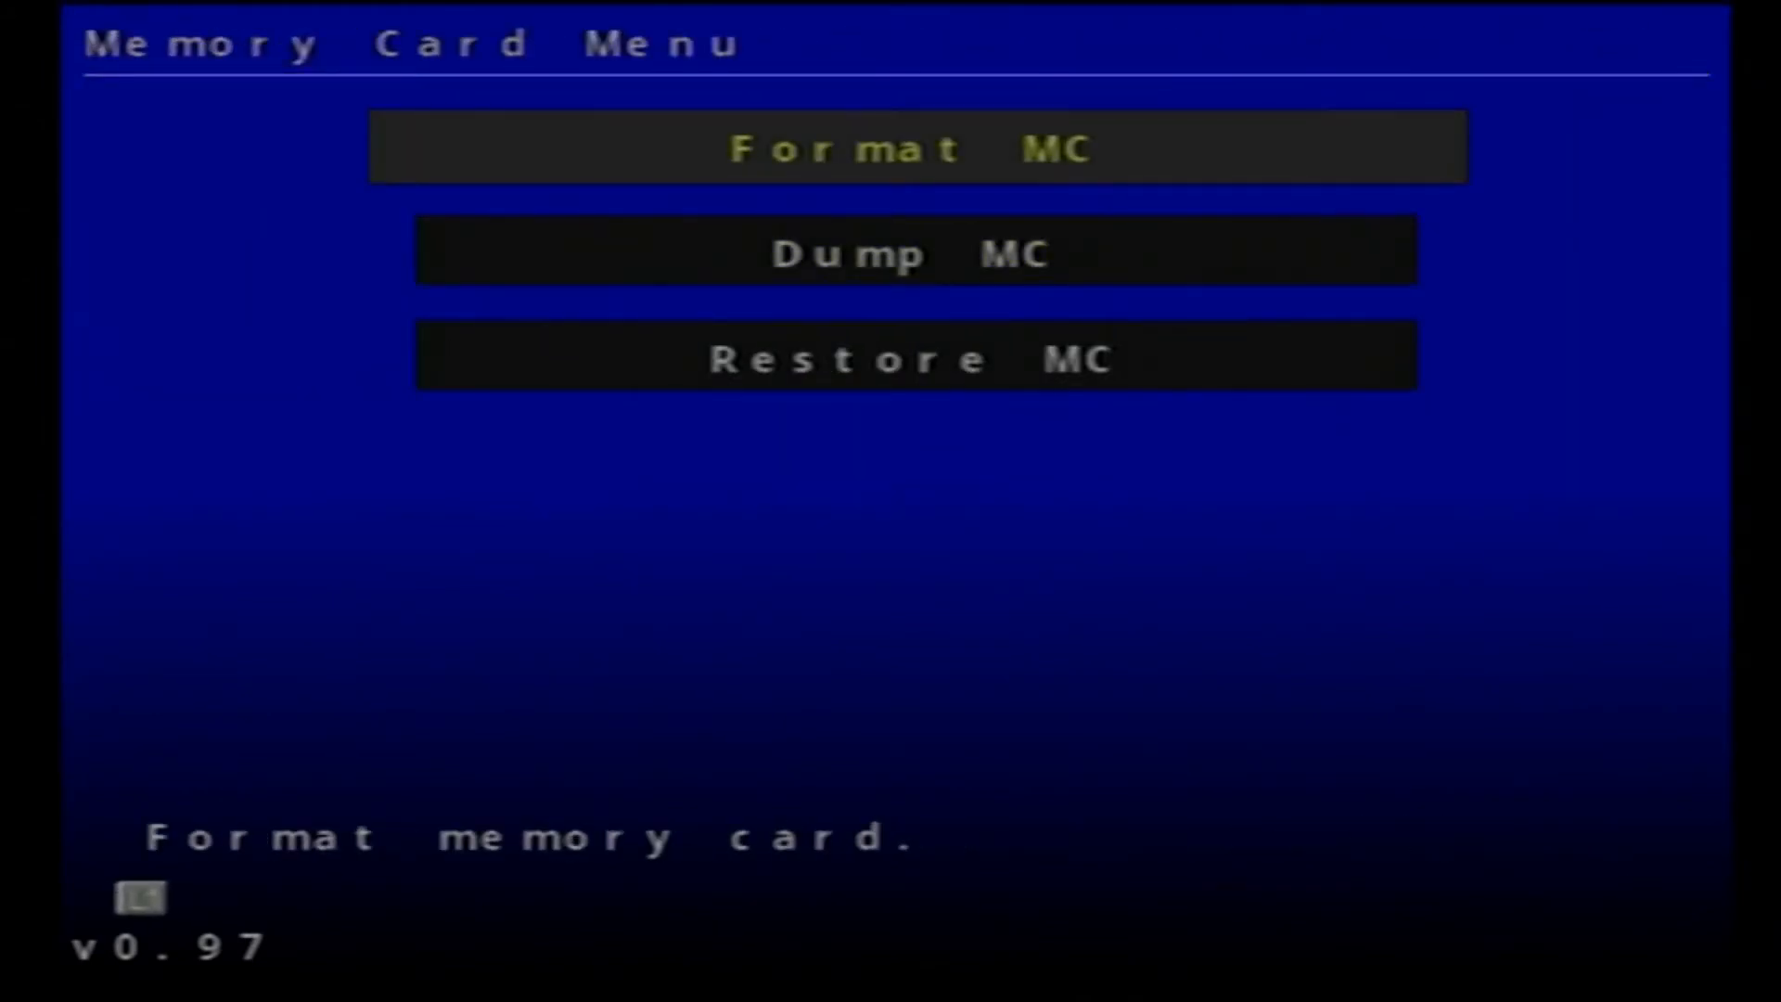
{"action": "left_click", "coordinate": [919, 145]}
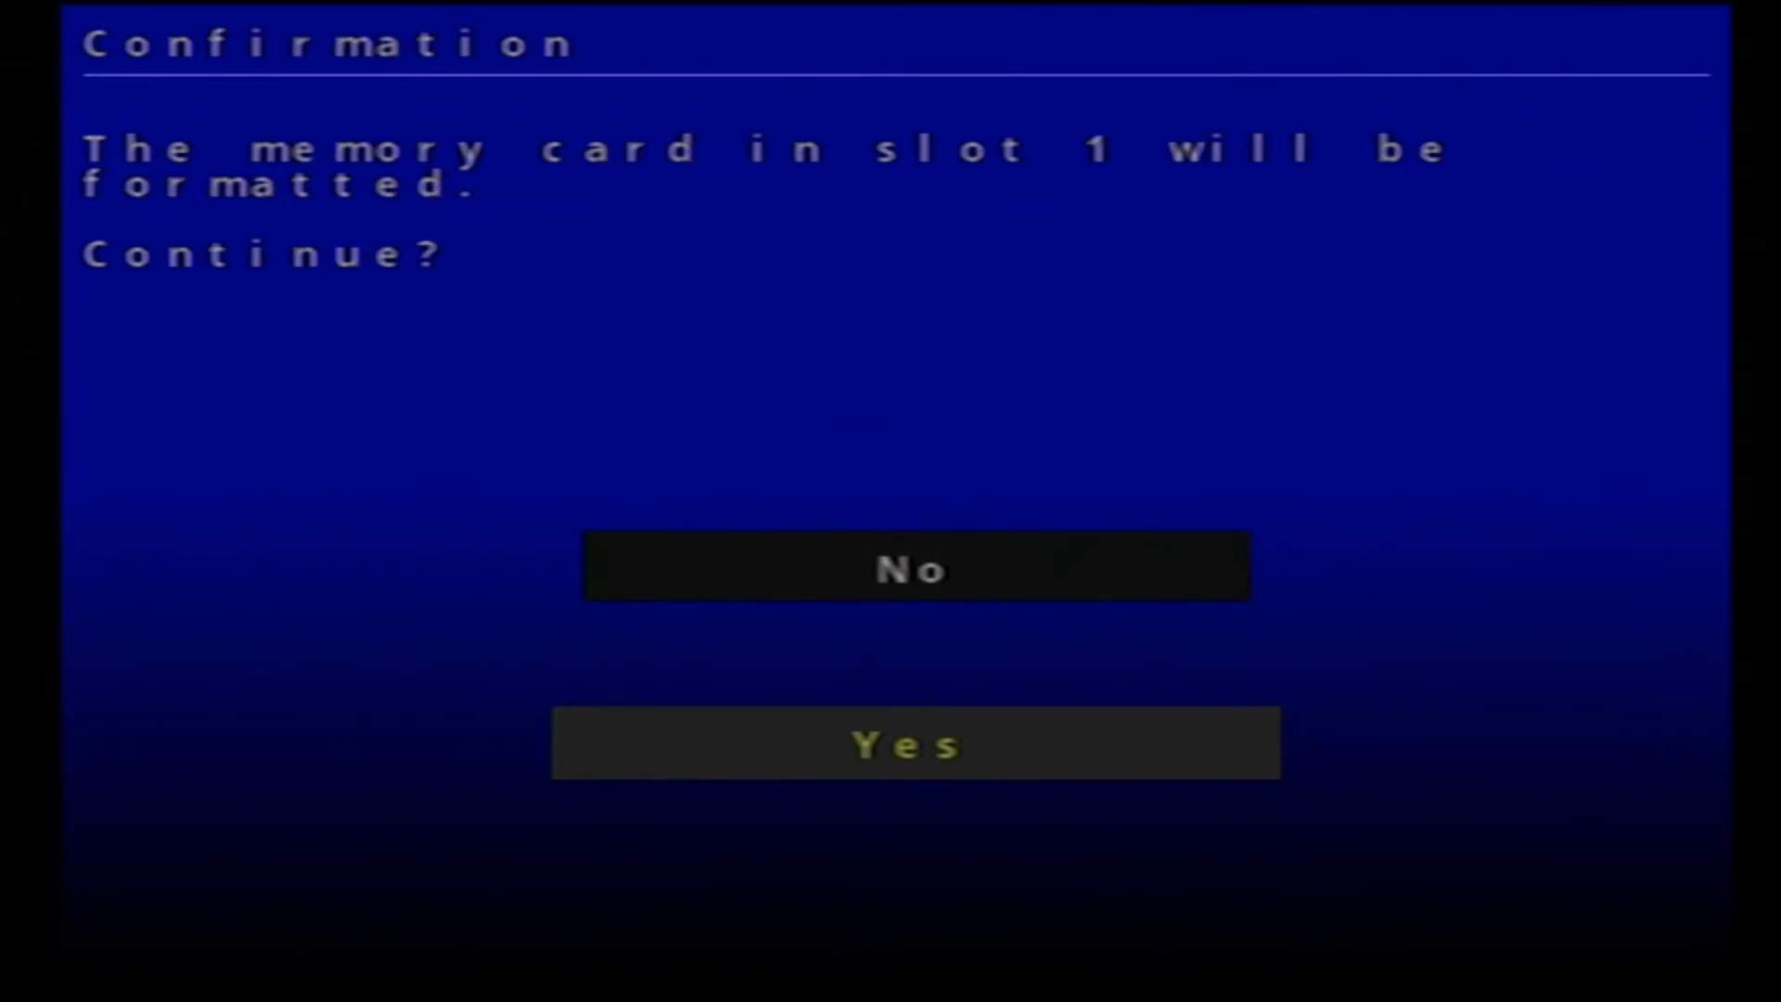
{"action": "left_click", "coordinate": [913, 744]}
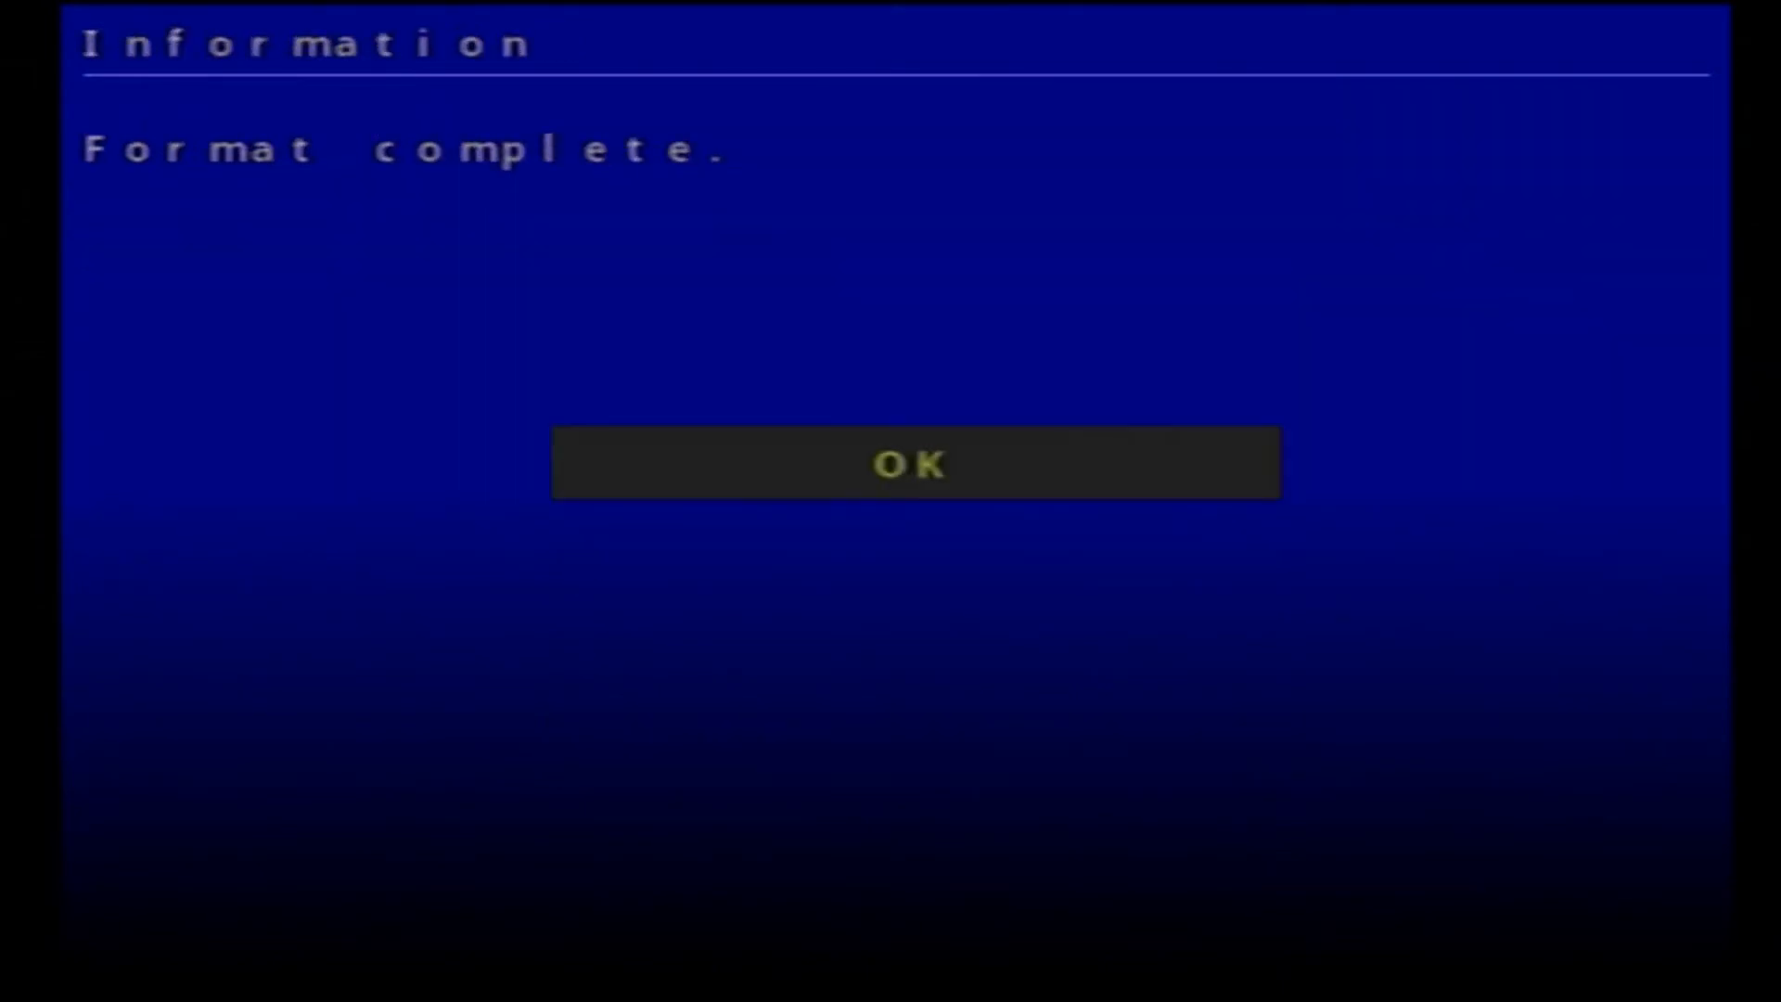
{"action": "left_click", "coordinate": [913, 462]}
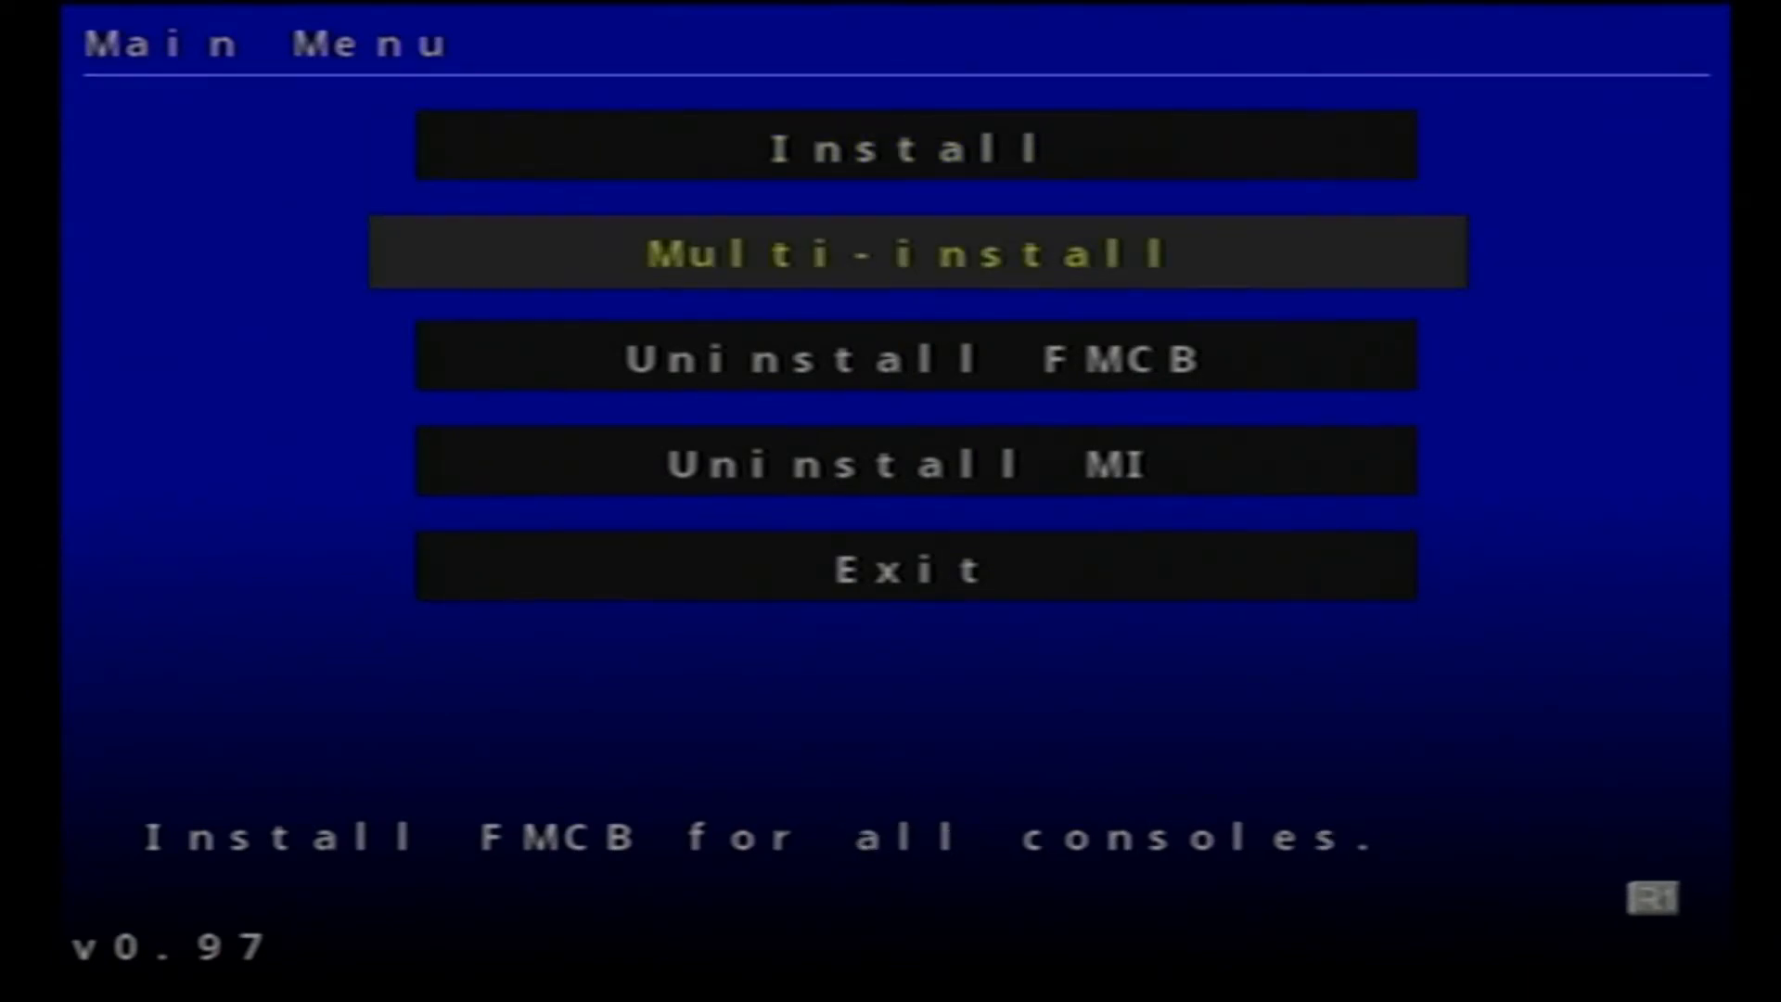
Multi-install FMCB onto the slot 1 memory card, accept the warning, then quit the installer
{"action": "left_click", "coordinate": [914, 252]}
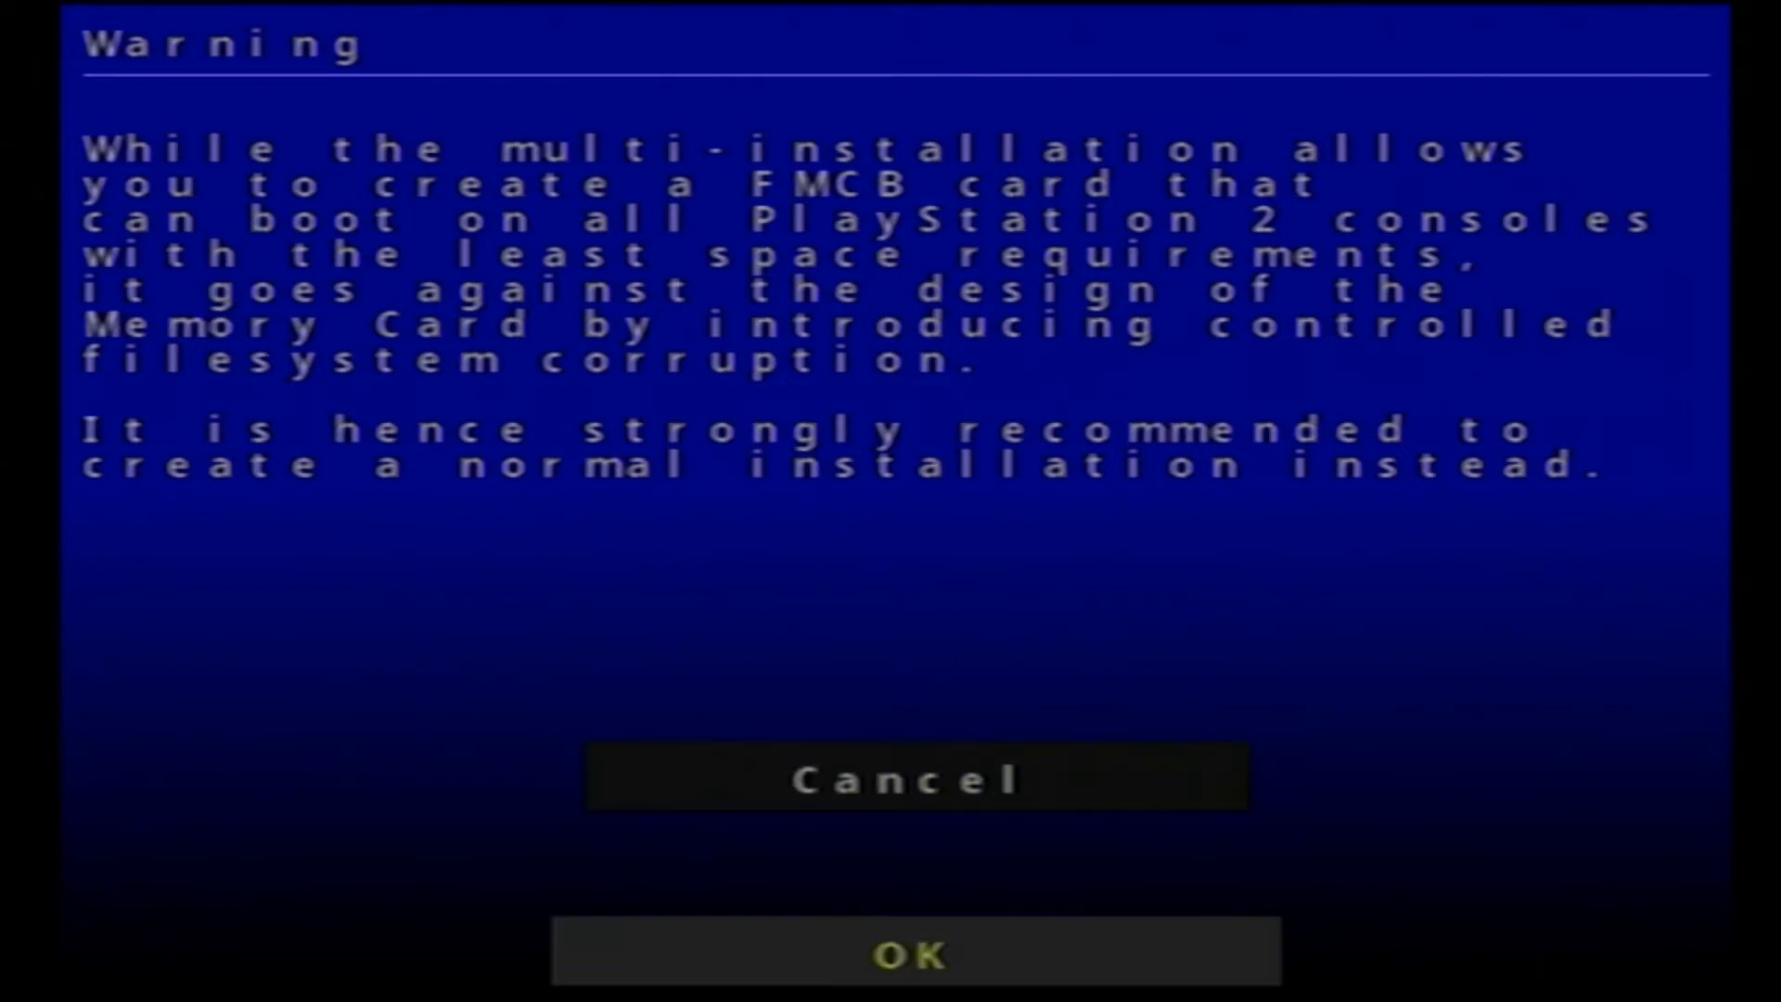
{"action": "left_click", "coordinate": [913, 954]}
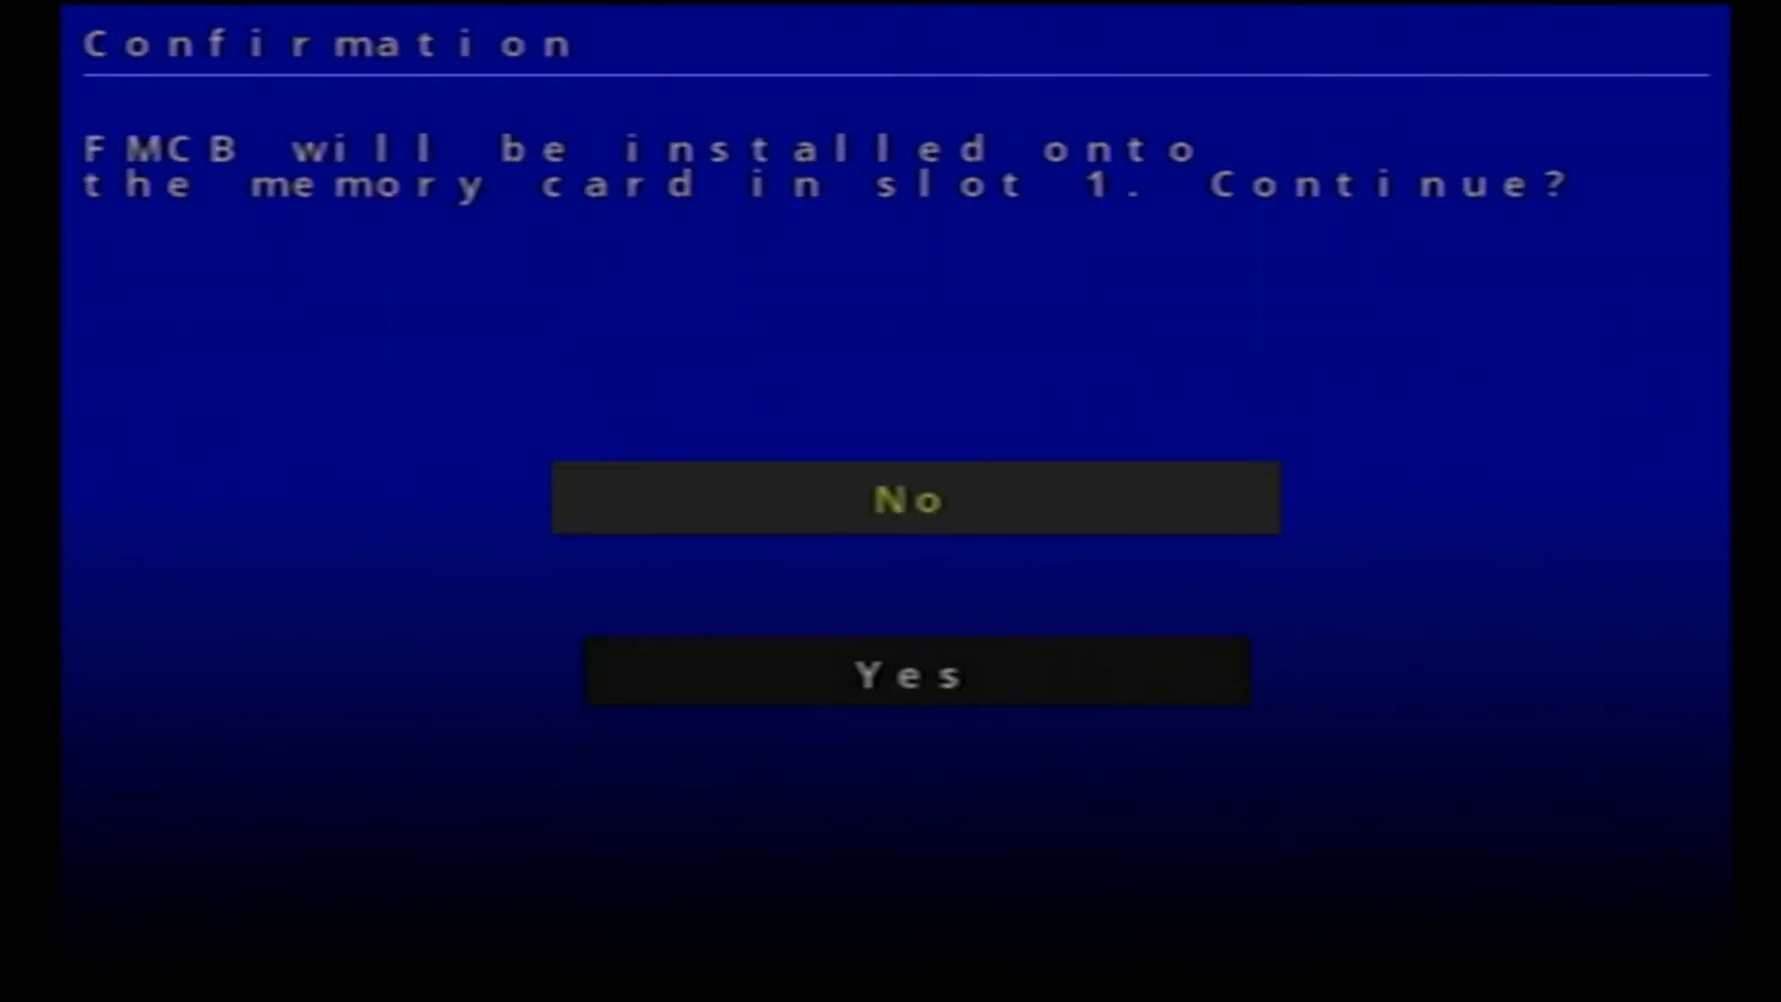
{"action": "key", "text": "down"}
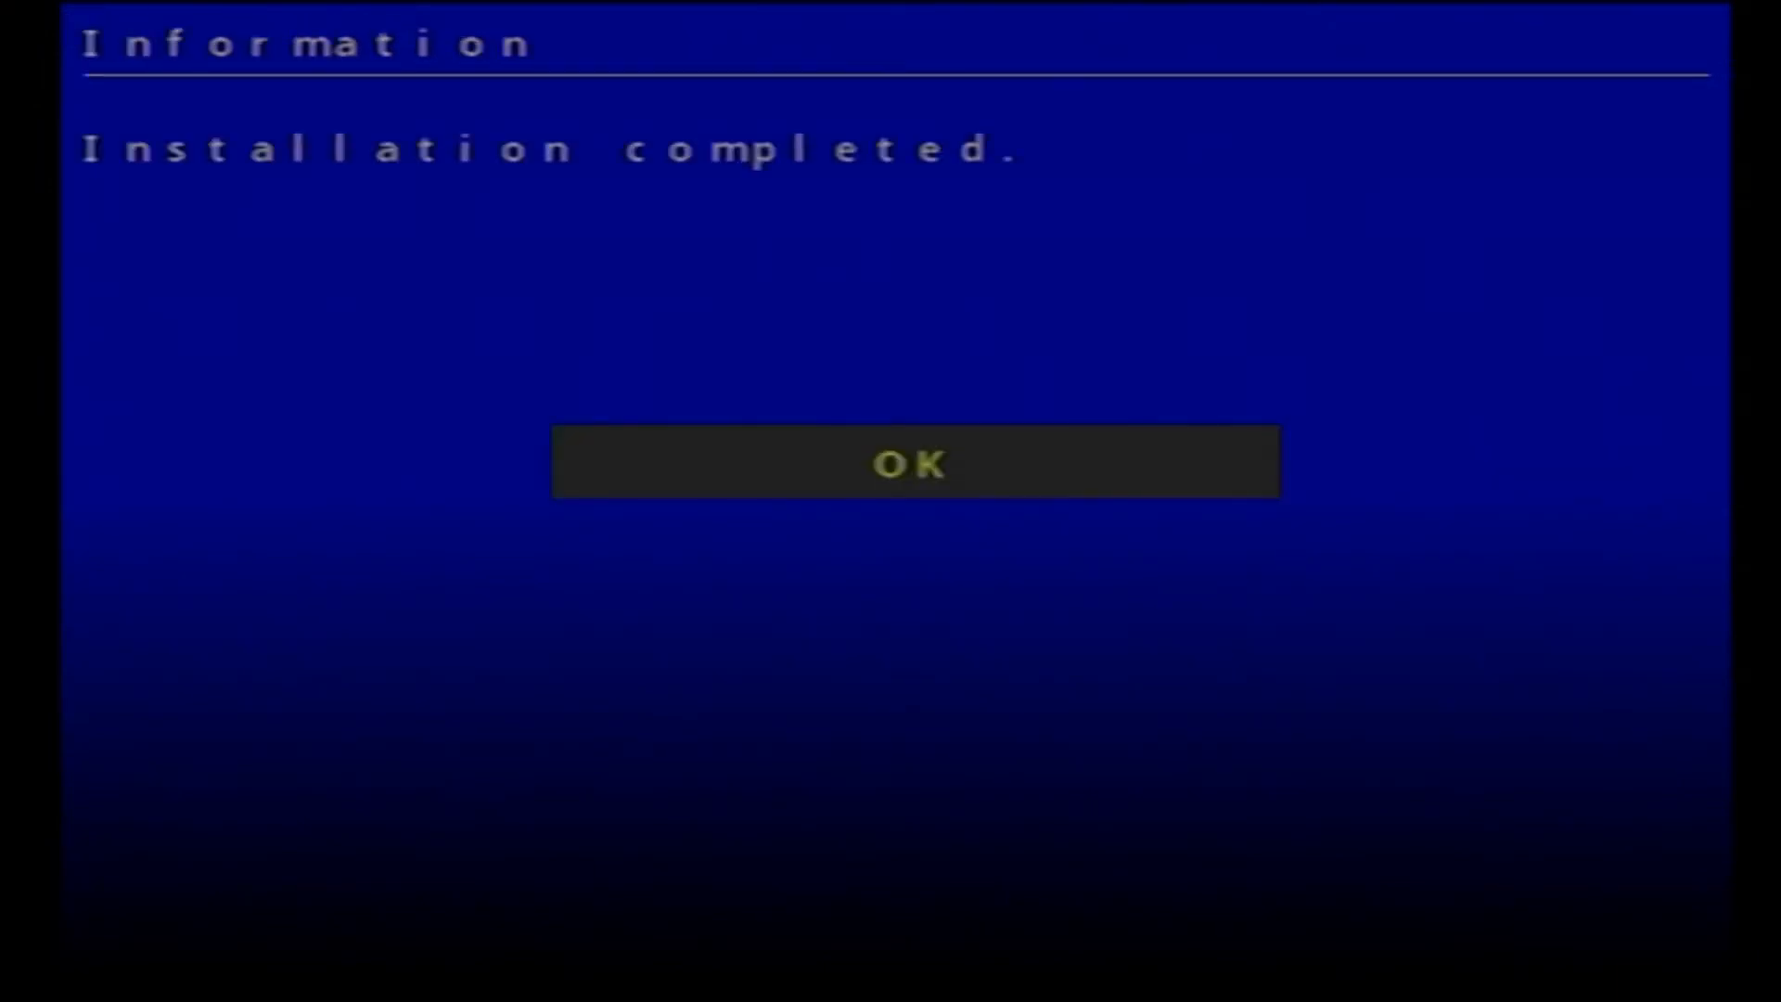
{"action": "left_click", "coordinate": [913, 462]}
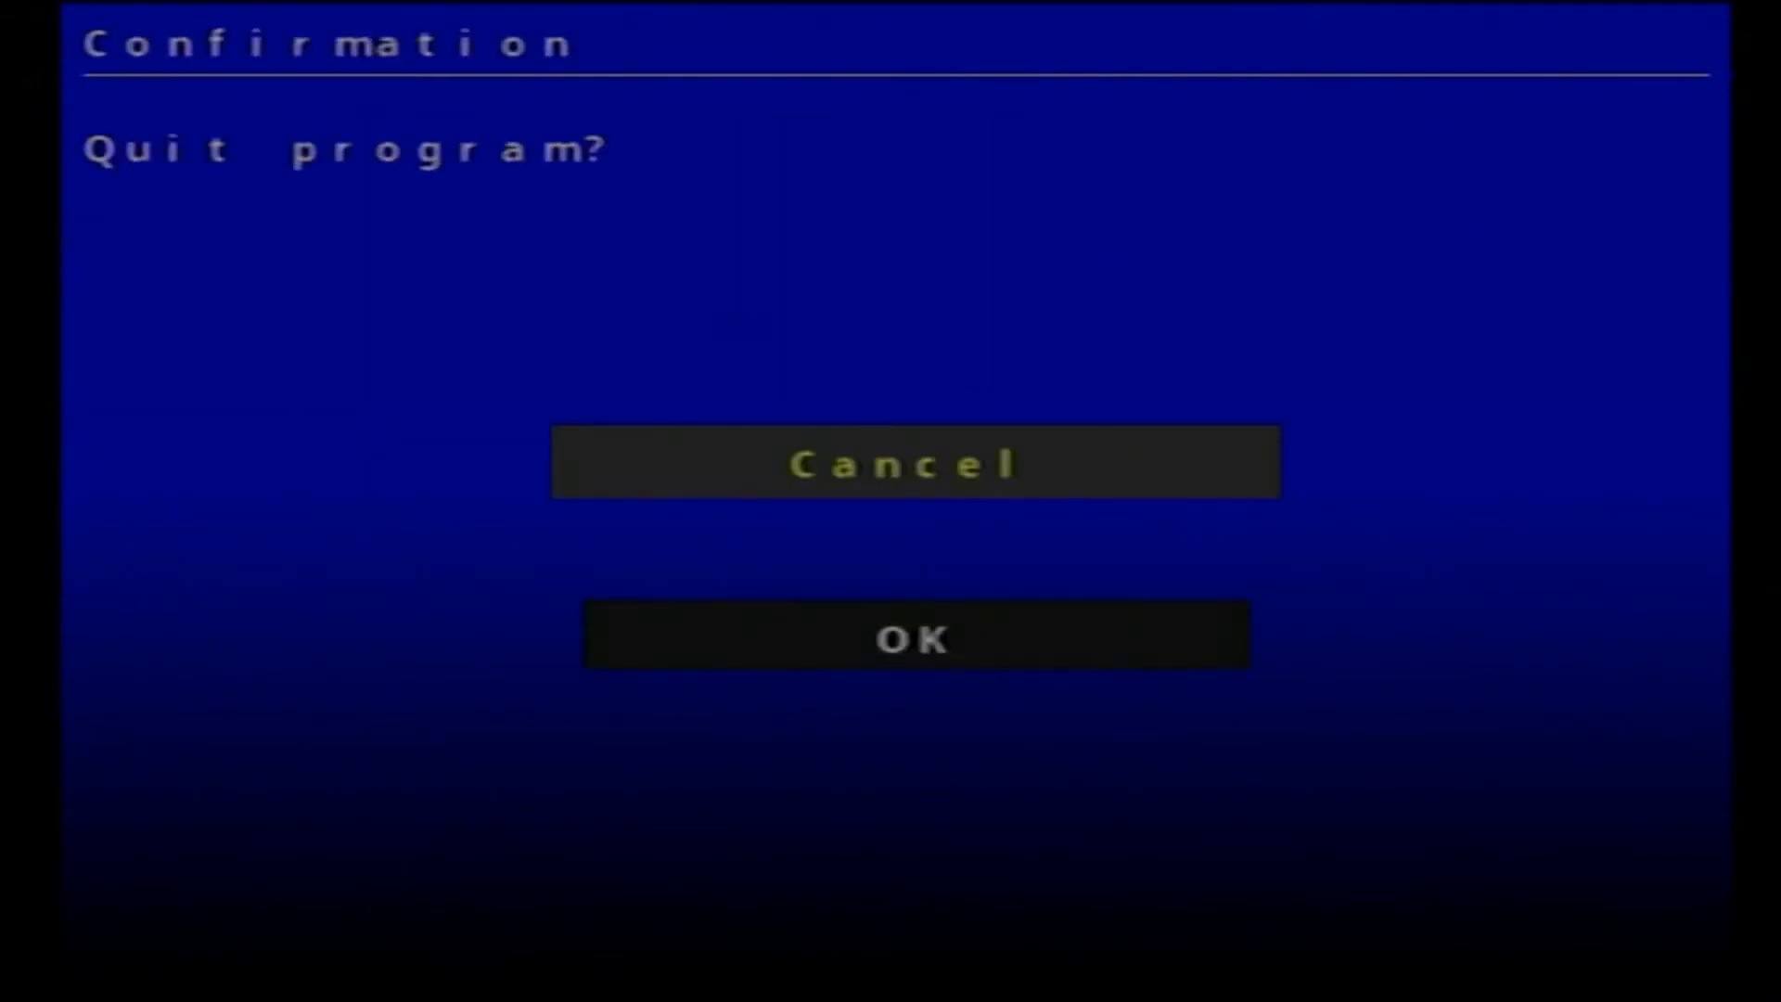
{"action": "left_click", "coordinate": [915, 634]}
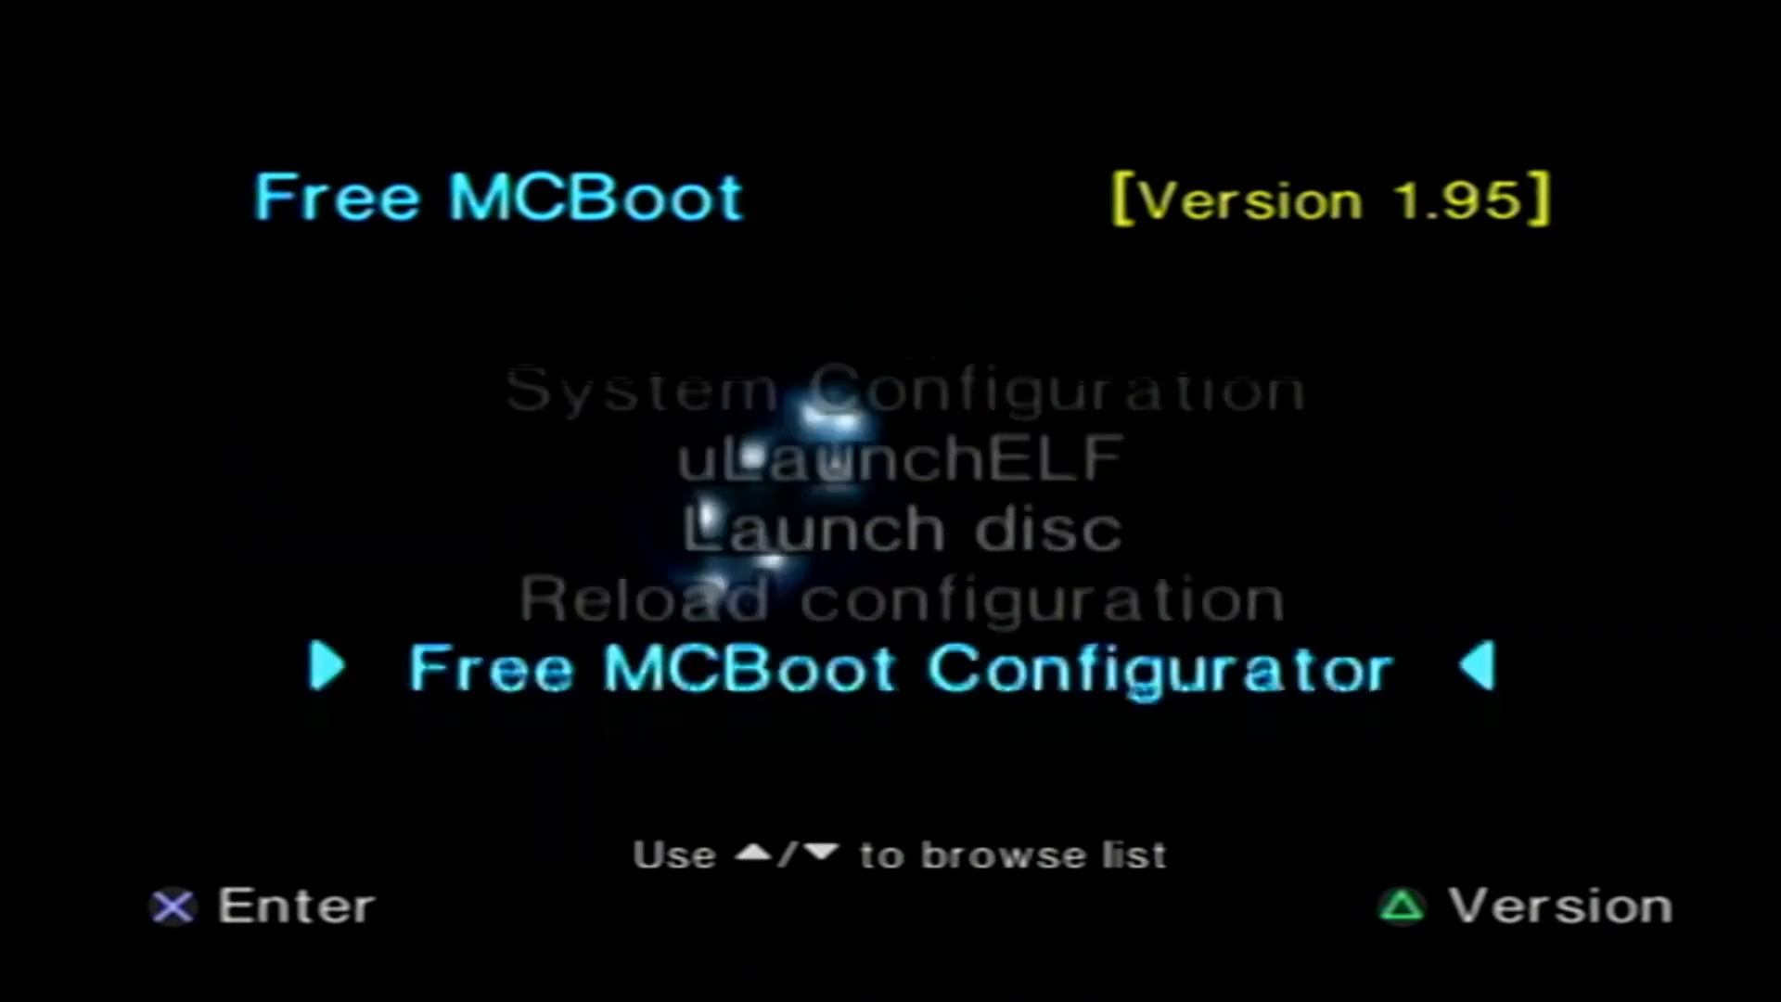
Launch uLaunchELF and copy the folders inside mass:/INSTALL/, then browse to mc0:/
{"action": "key", "text": "Up"}
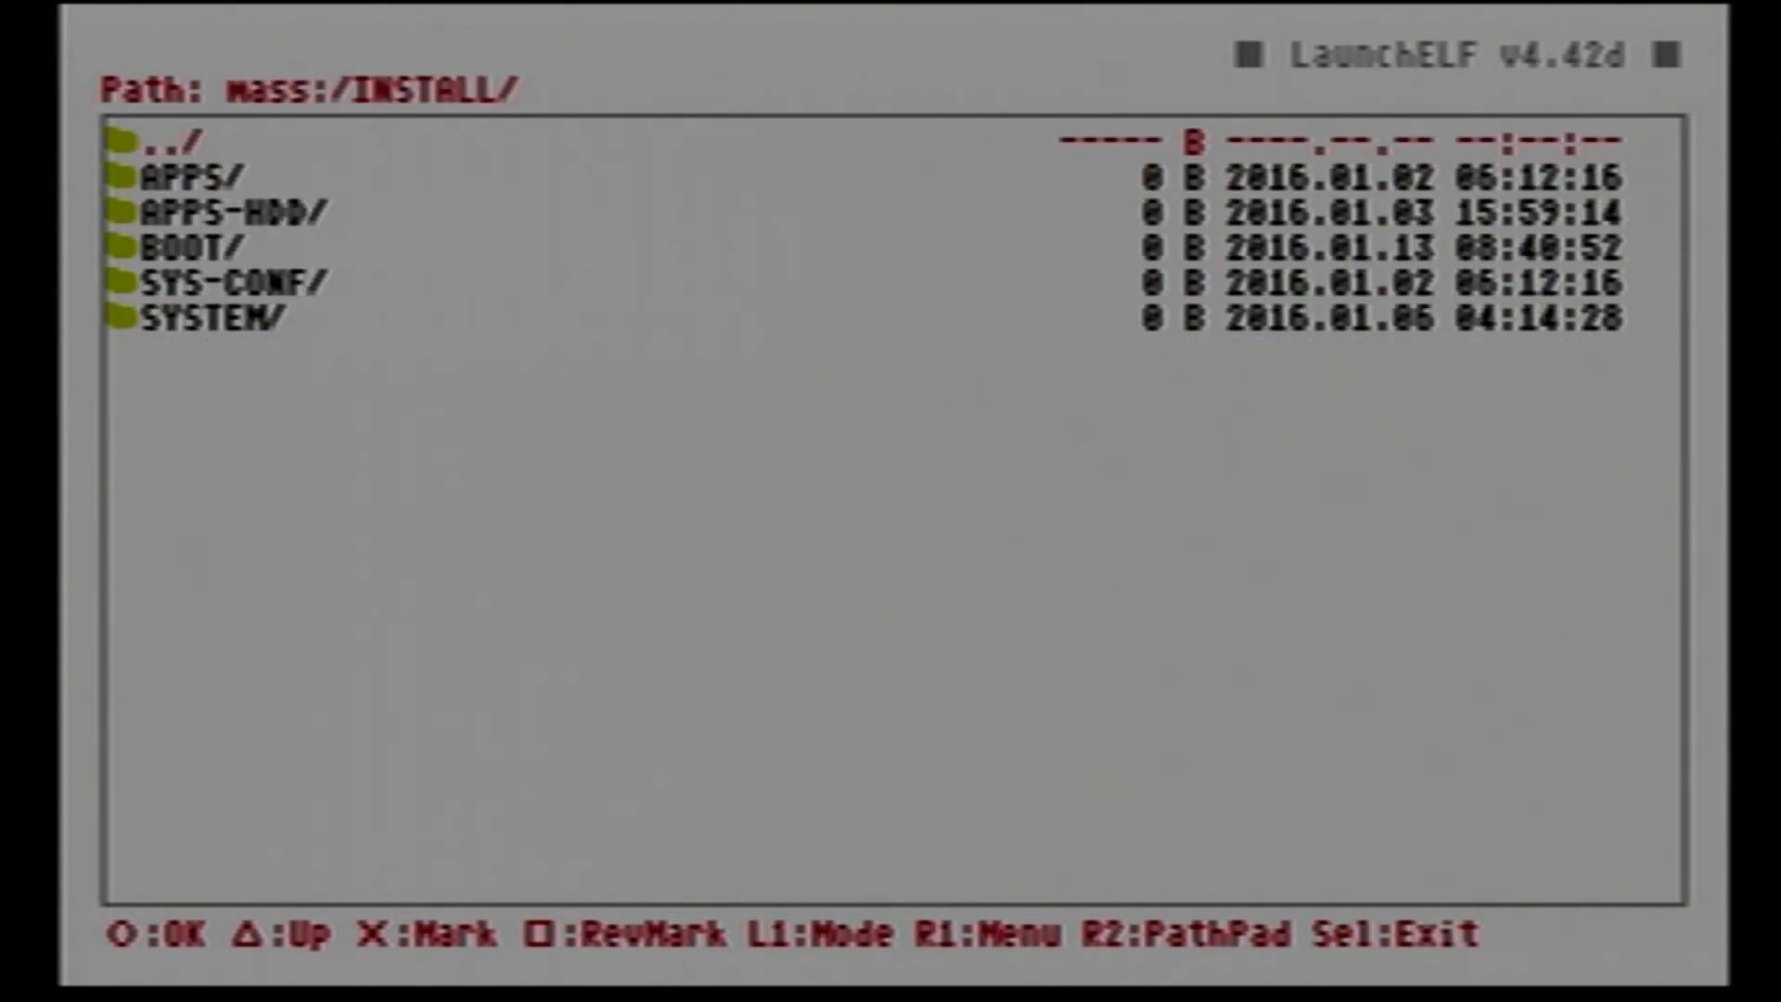
{"action": "key", "text": "Down"}
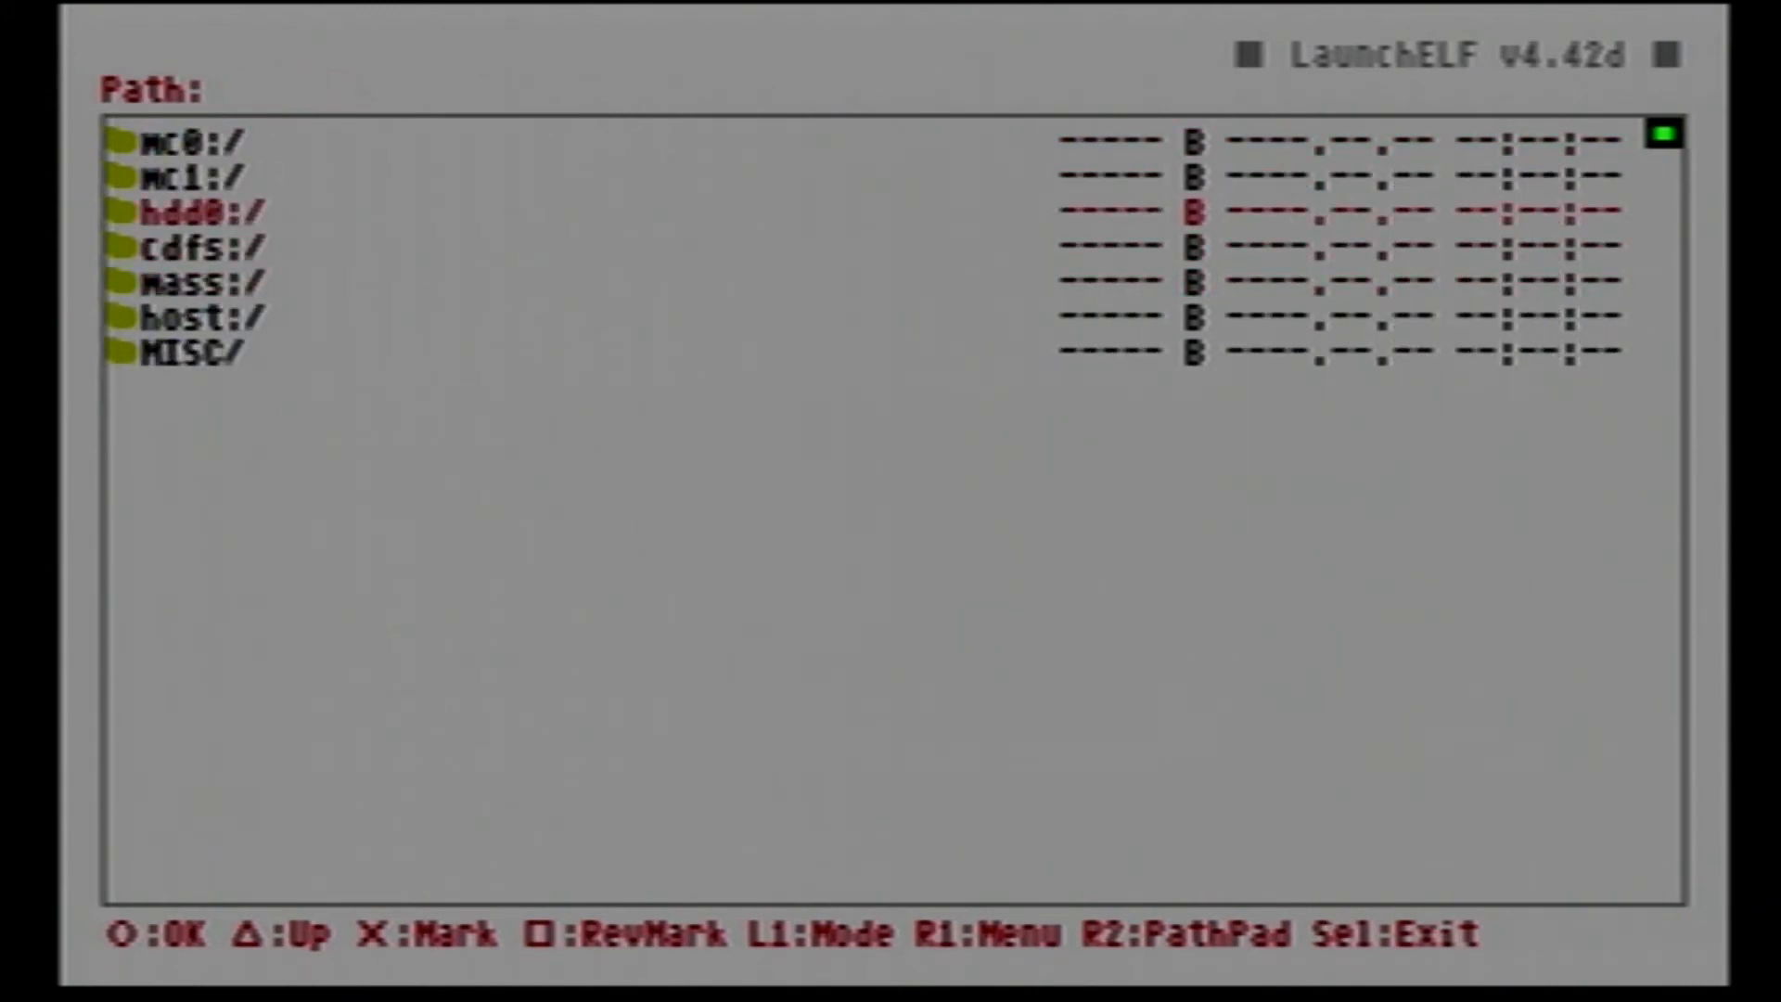
{"action": "key", "text": "up"}
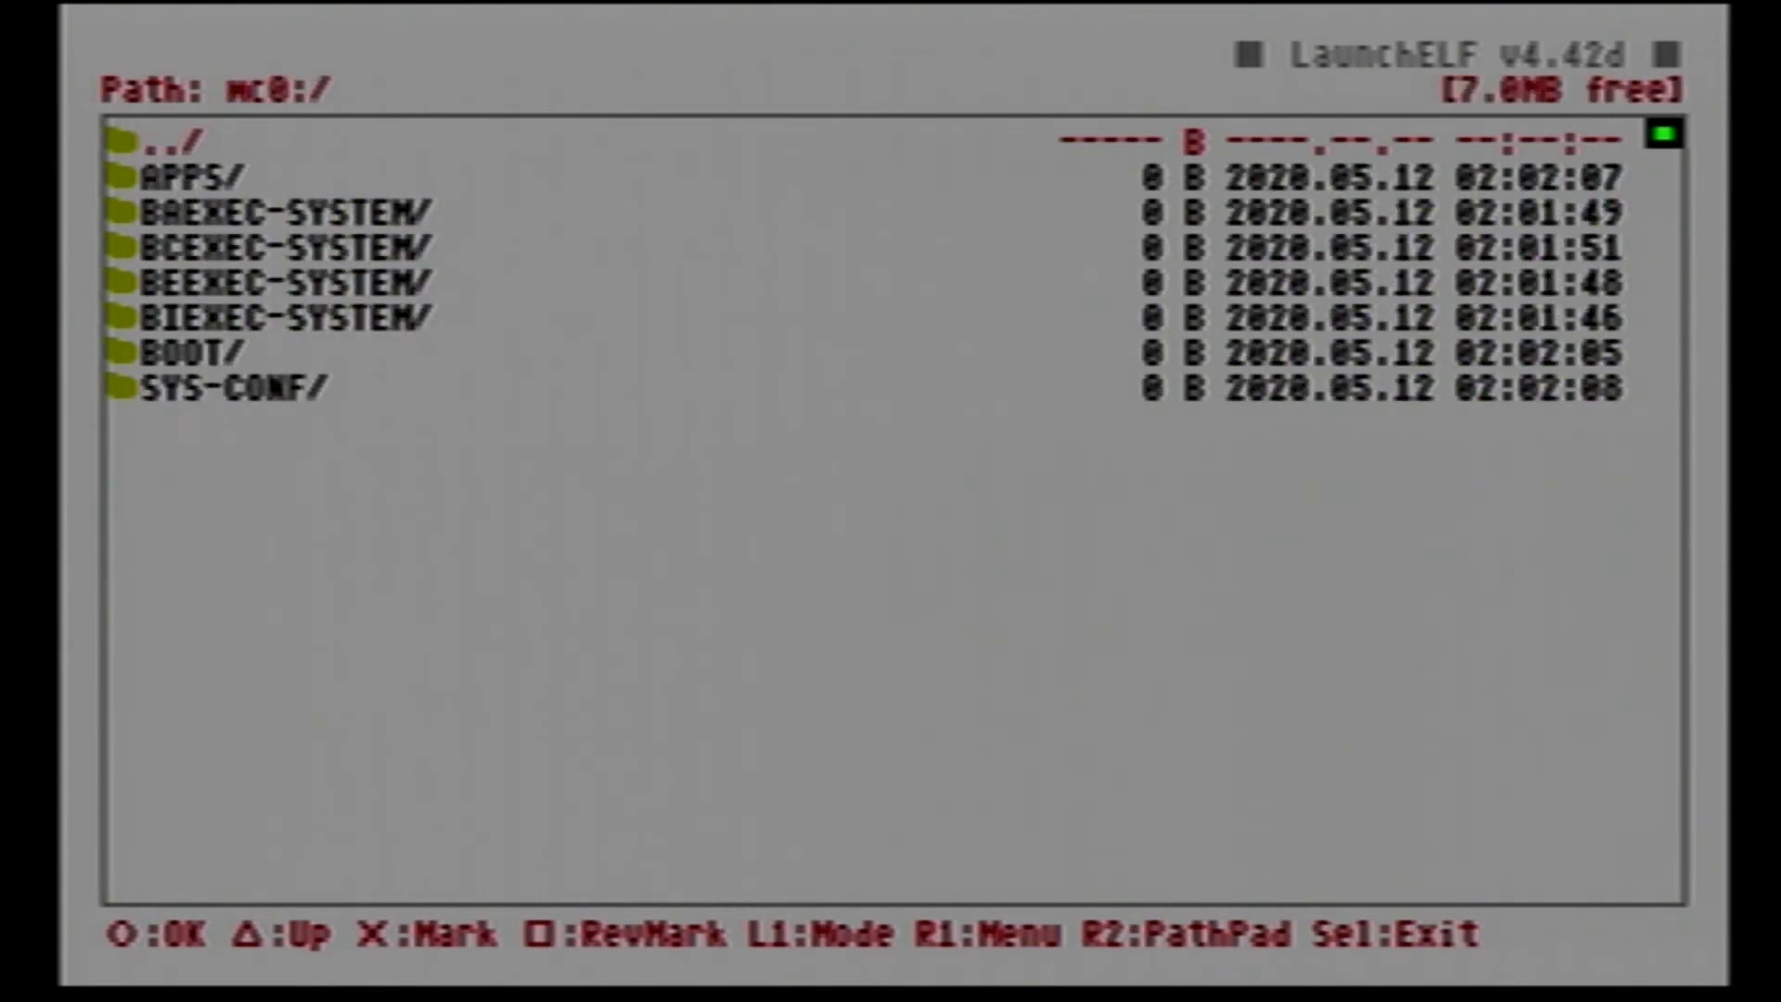
Paste the copied folders onto mc0:/ and return to the device list
{"action": "key", "text": "R1"}
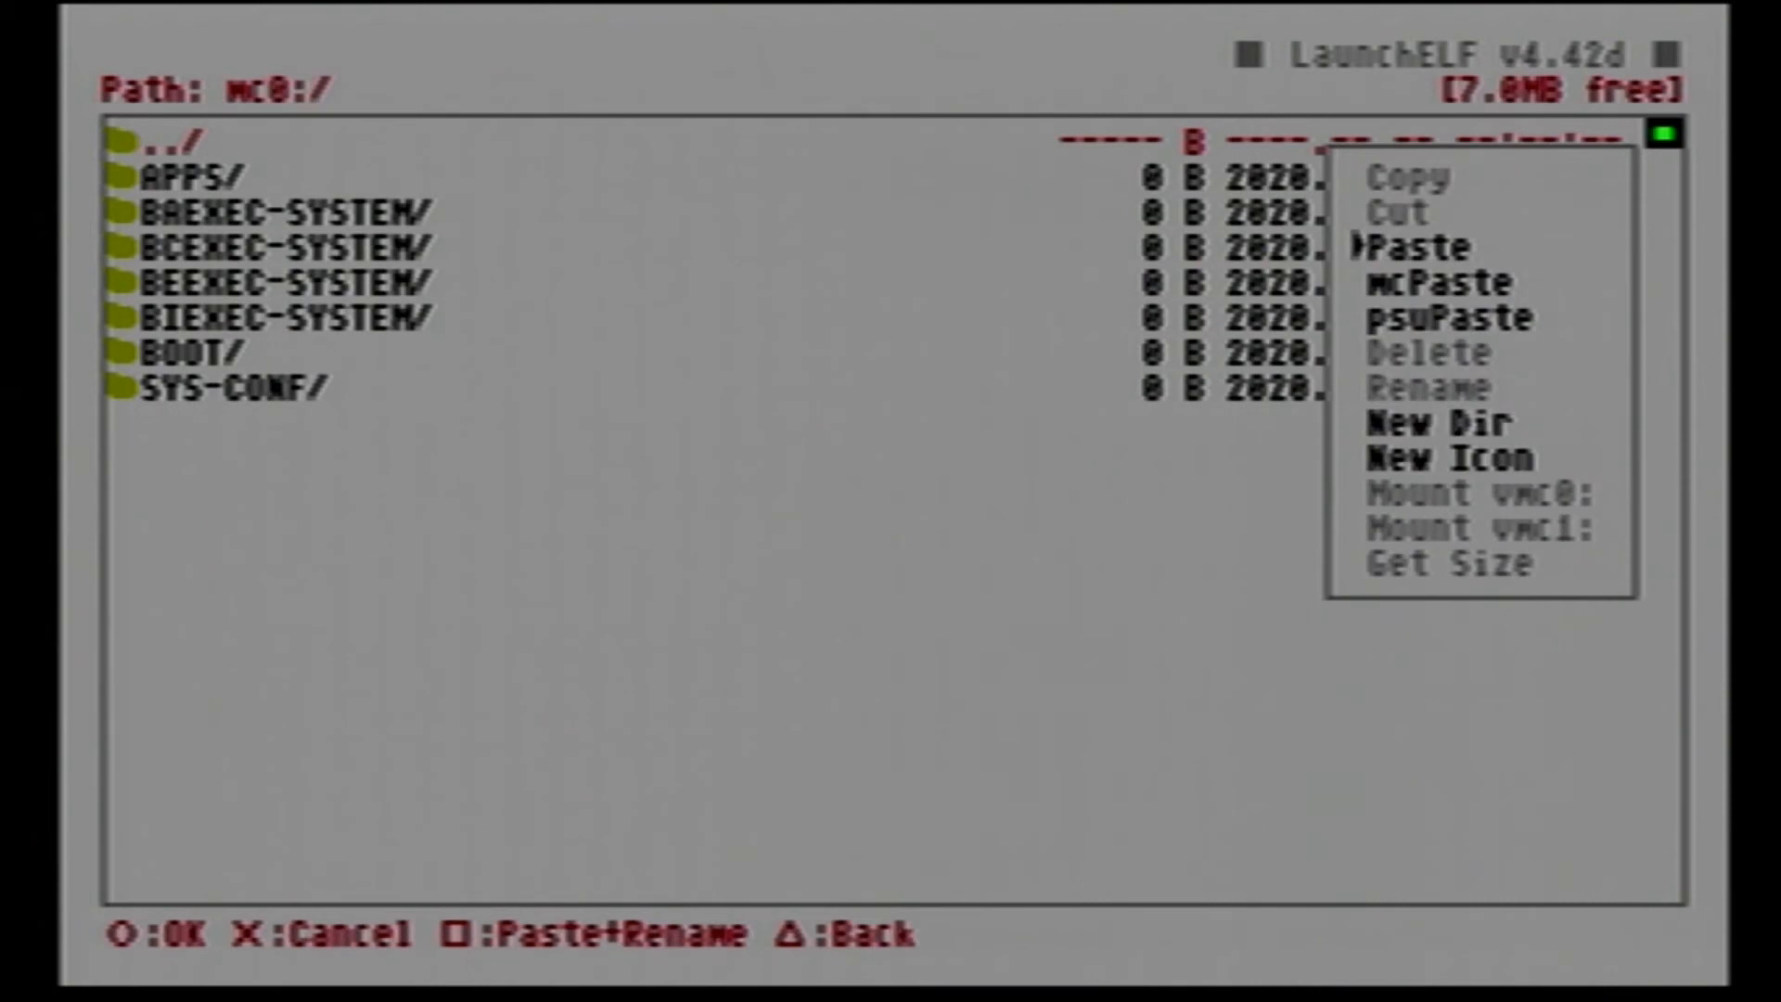
{"action": "left_click", "coordinate": [1419, 245]}
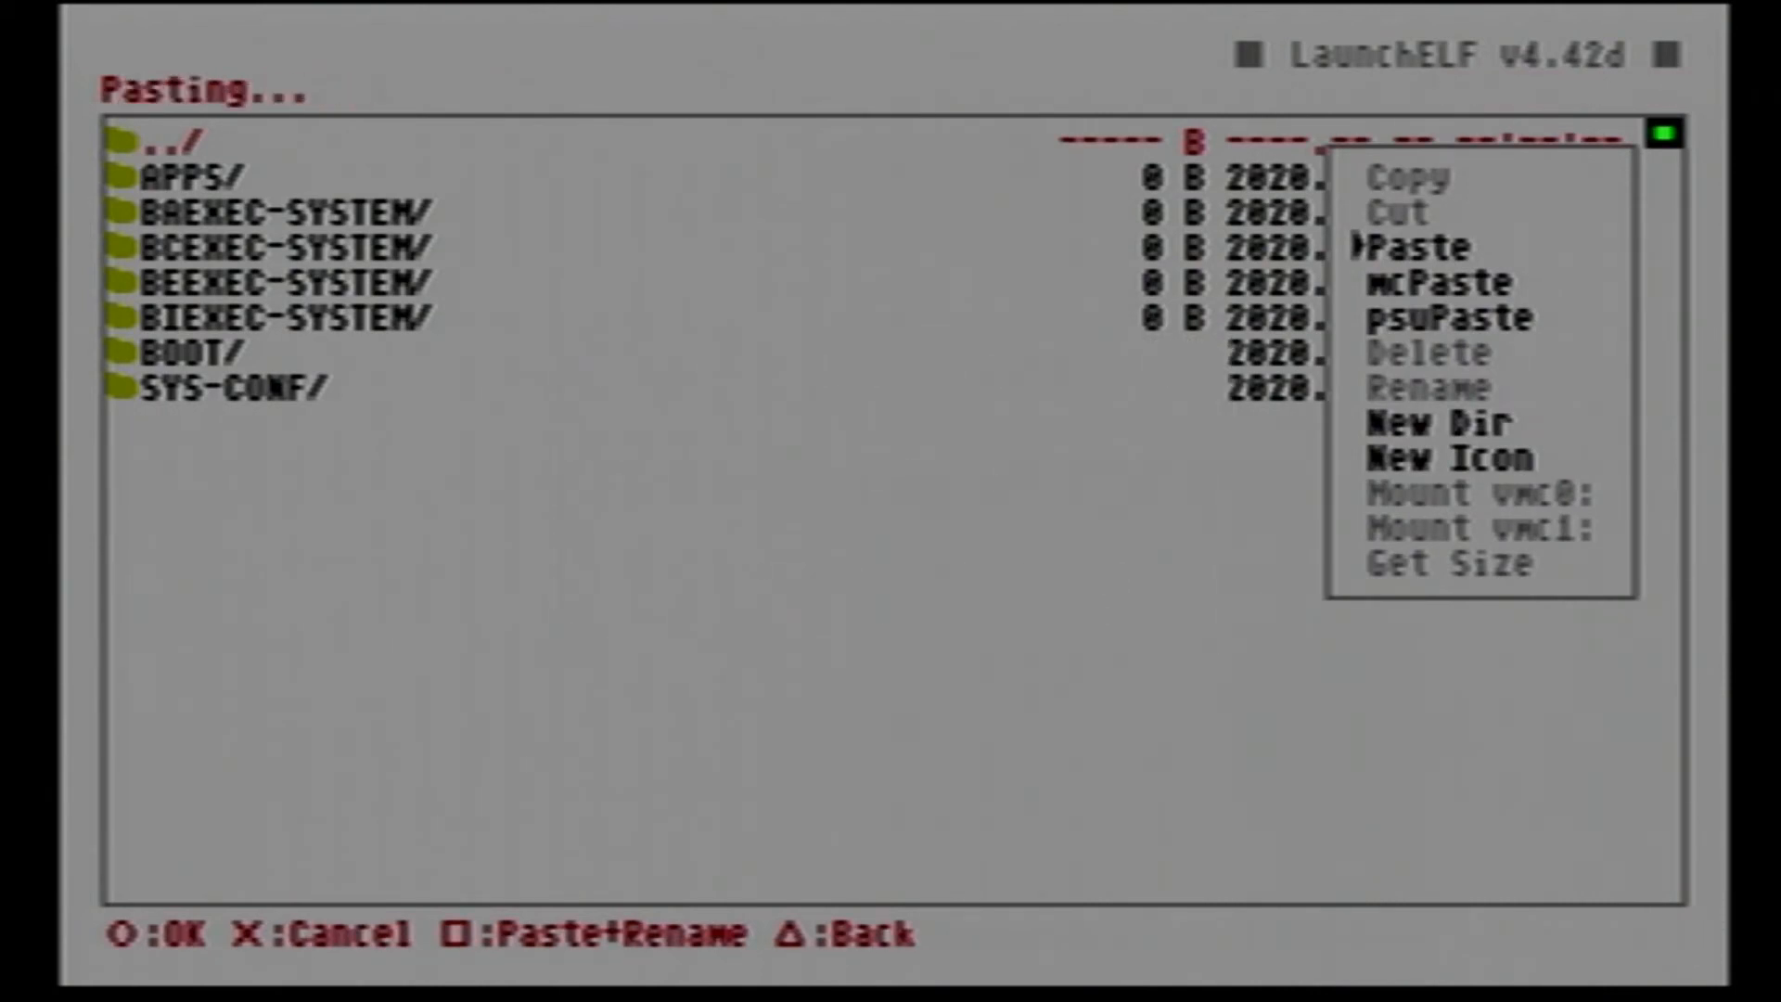
{"action": "left_click", "coordinate": [1414, 247]}
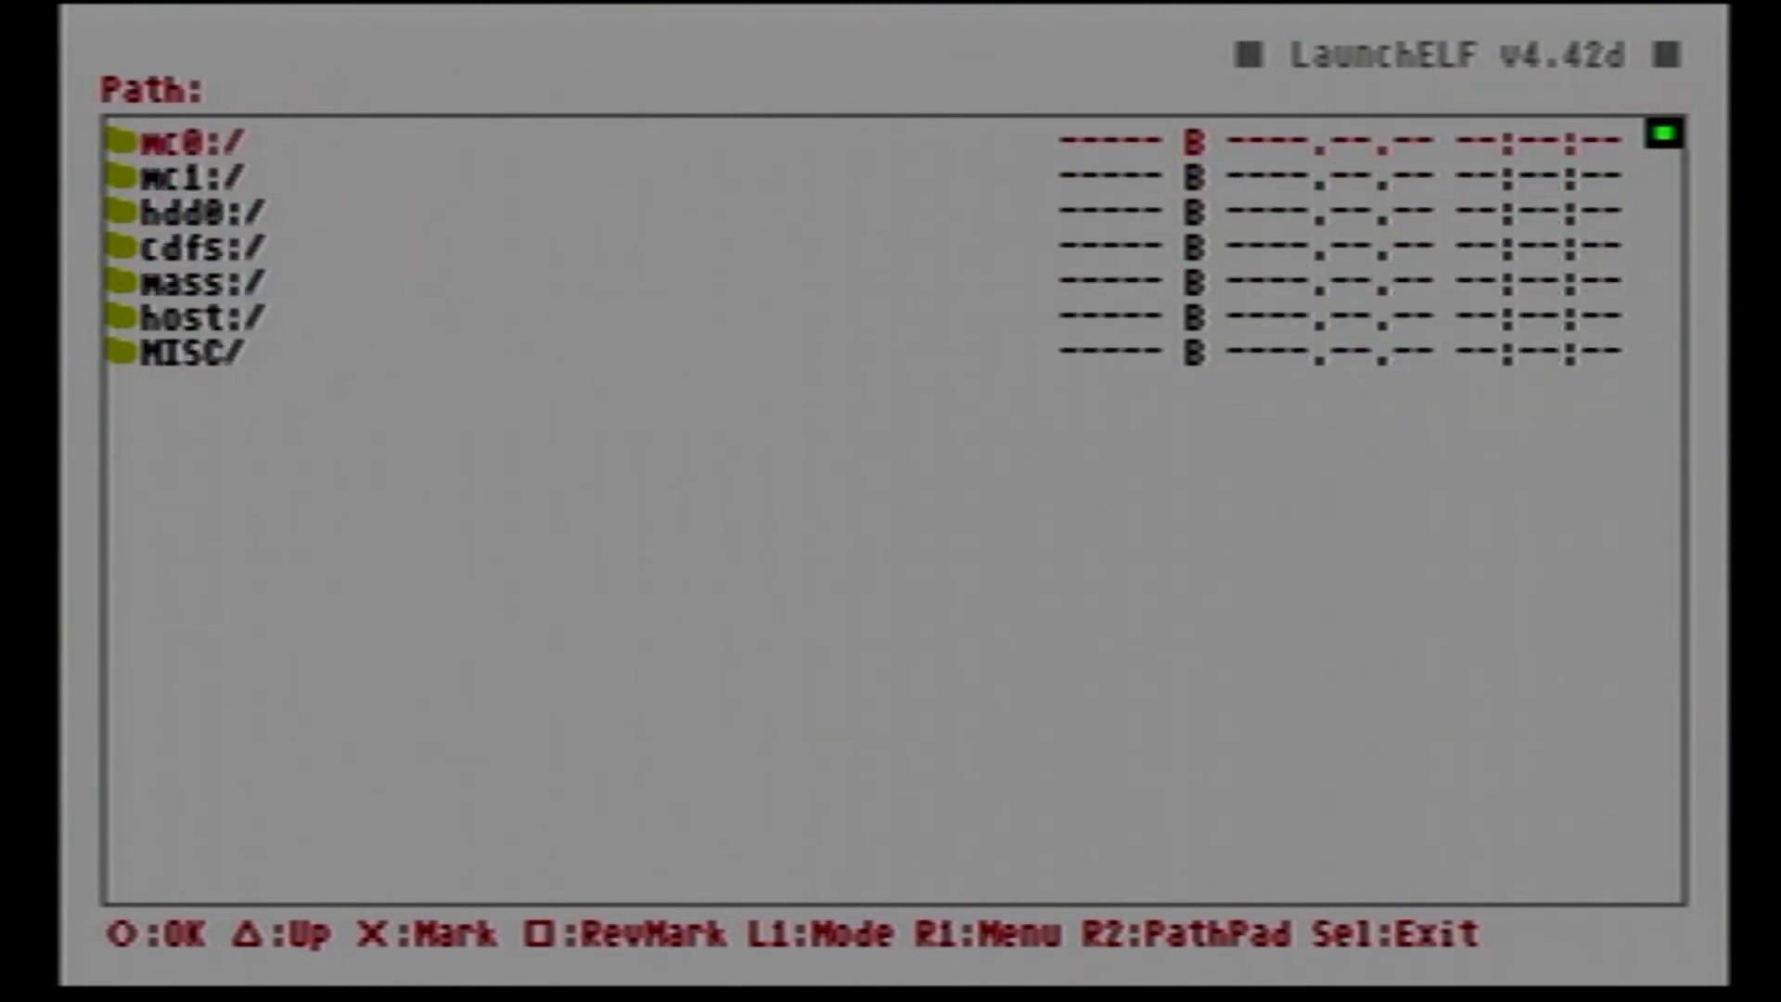
Exit uLaunchELF and launch Open PS2 Loader from the Free MCBoot menu
{"action": "key", "text": "R1"}
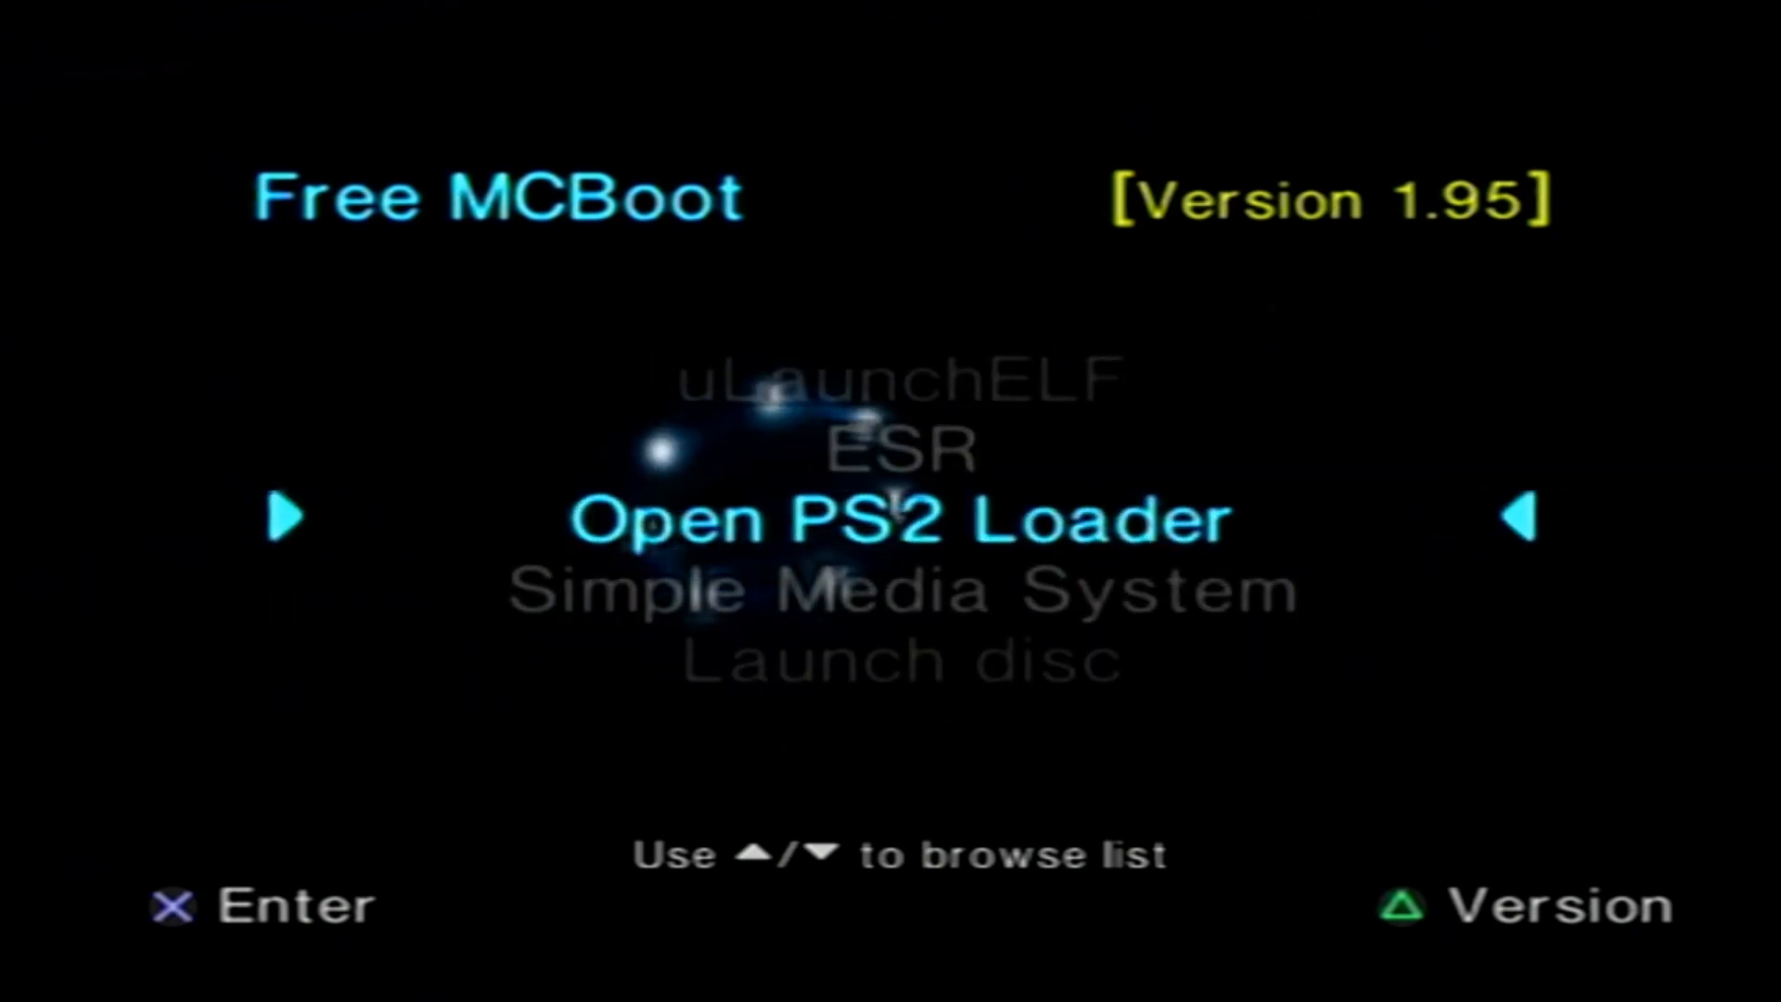
{"action": "key", "text": "enter"}
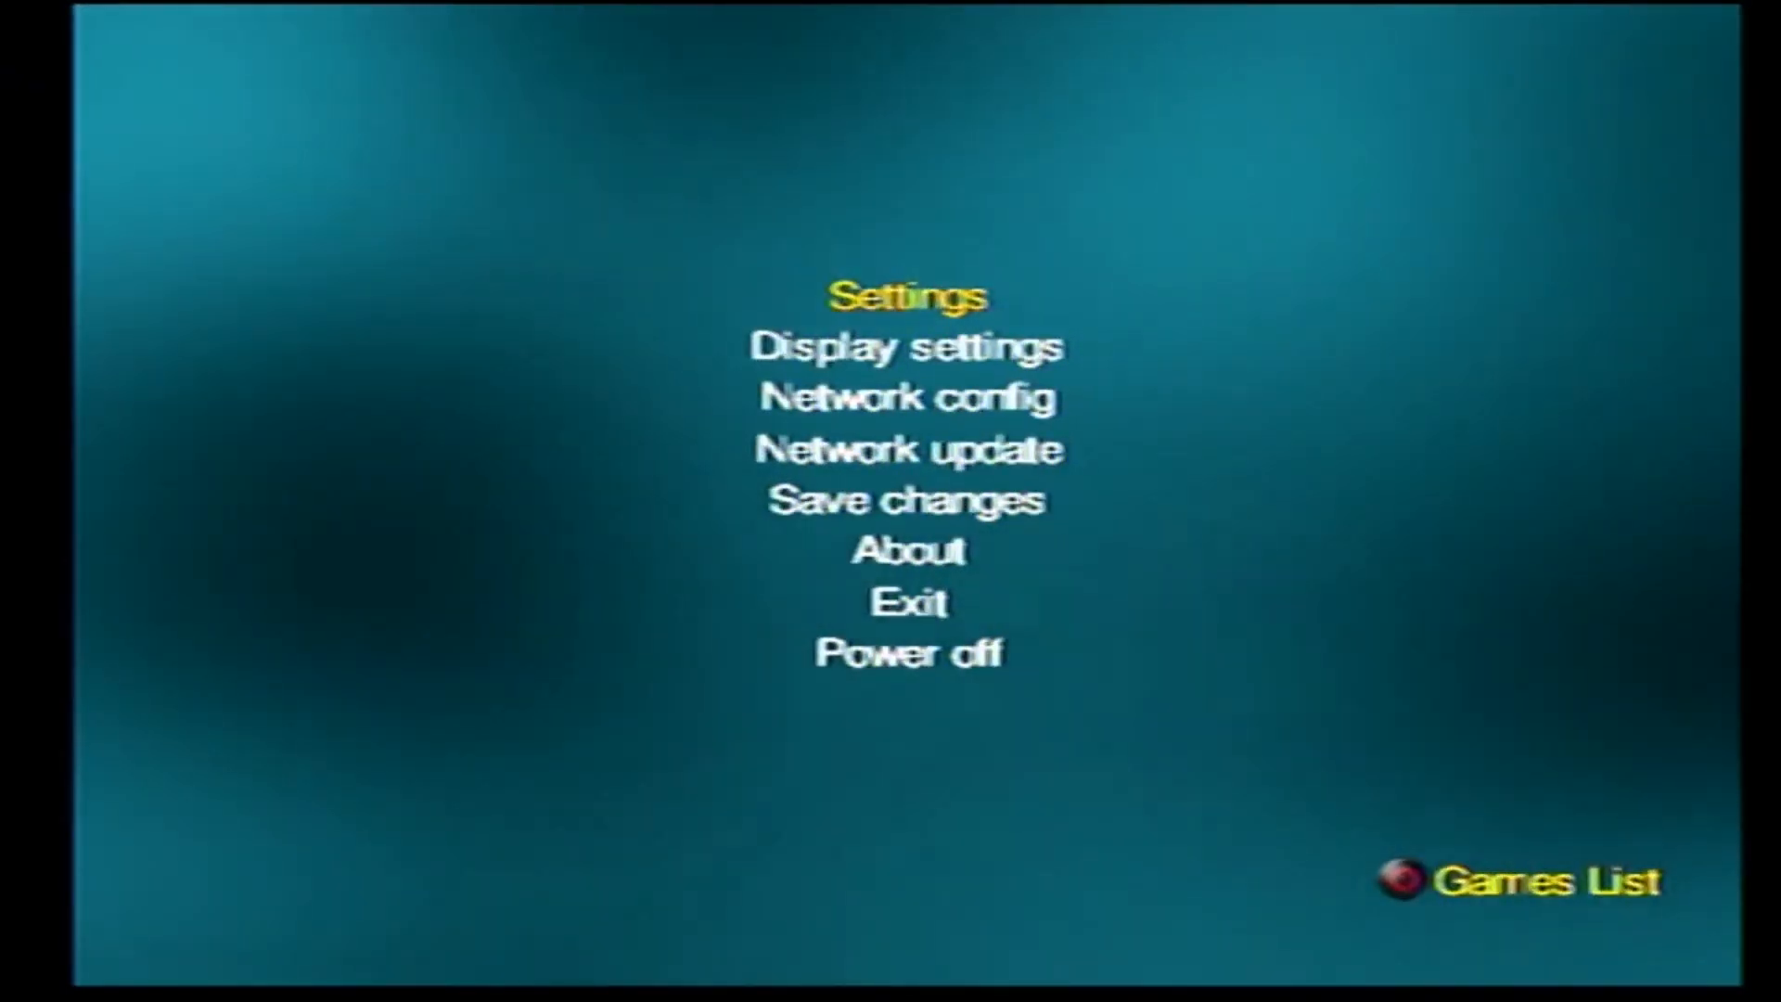
Set ETH device start mode to Auto in OPL Settings and confirm
{"action": "key", "text": "down"}
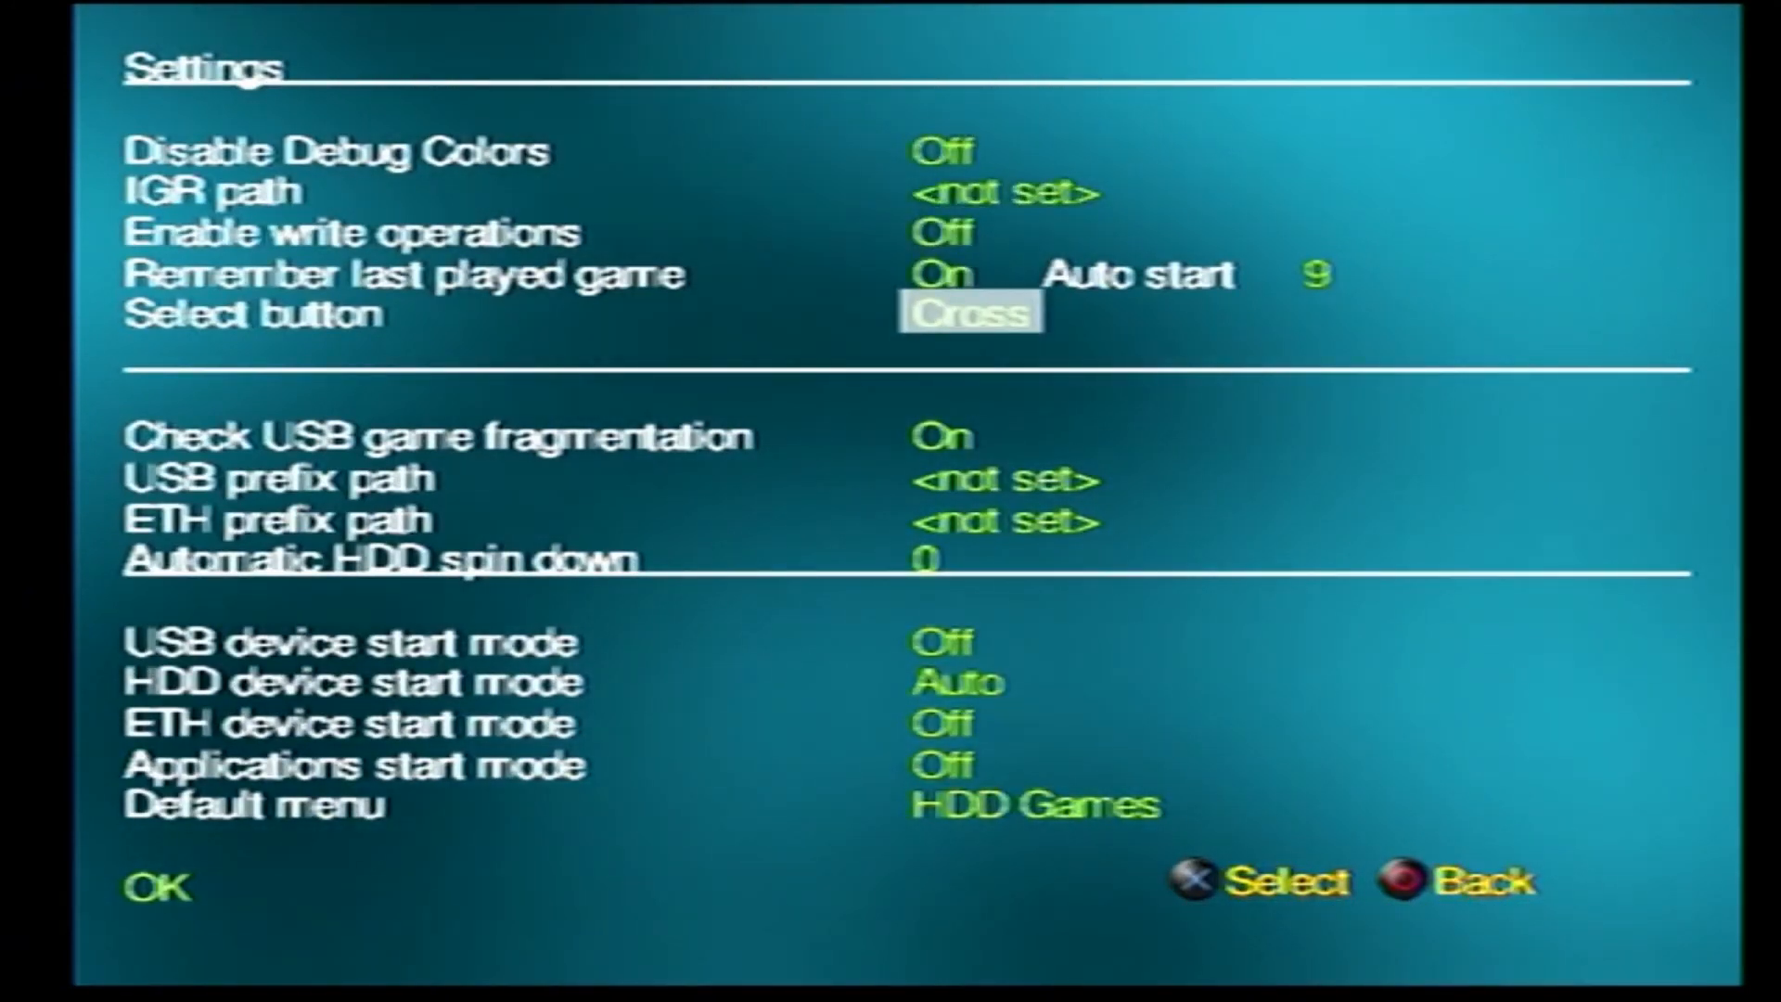
{"action": "key", "text": "Down"}
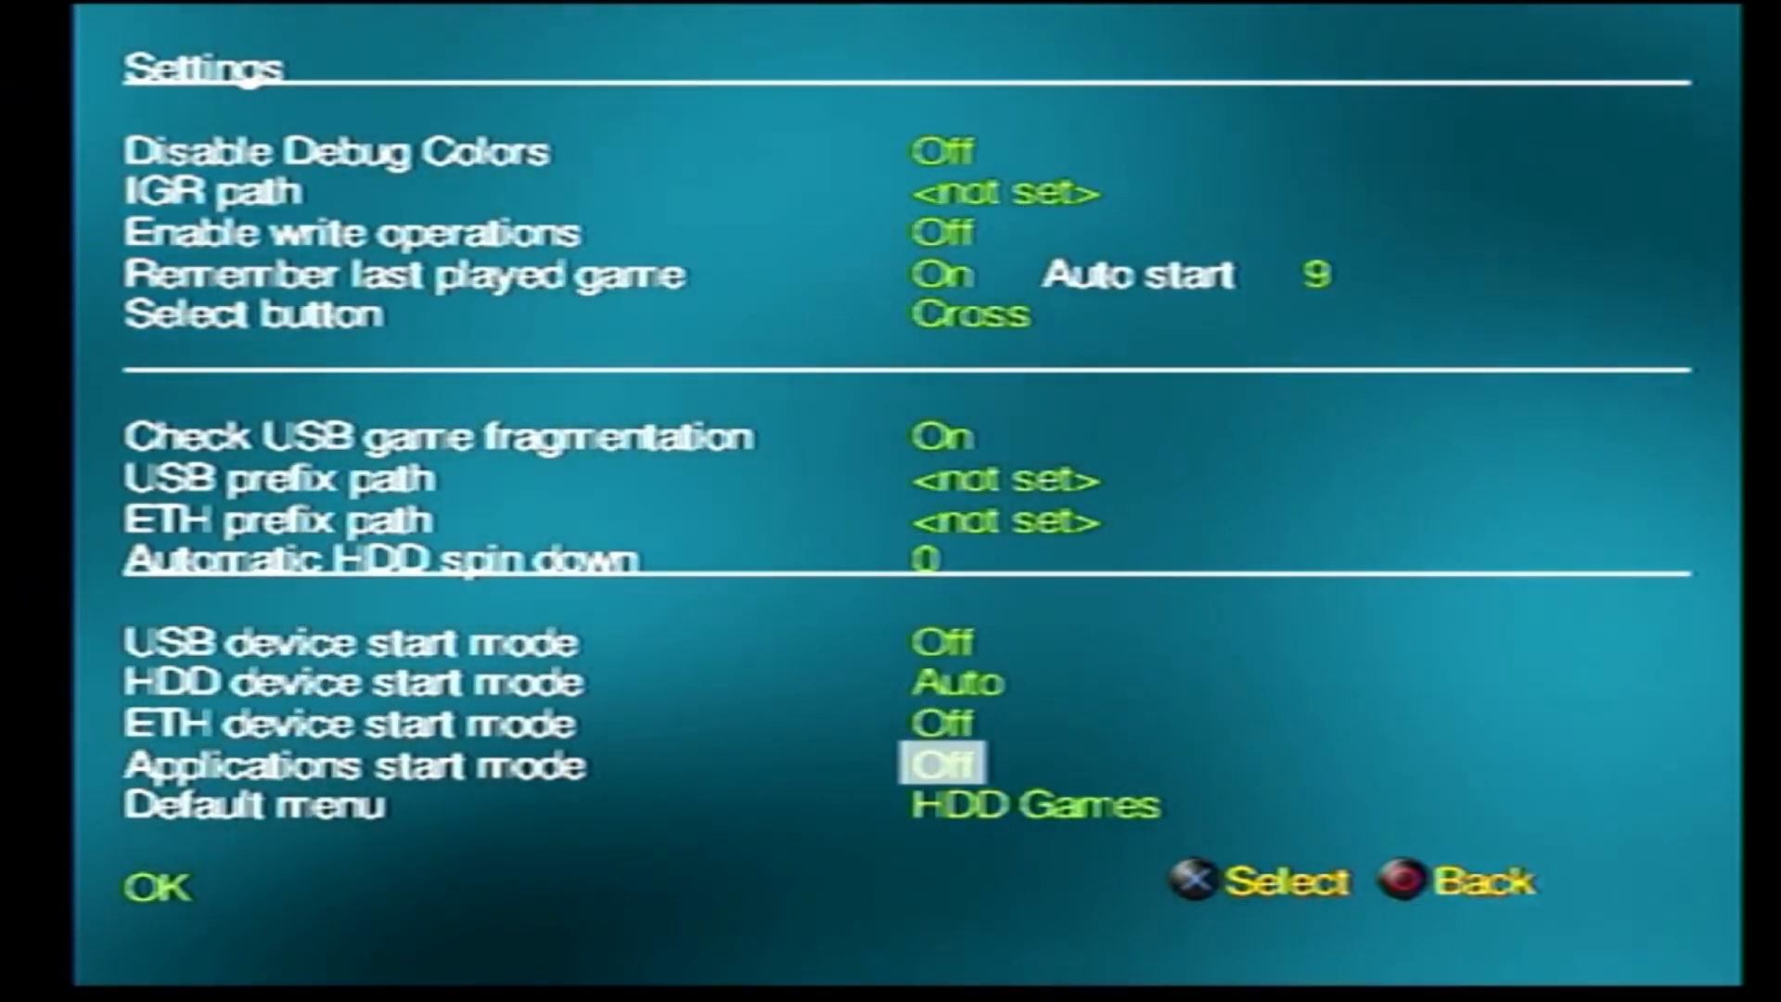
{"action": "key", "text": "Up"}
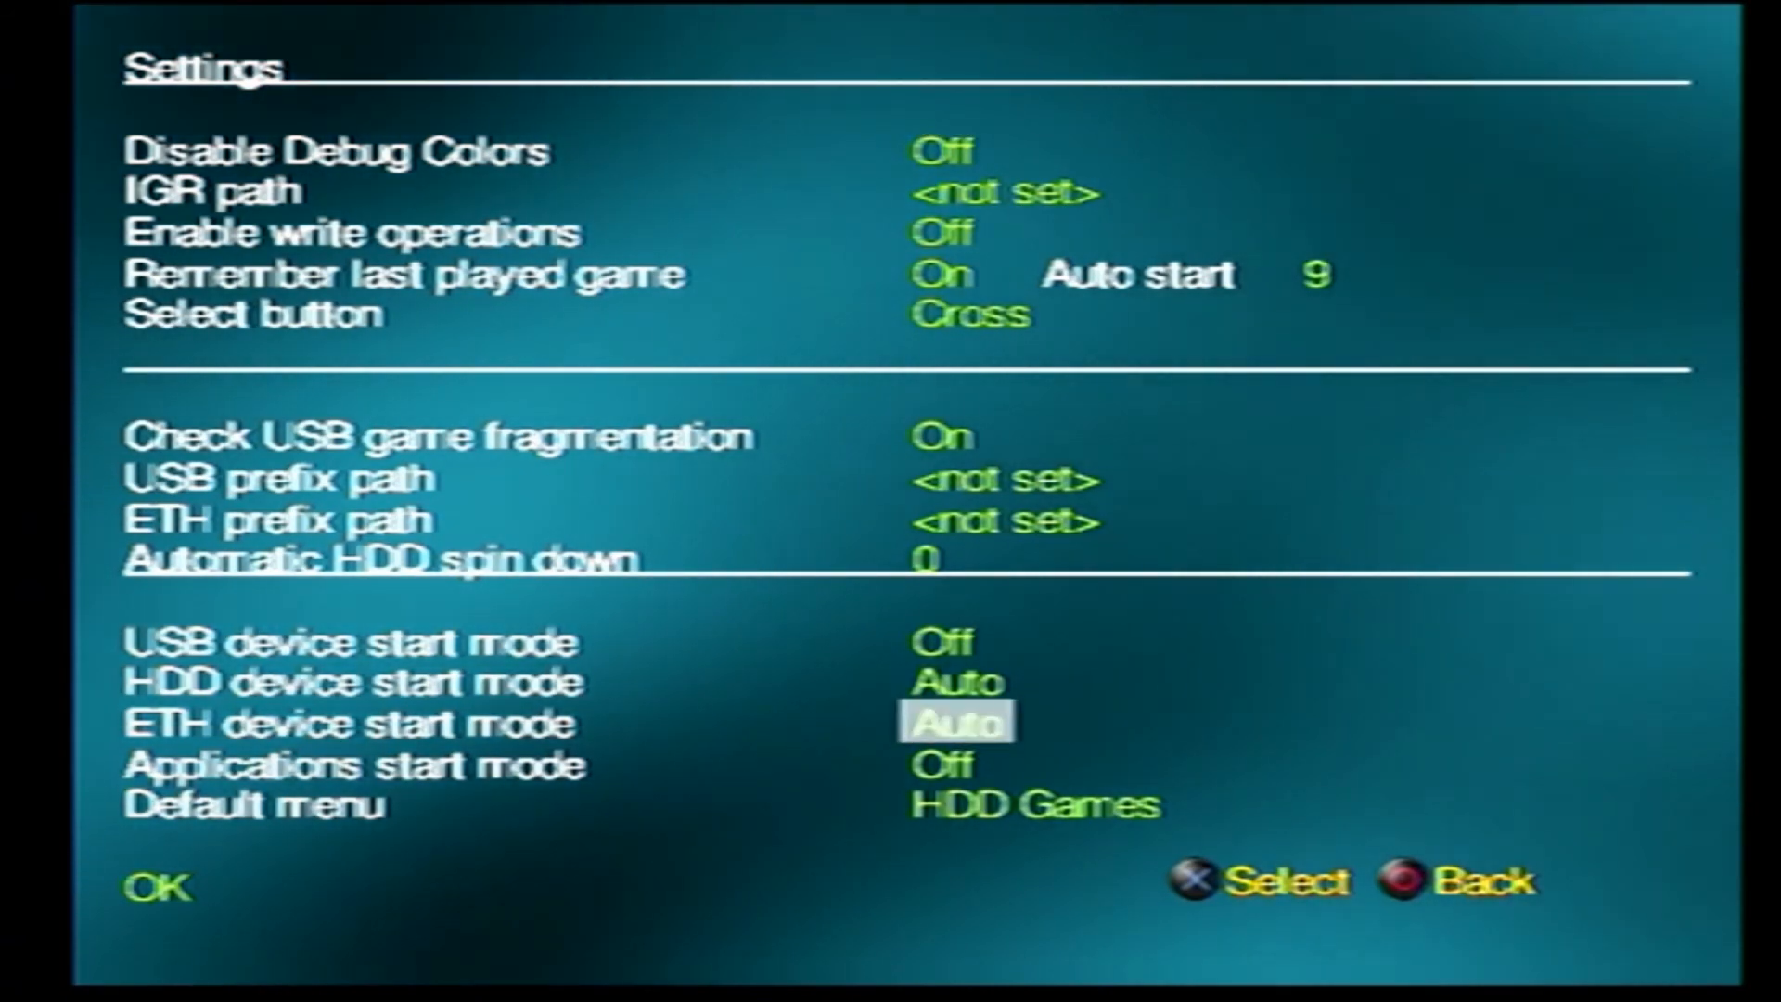
{"action": "key", "text": "Escape"}
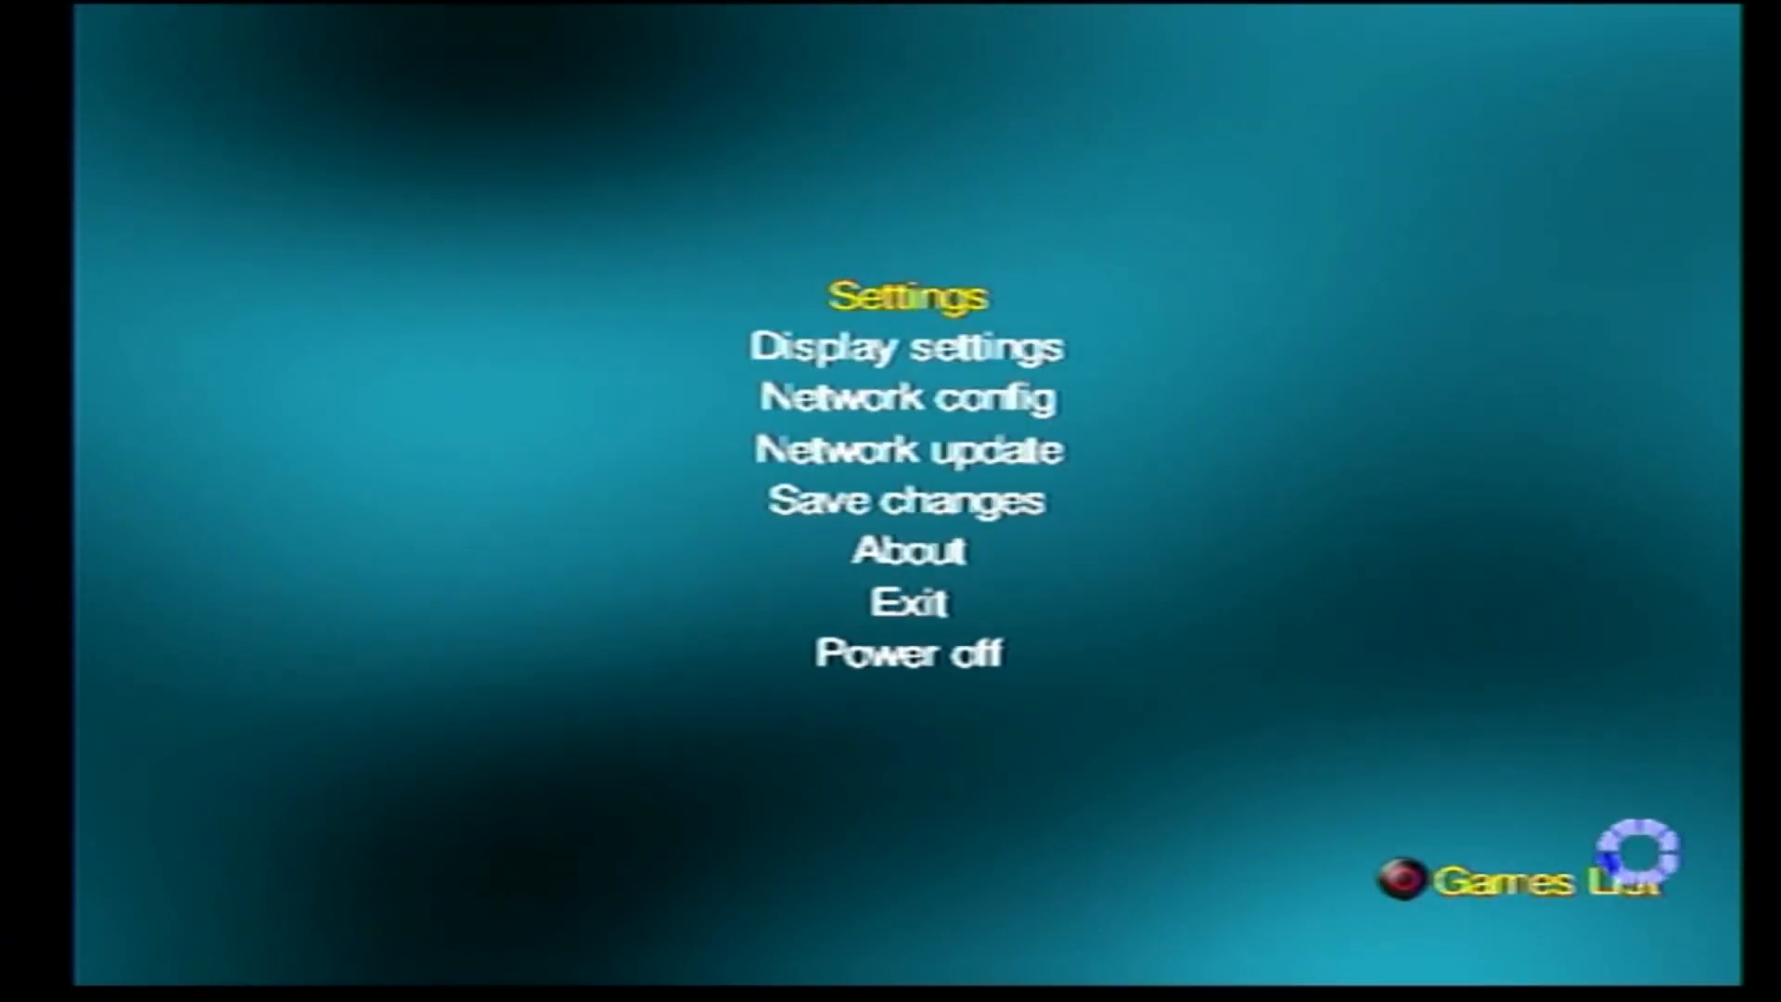
Enter SMB server address 192.168.0.31 in Network config and begin setting share ps2smb
{"action": "left_click", "coordinate": [907, 398]}
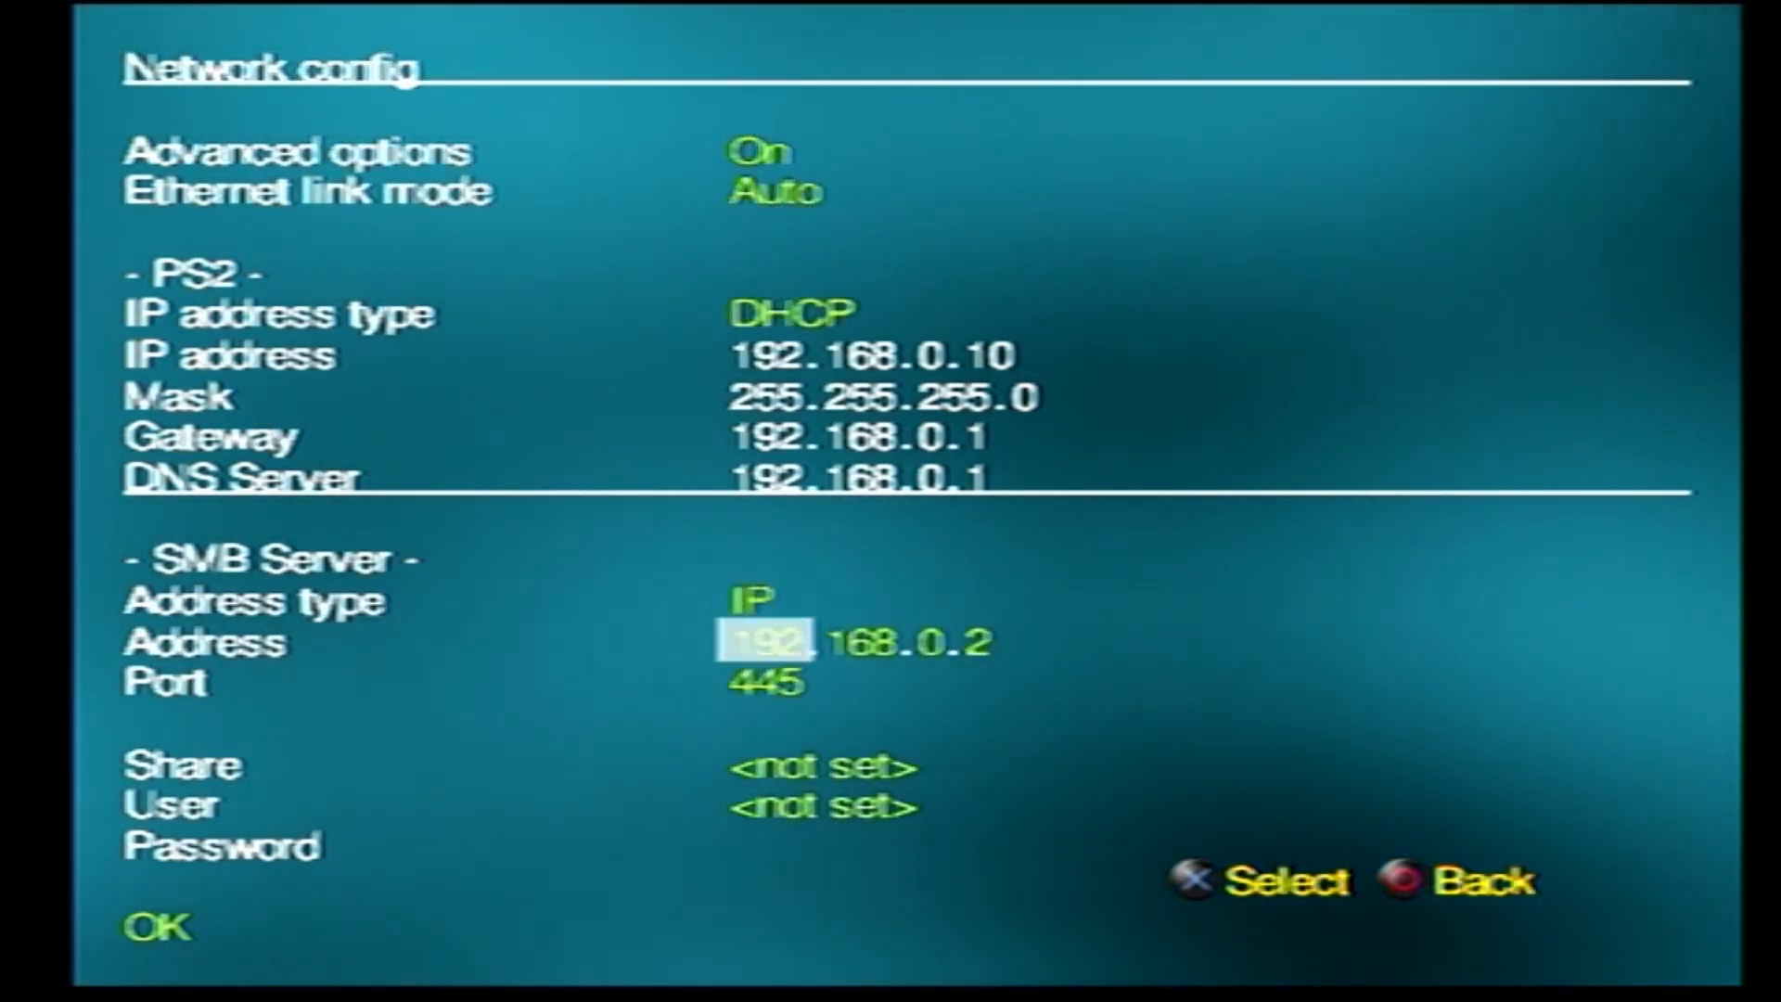
{"action": "key", "text": "Right"}
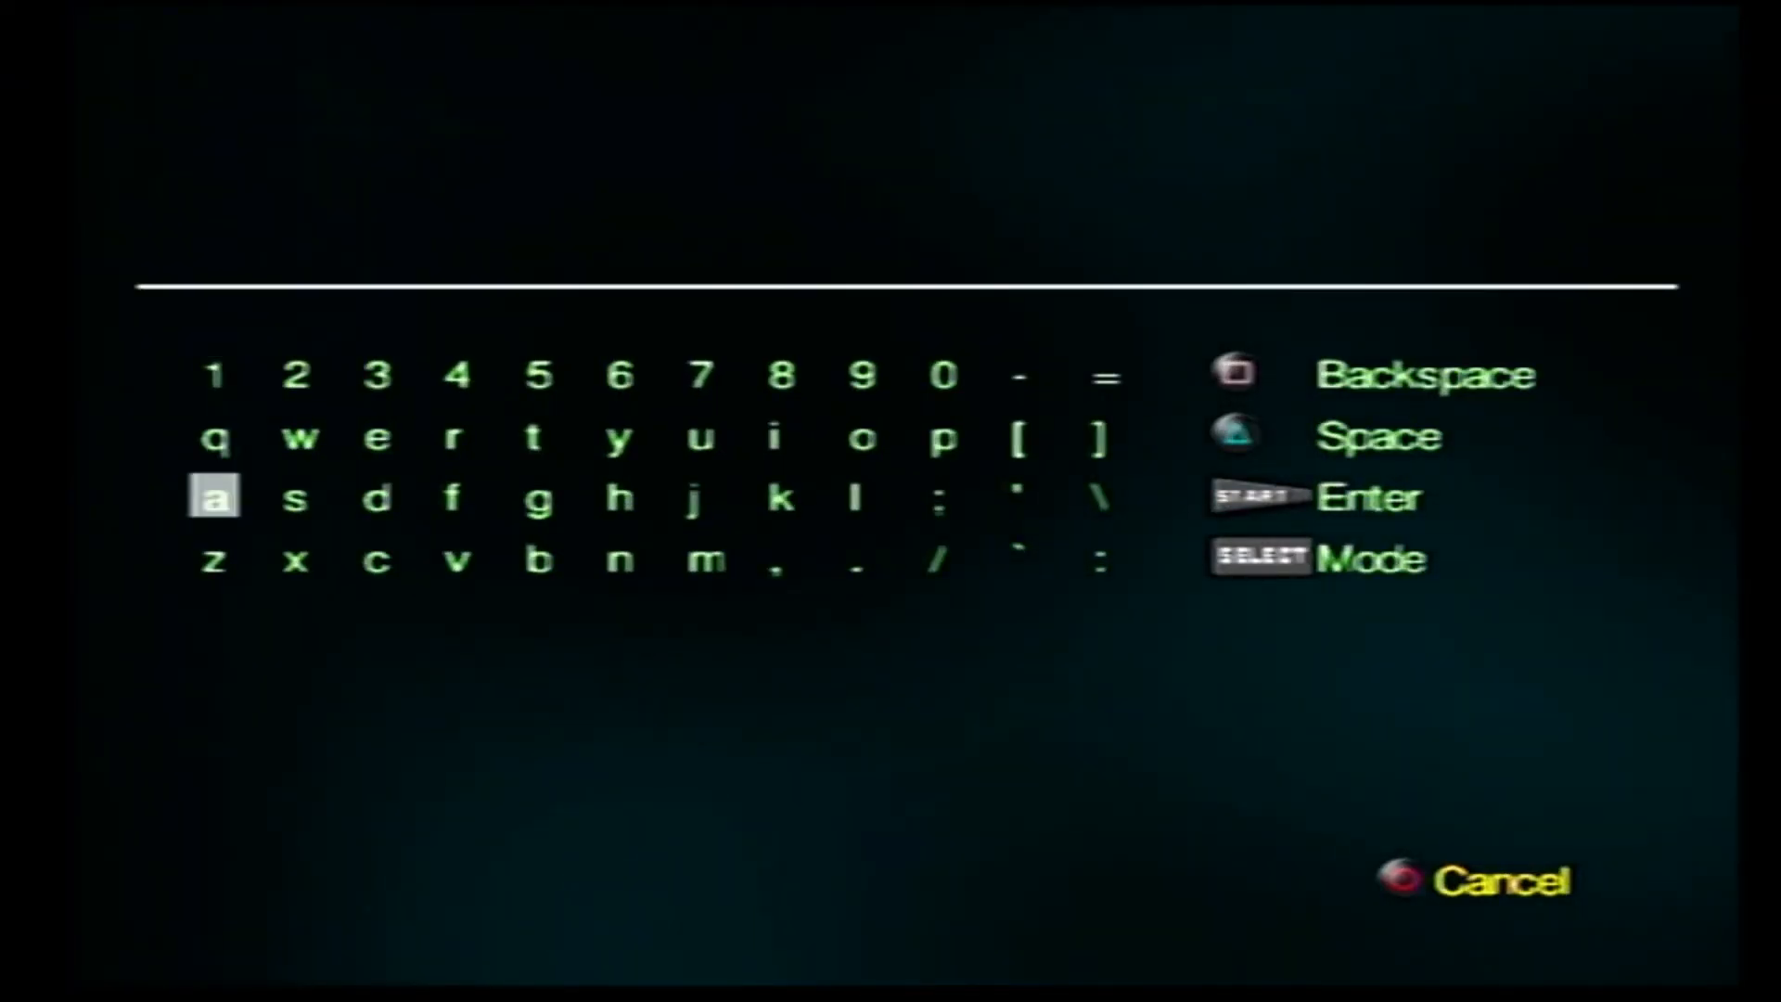
{"action": "left_click", "coordinate": [622, 560]}
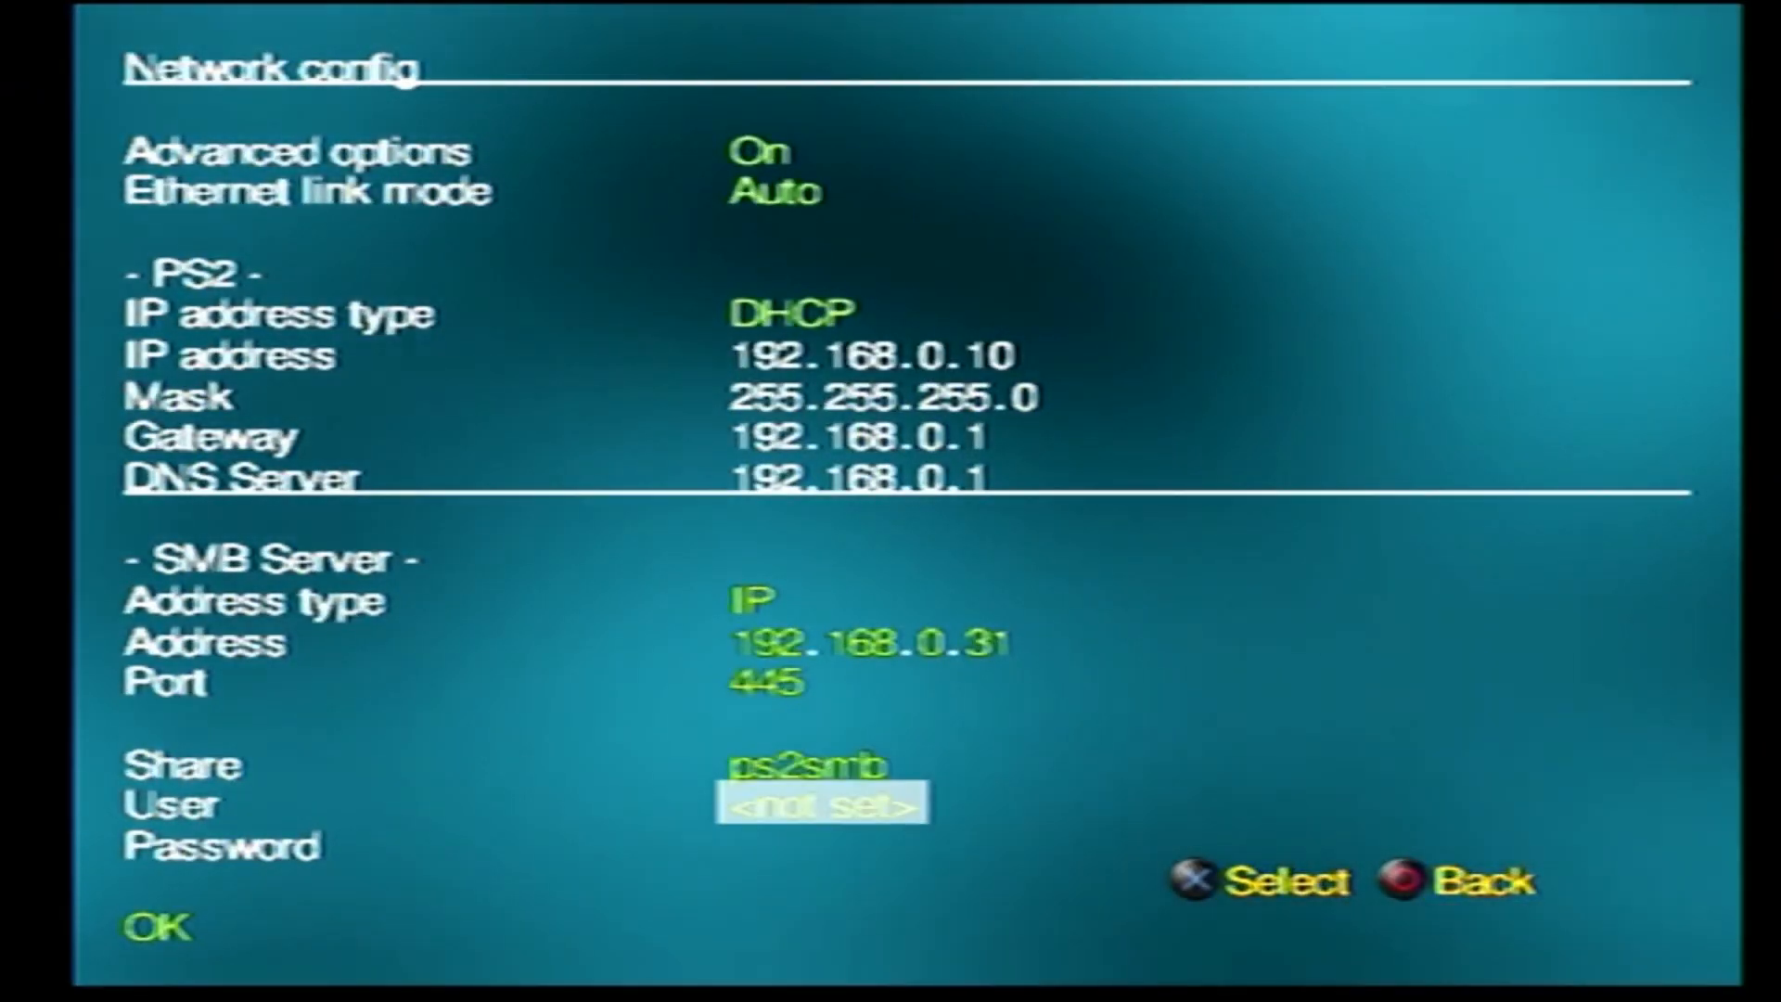
Confirm the share as ps2smb and start entering the SMB user name
{"action": "left_click", "coordinate": [819, 803]}
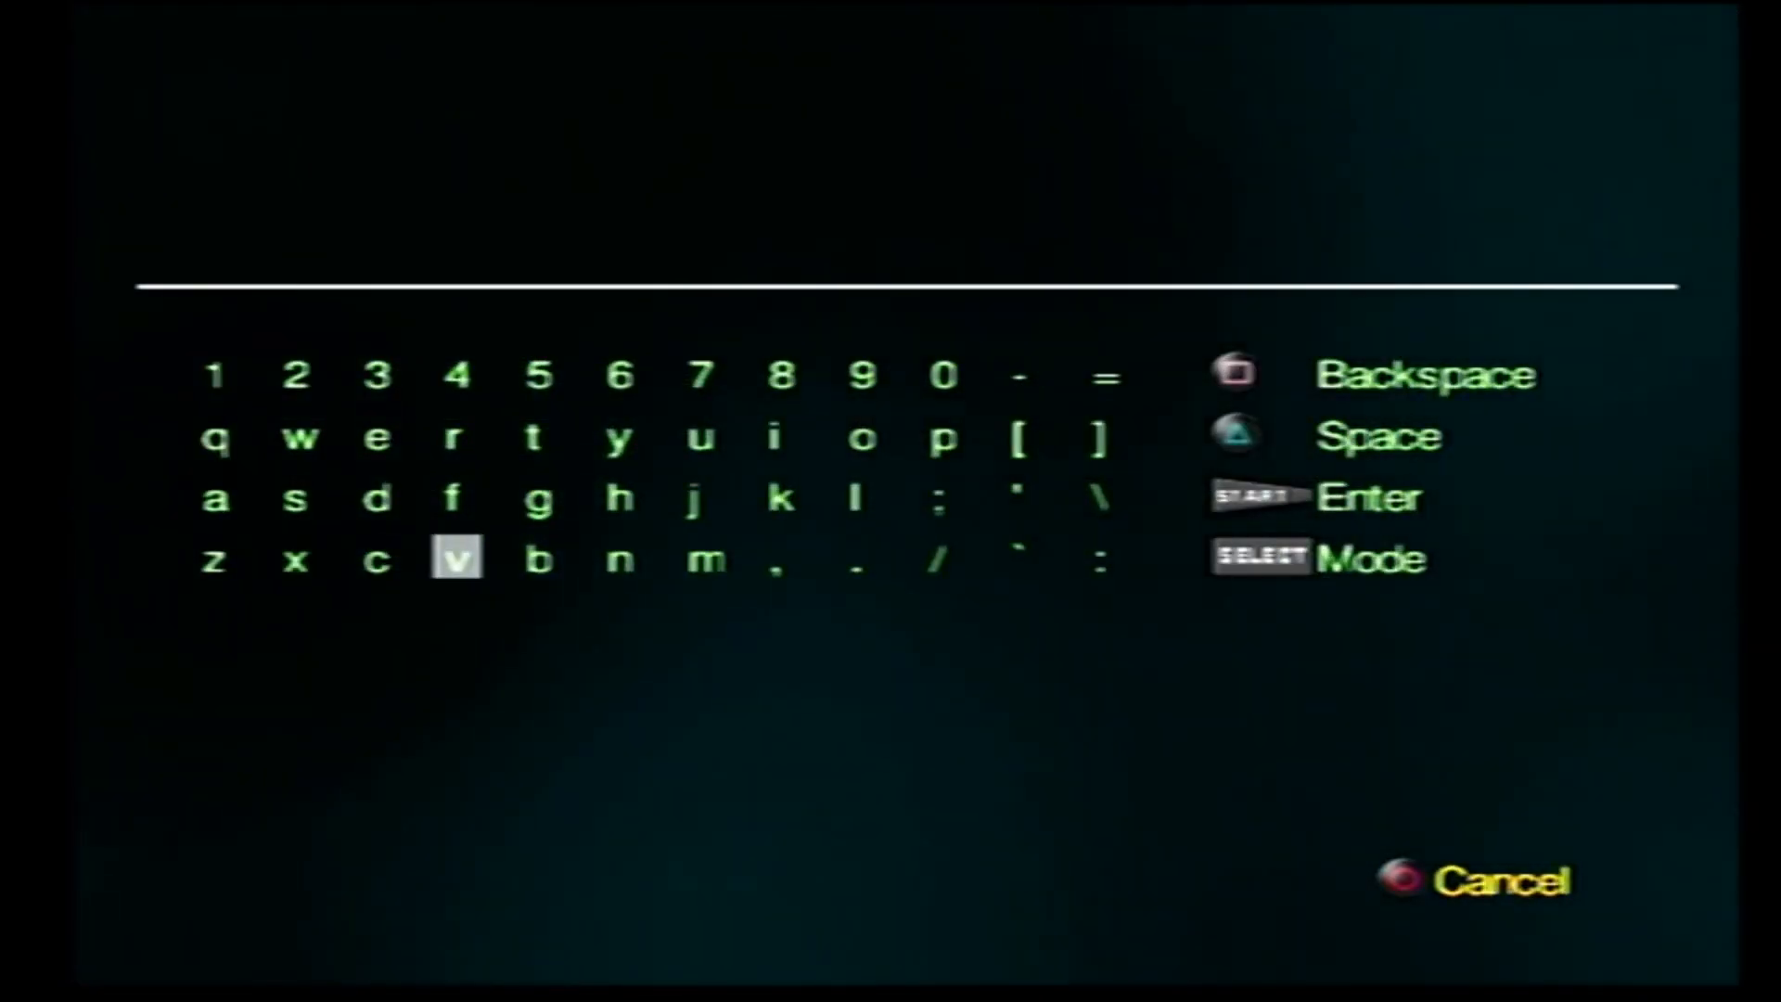